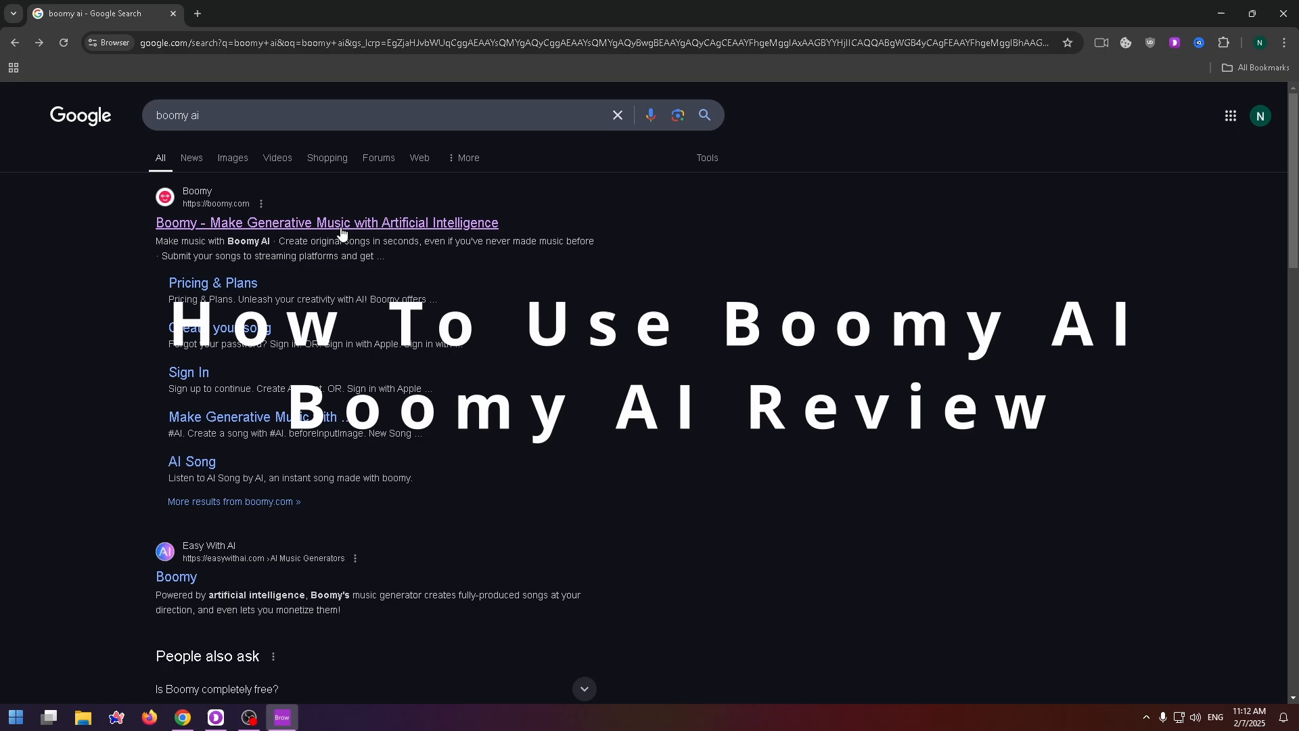
pyautogui.moveTo(343, 230)
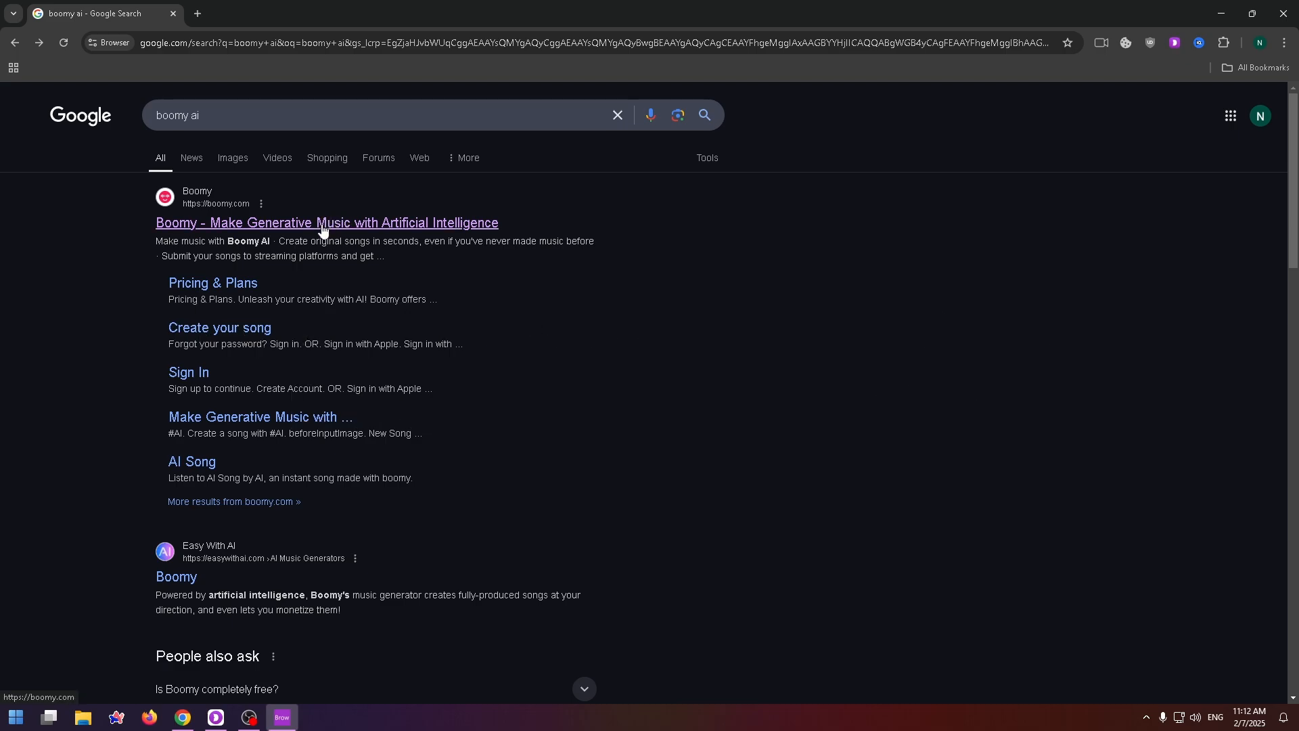
pyautogui.moveTo(267, 215)
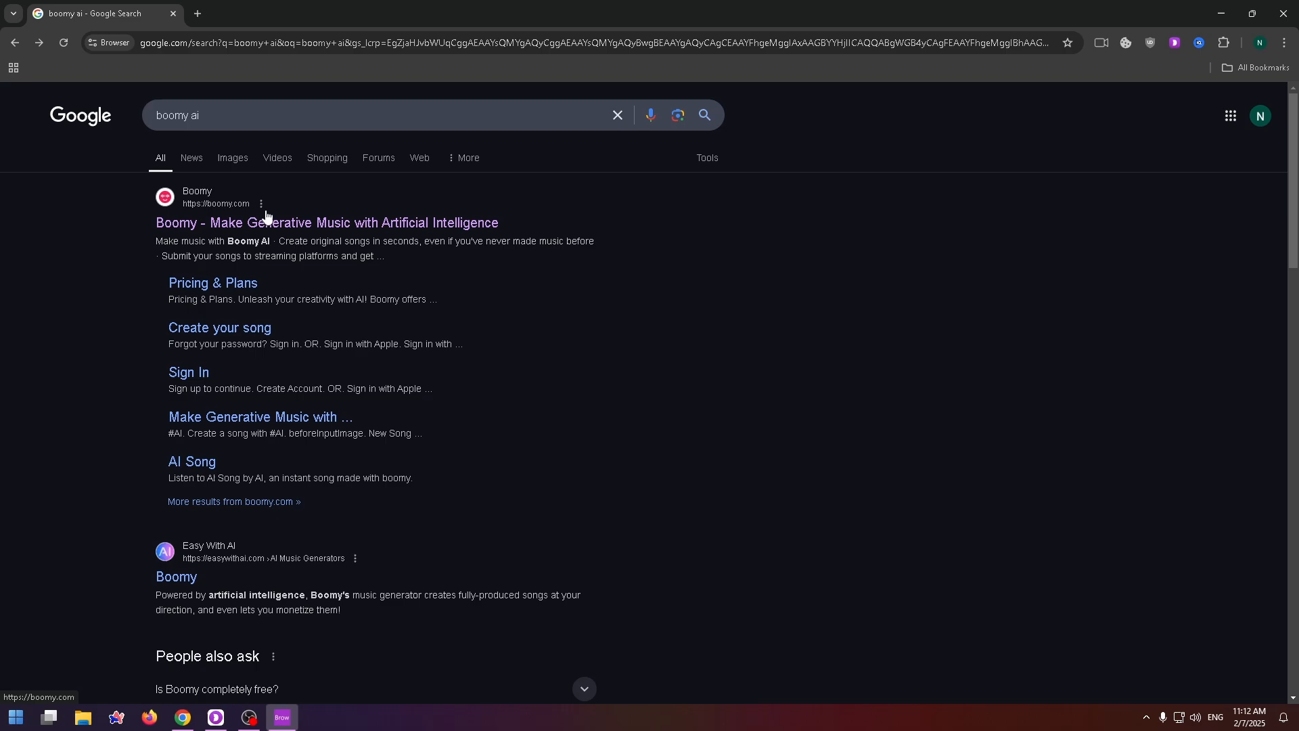
# Open the official Boomy website from the 'boomy ai' search results.
pyautogui.click(326, 222)
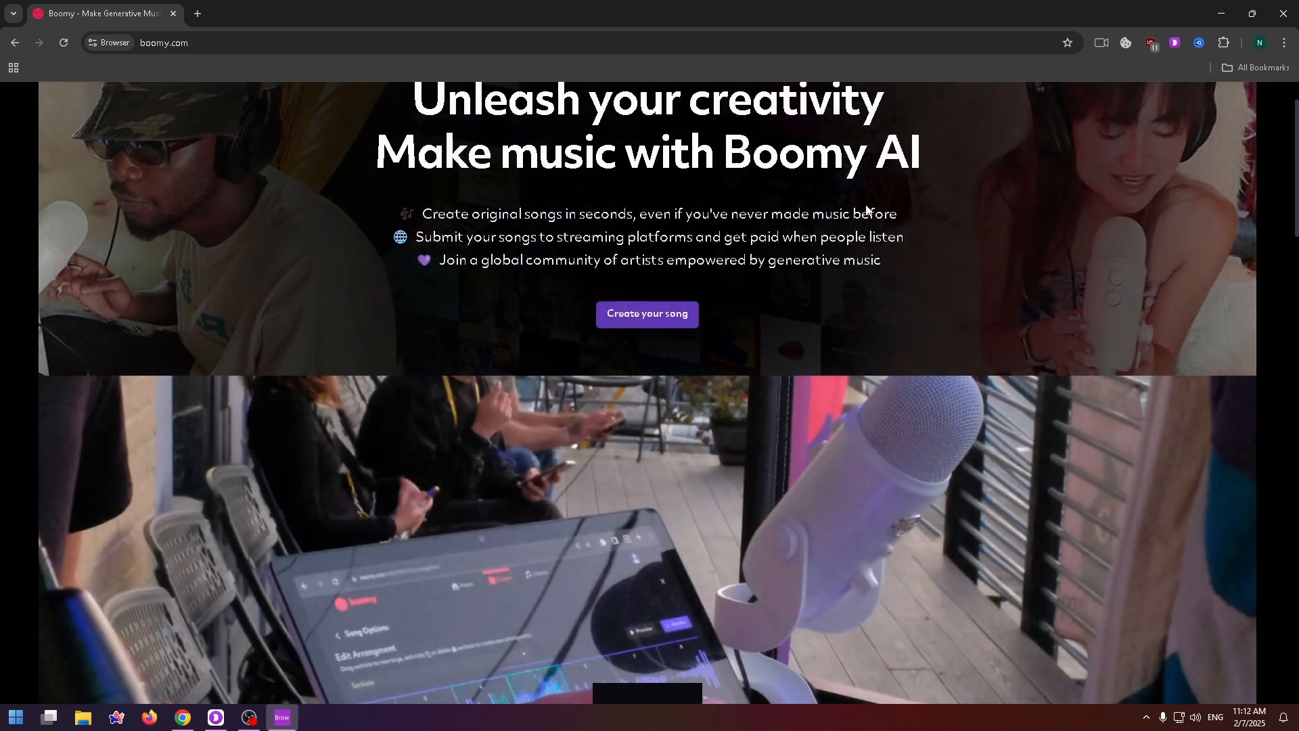
# Choose 'Create your song' on the homepage, landing on the sign-in form.
pyautogui.scroll(3)
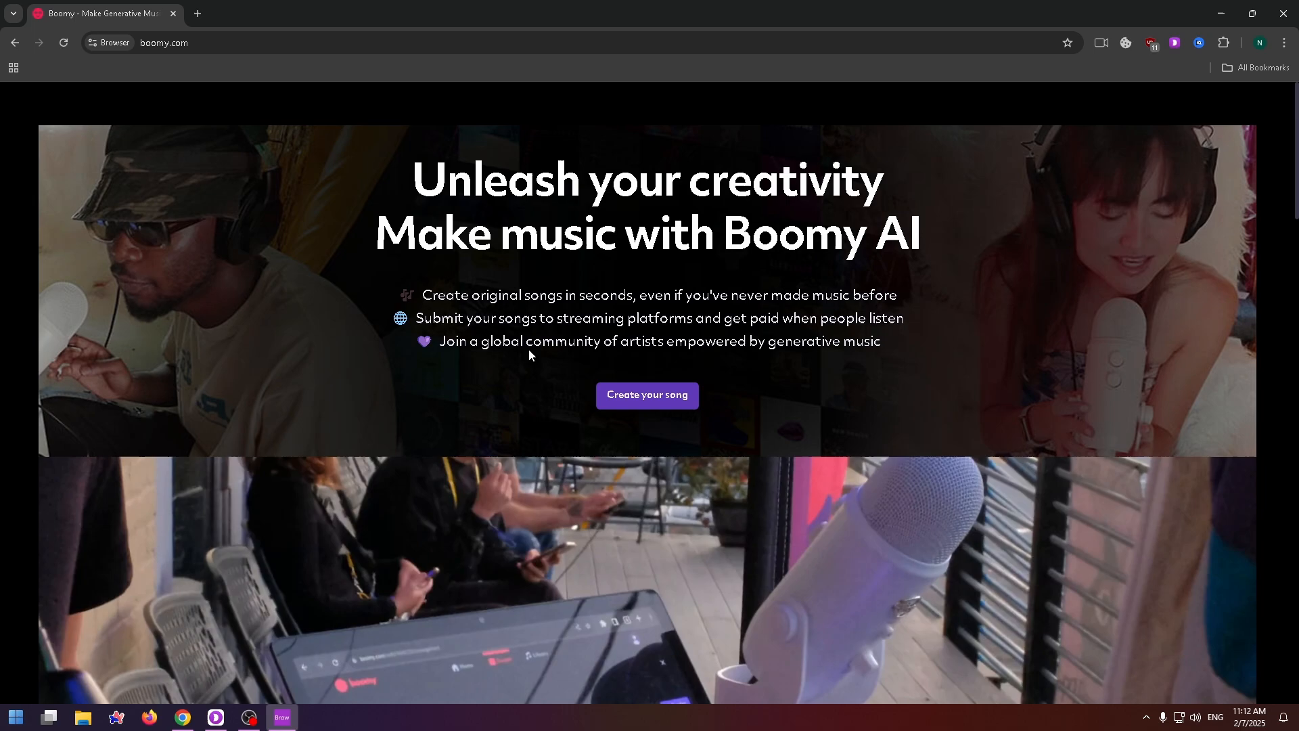
pyautogui.click(647, 395)
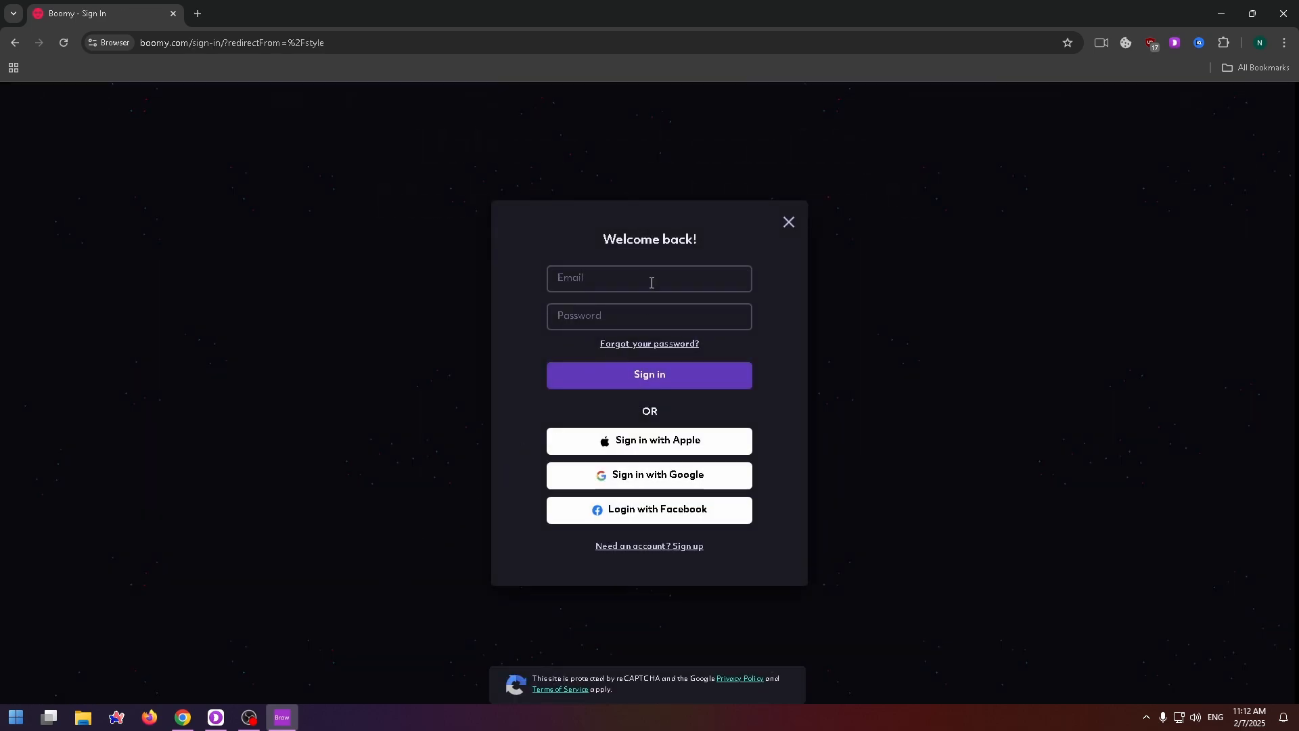
pyautogui.moveTo(621, 563)
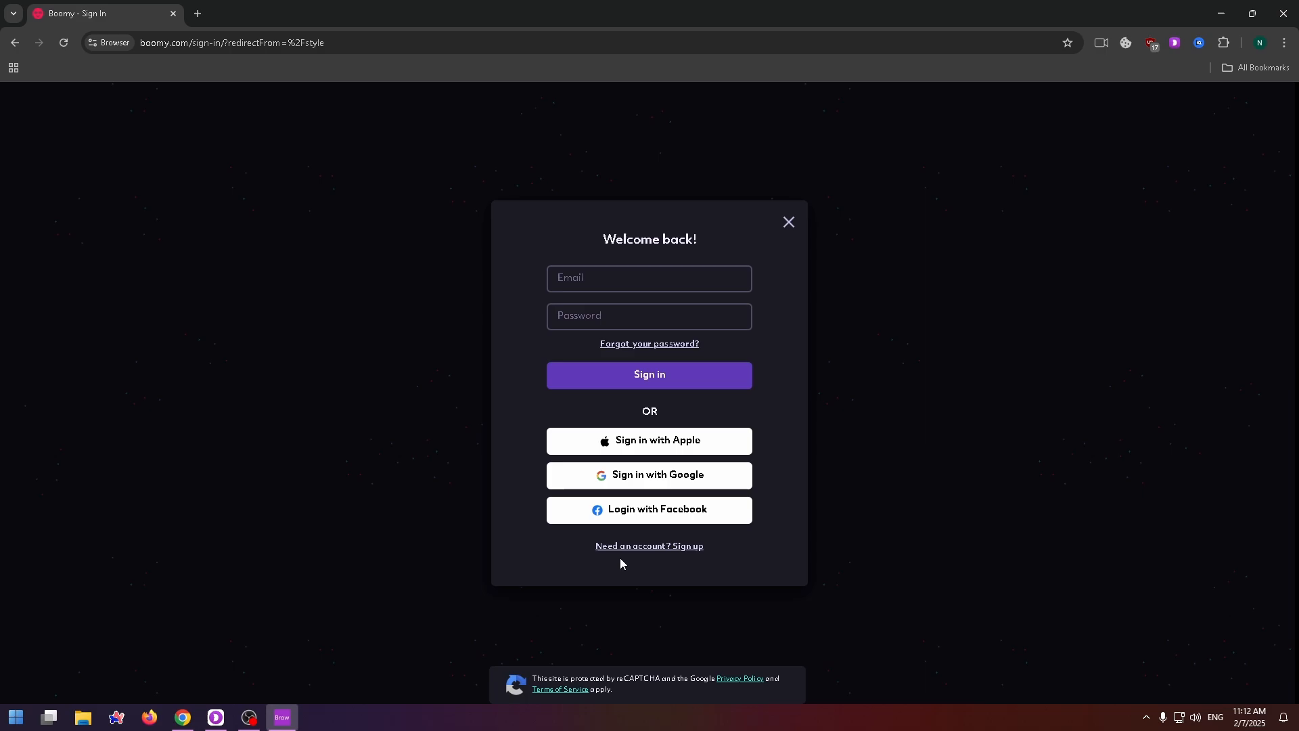
pyautogui.moveTo(649, 553)
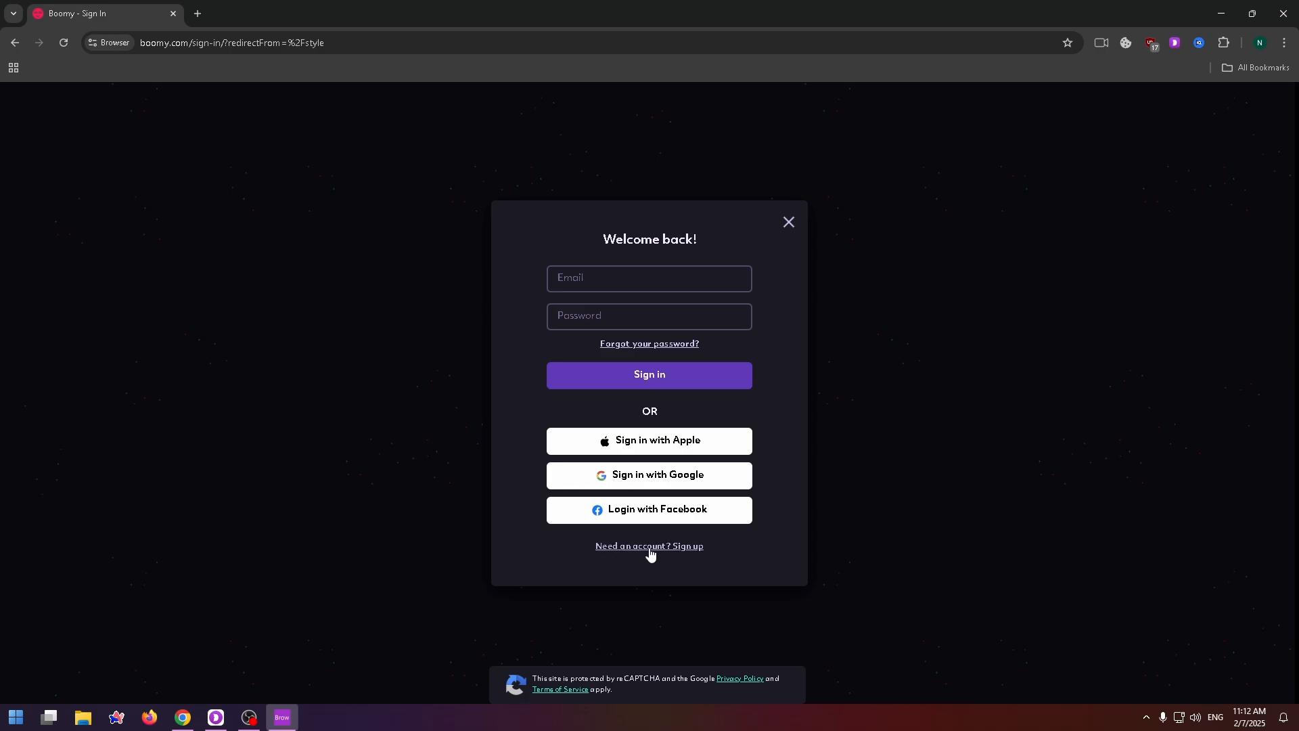
# Try the sign-up form, then sign in with an existing external account.
pyautogui.click(648, 545)
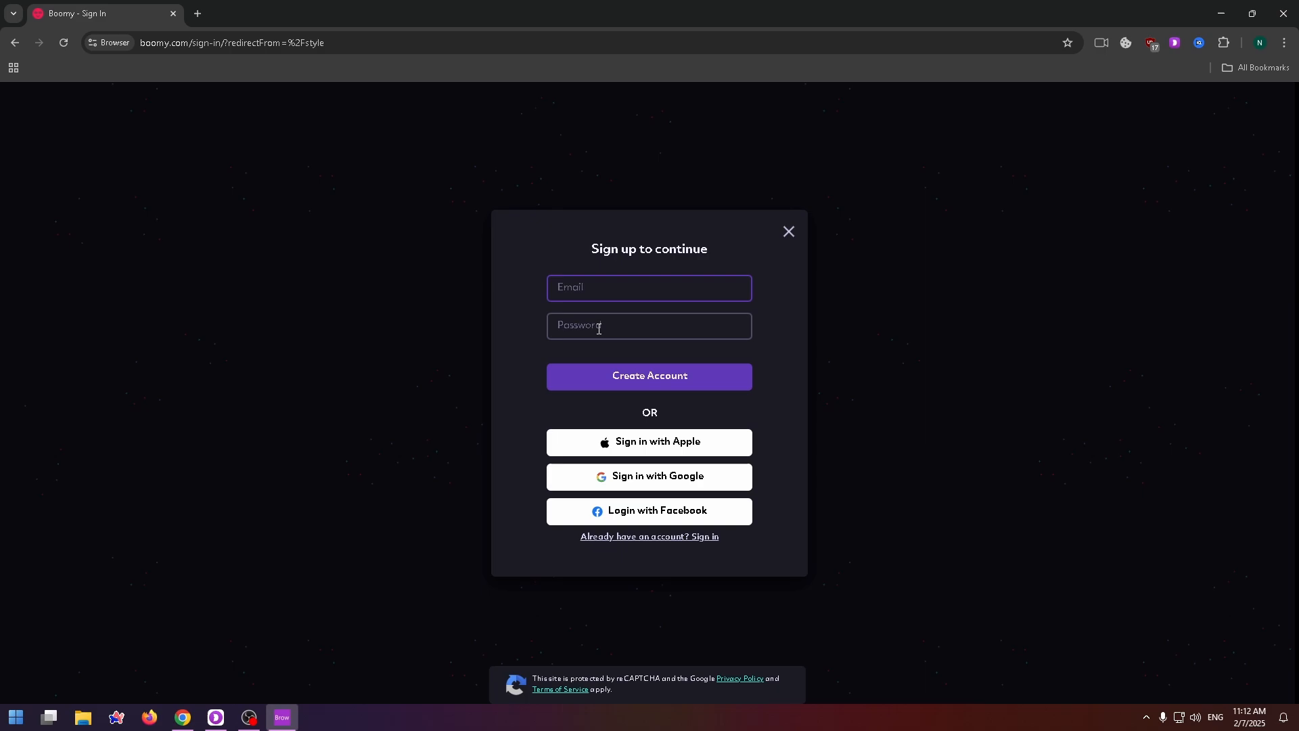
pyautogui.click(648, 376)
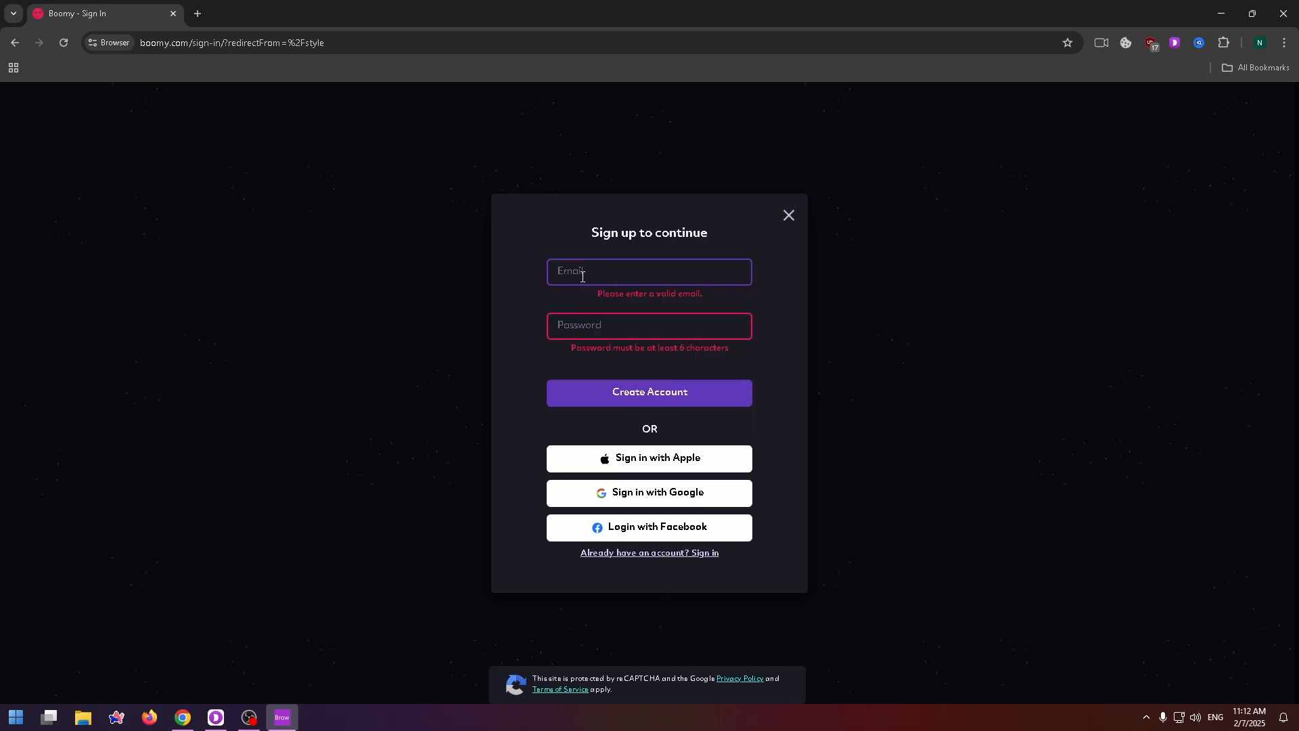
pyautogui.moveTo(648, 392)
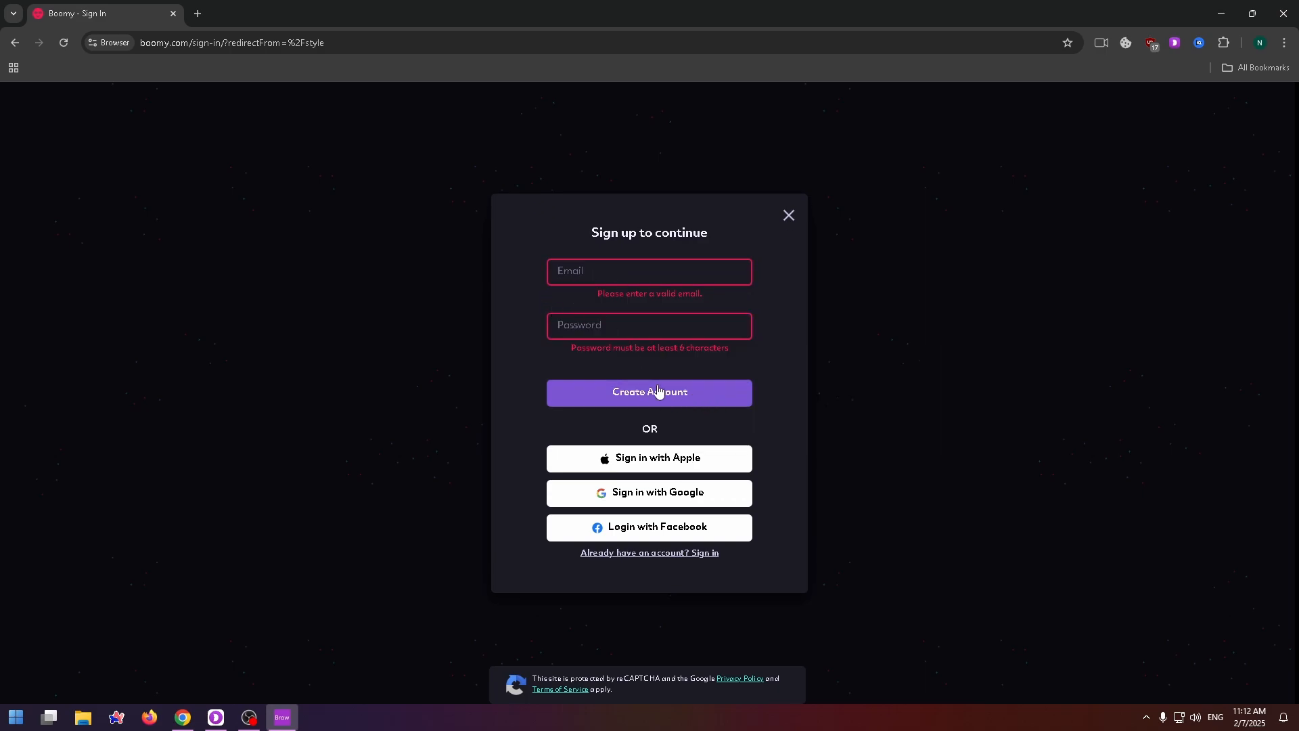
pyautogui.moveTo(671, 472)
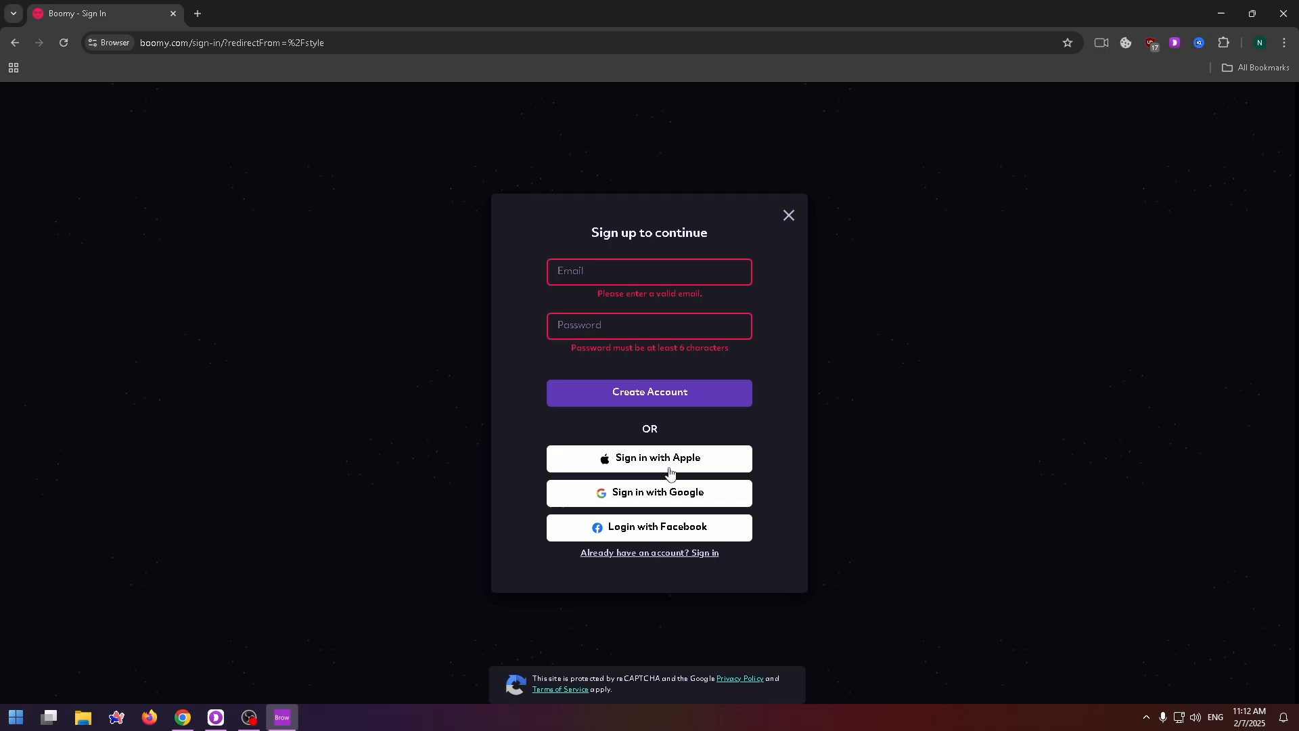
pyautogui.click(648, 459)
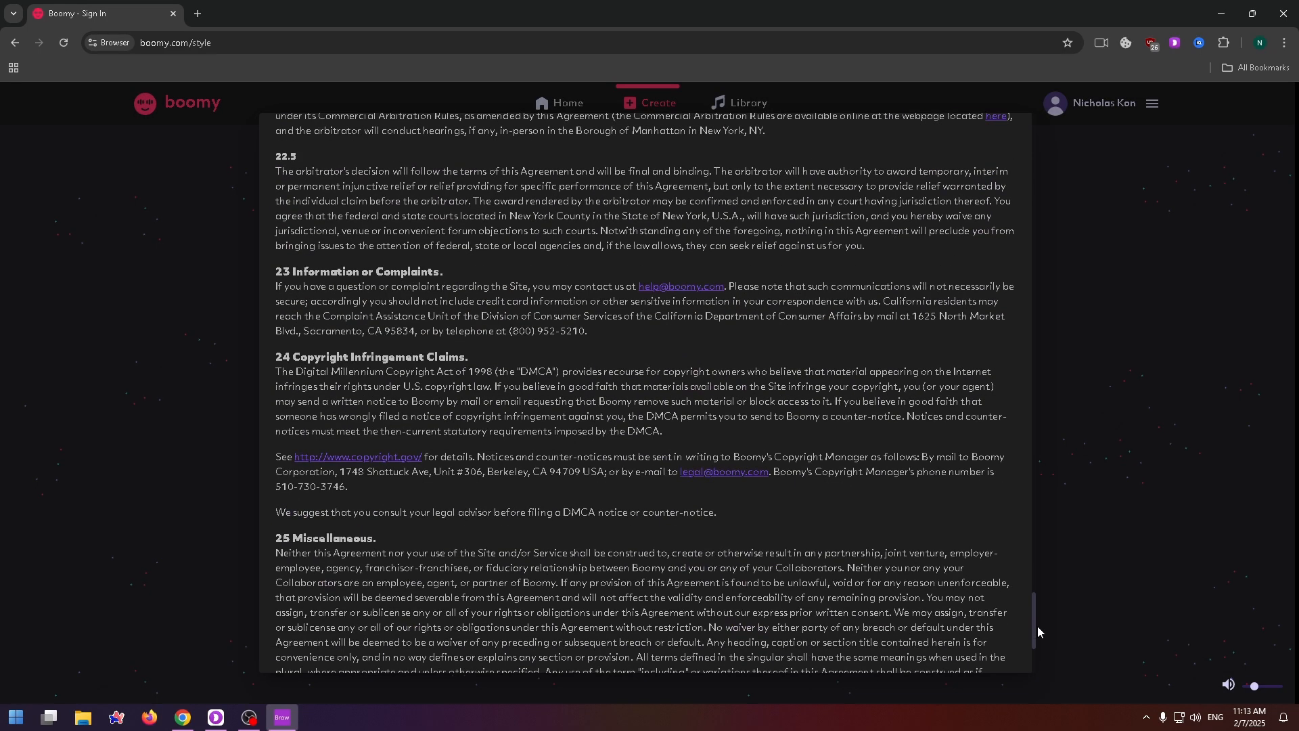
# Accept the service agreement, view the free membership in the account menu, and return home.
pyautogui.click(653, 103)
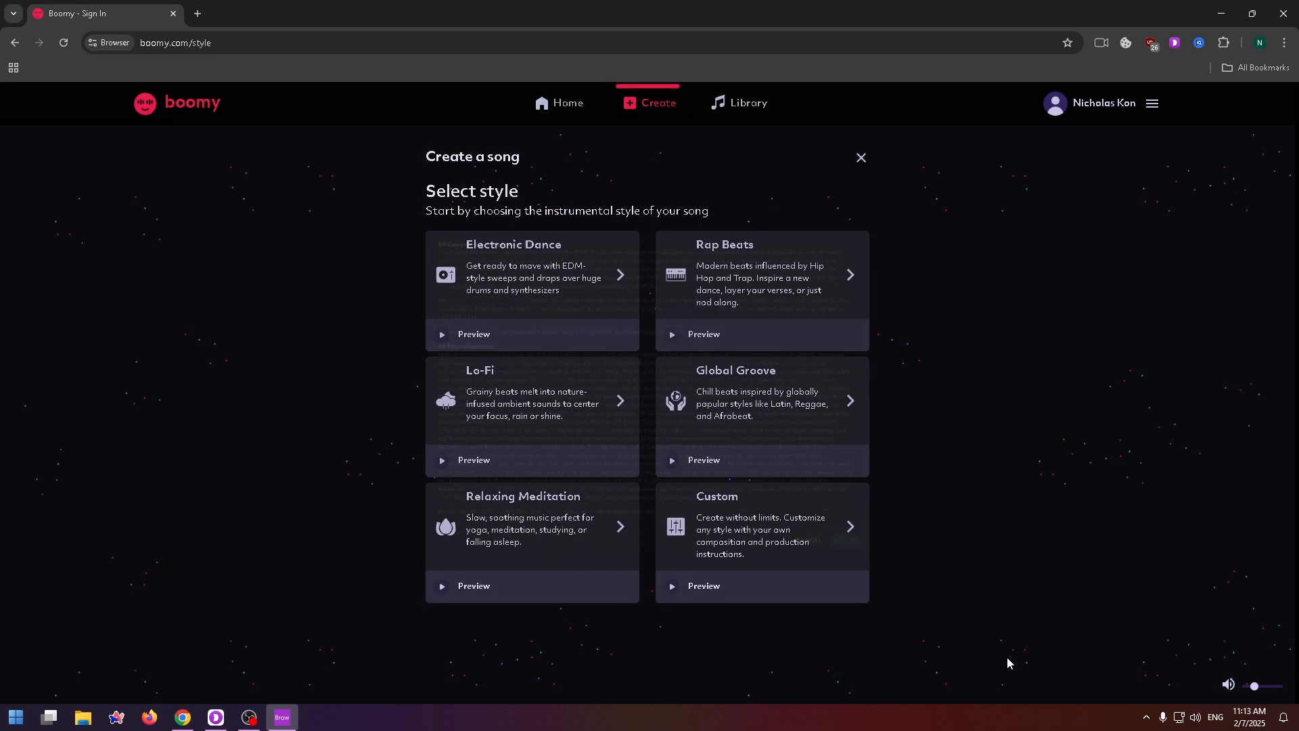
pyautogui.moveTo(1153, 105)
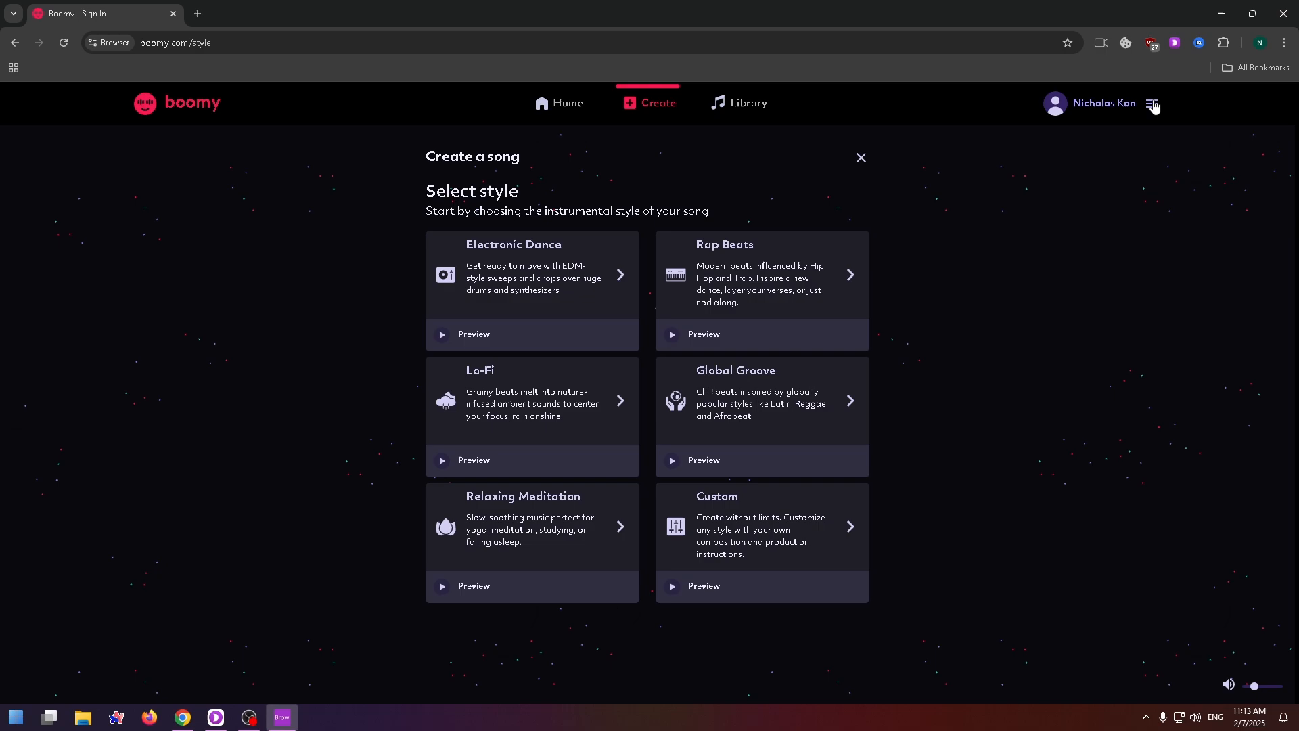
pyautogui.click(1152, 105)
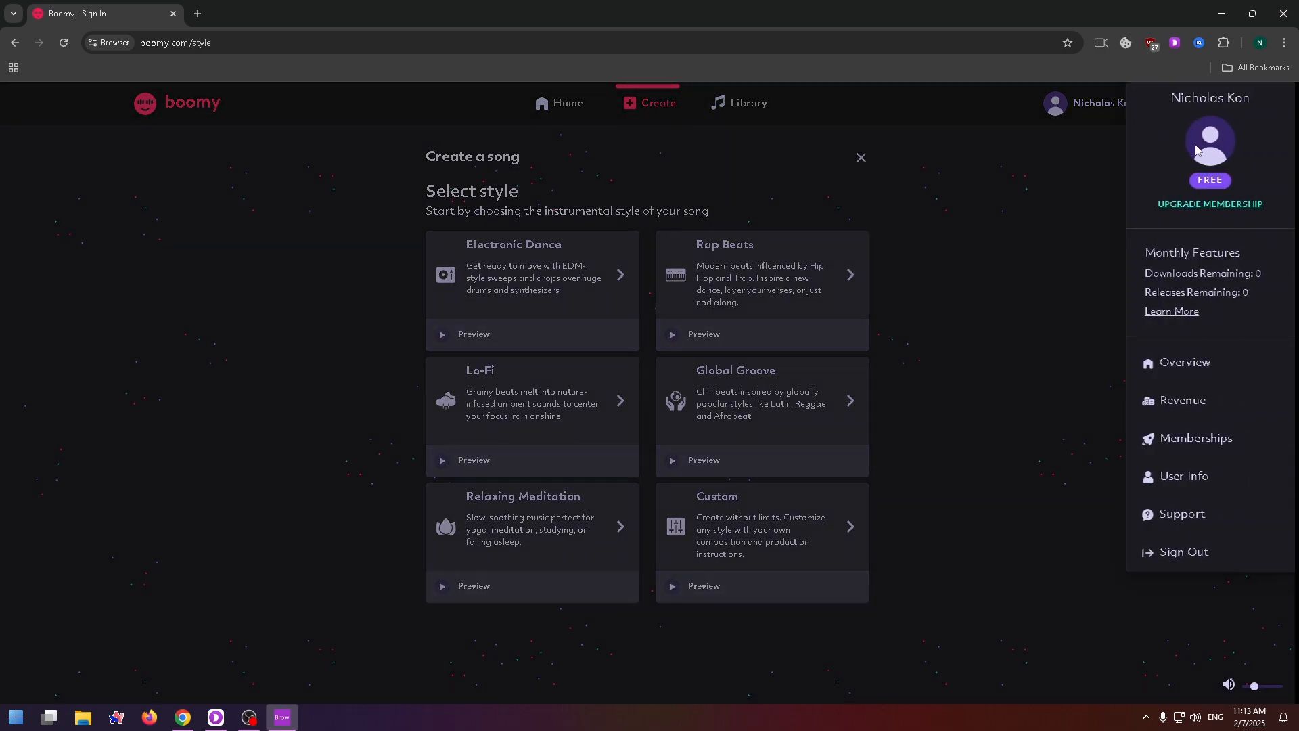
pyautogui.click(567, 103)
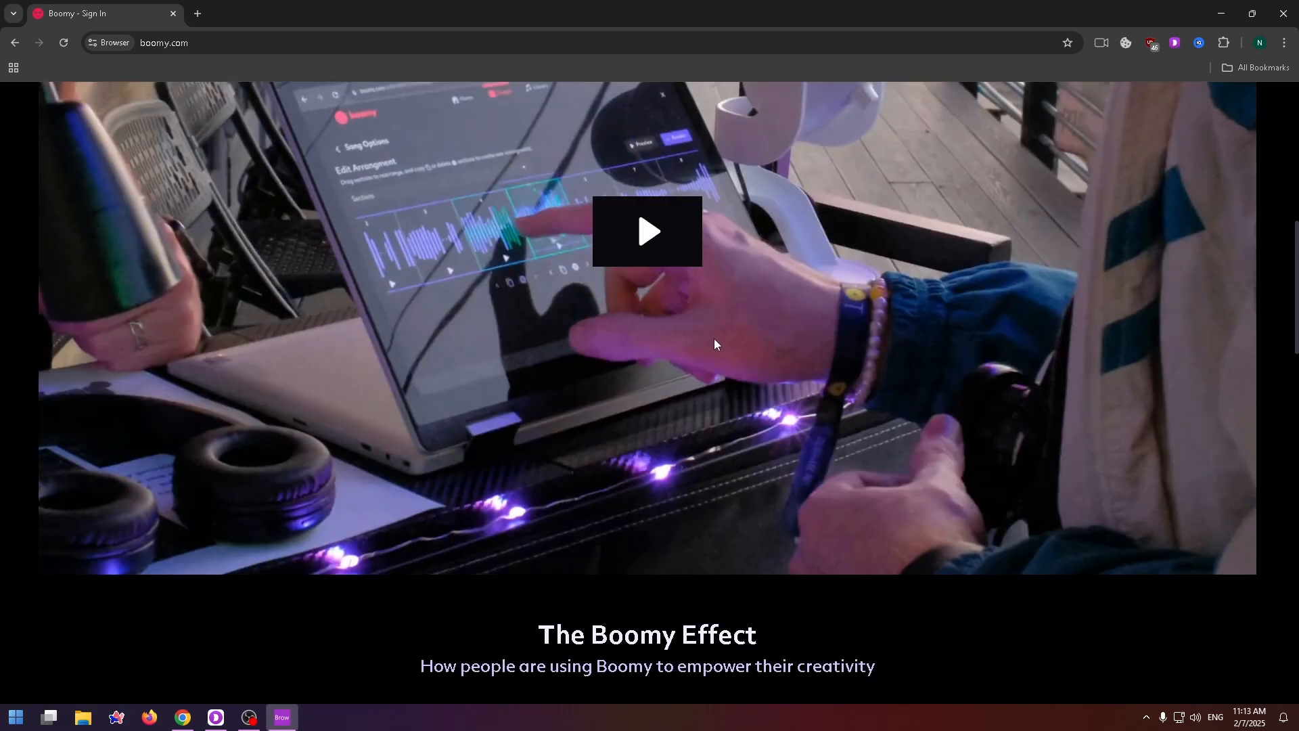
# Browse down the homepage and go to the empty song Library.
pyautogui.scroll(-3)
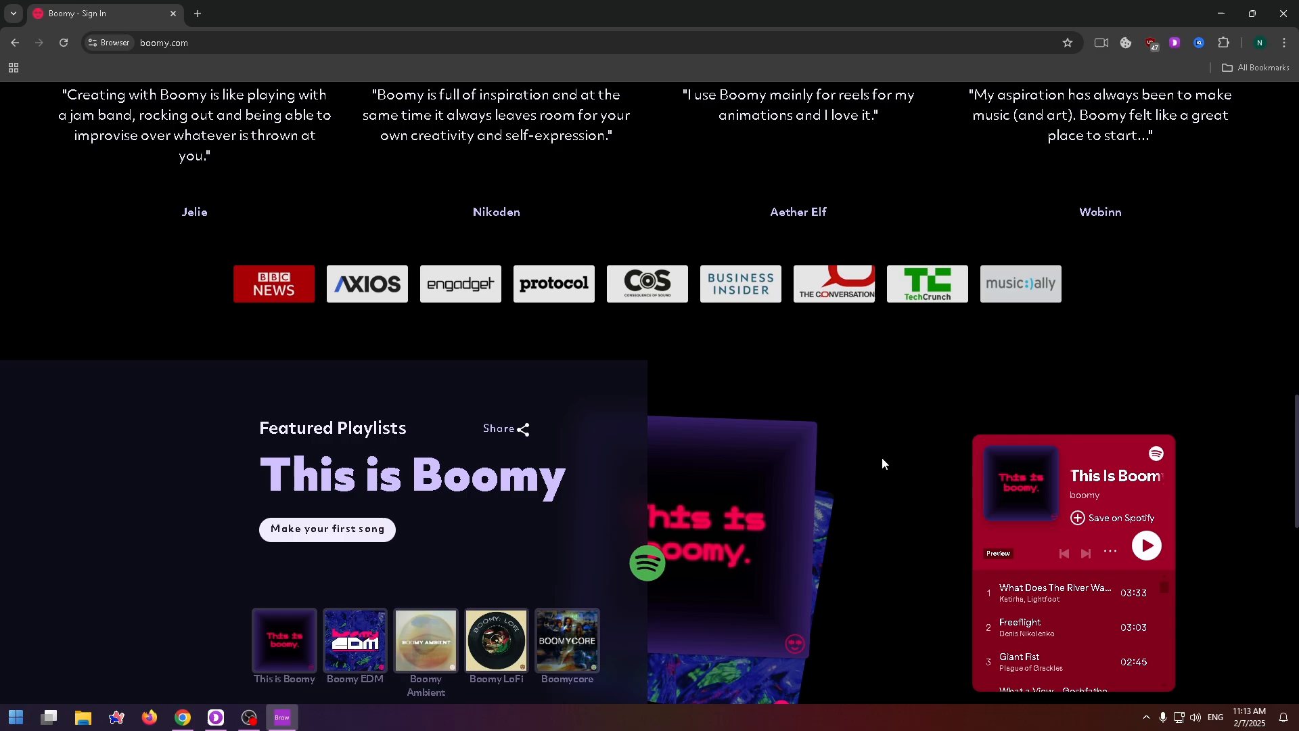
pyautogui.scroll(-3)
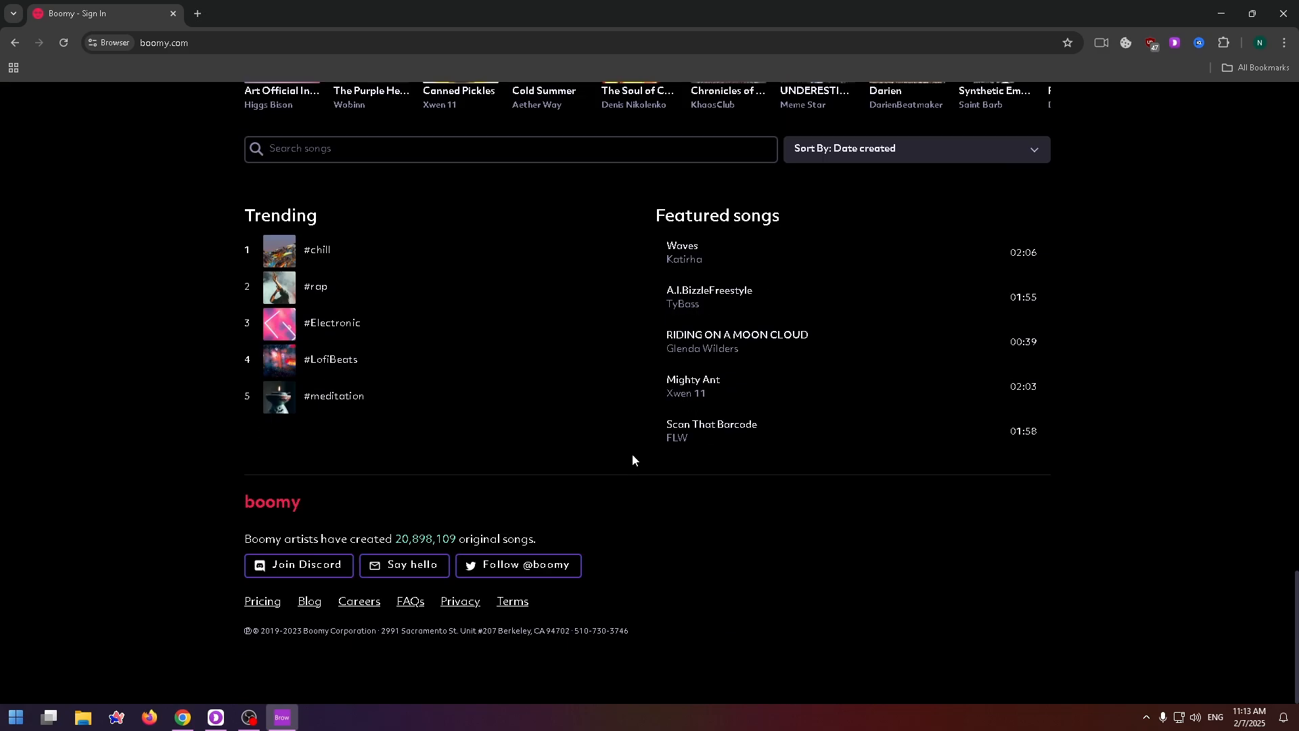
pyautogui.click(736, 103)
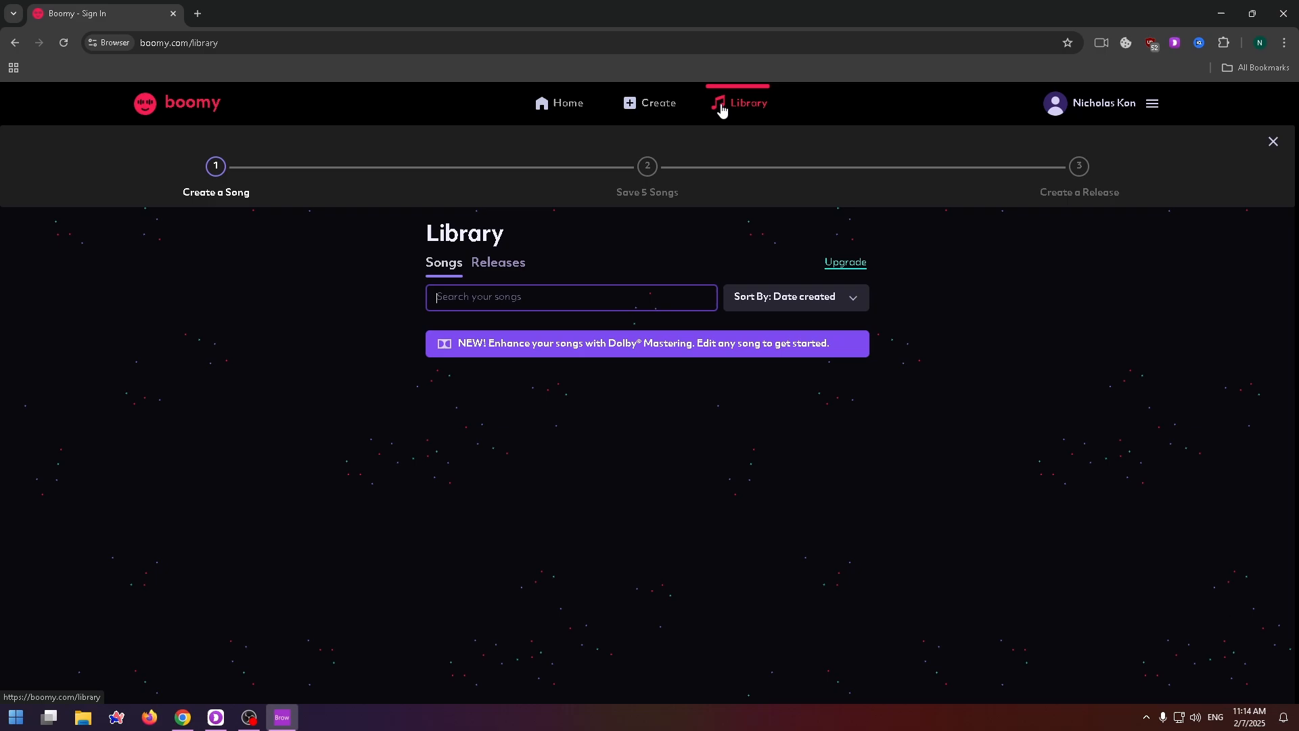
pyautogui.moveTo(667, 176)
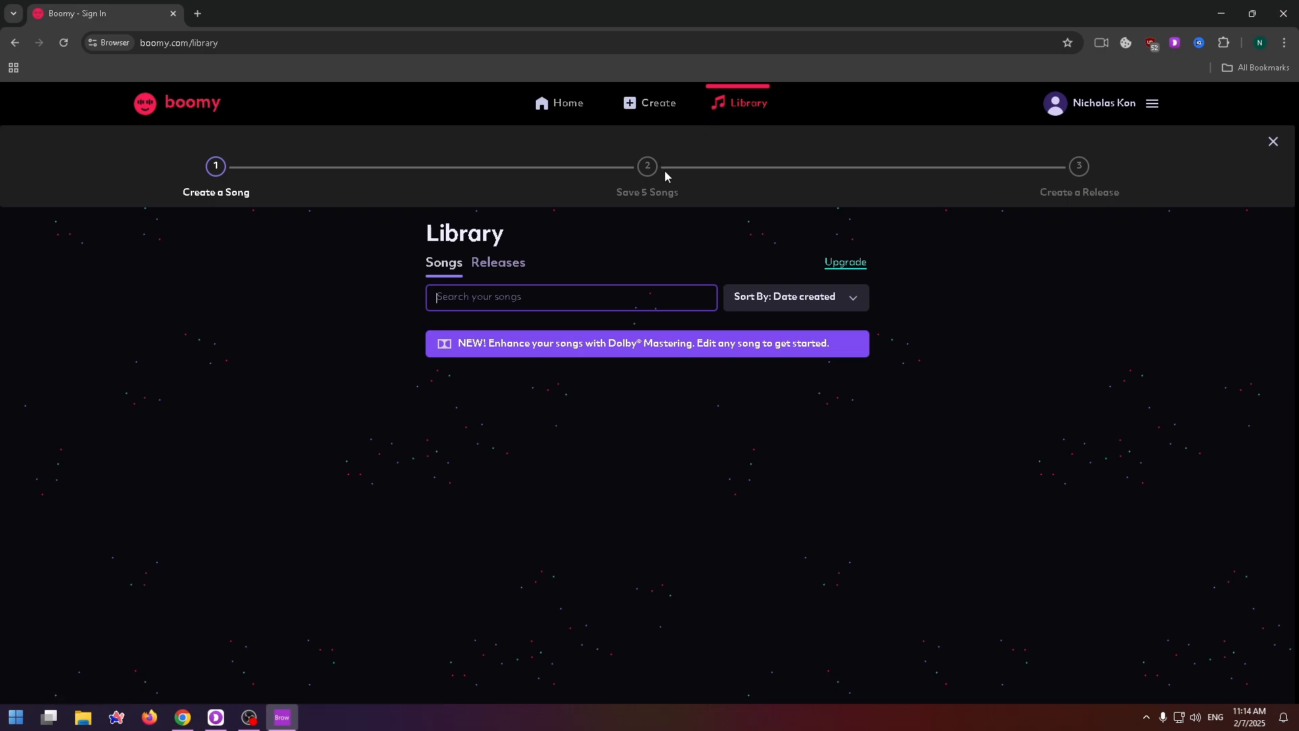
pyautogui.moveTo(825, 297)
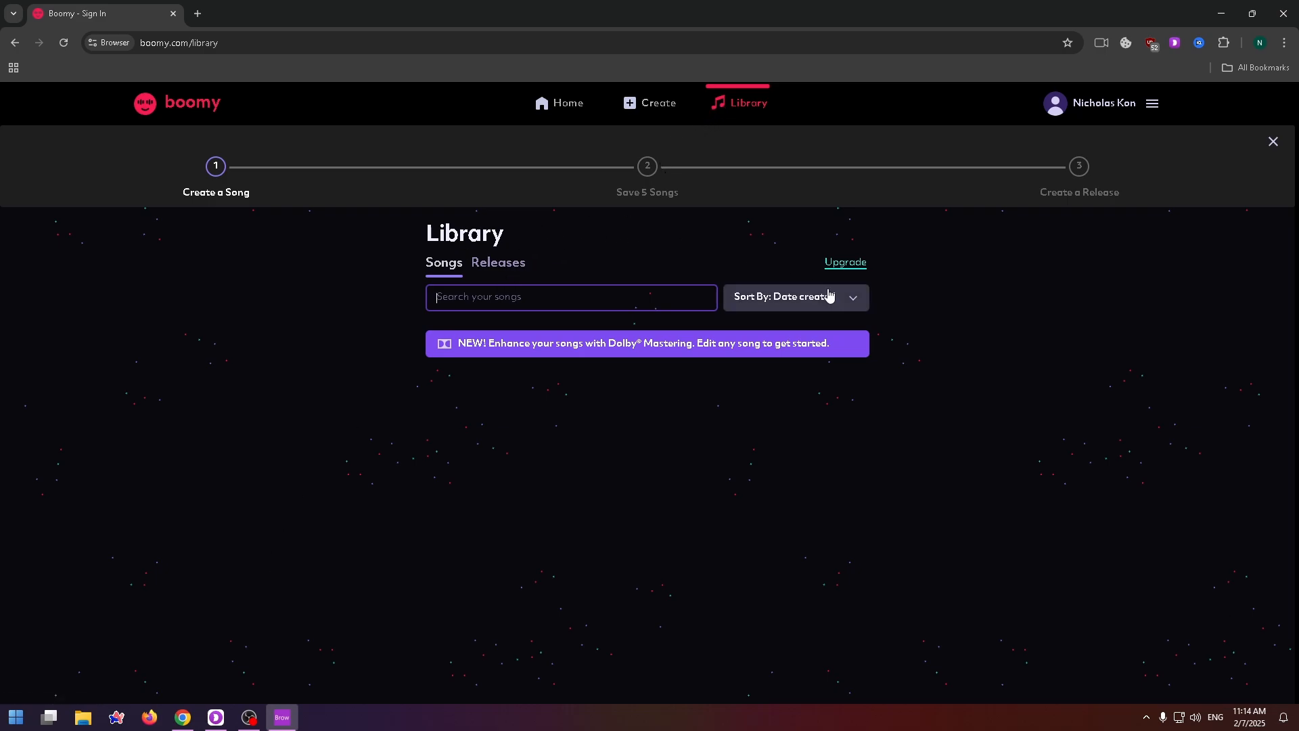
pyautogui.moveTo(647, 278)
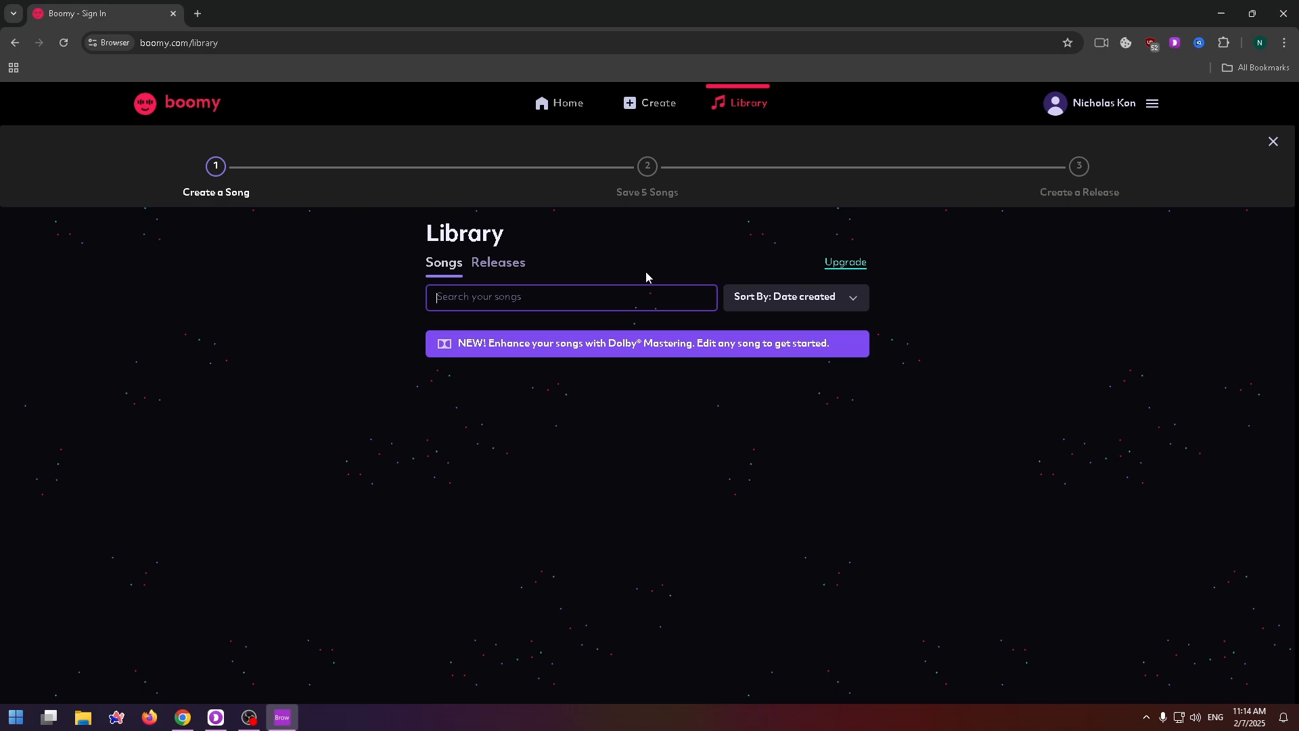
pyautogui.moveTo(680, 171)
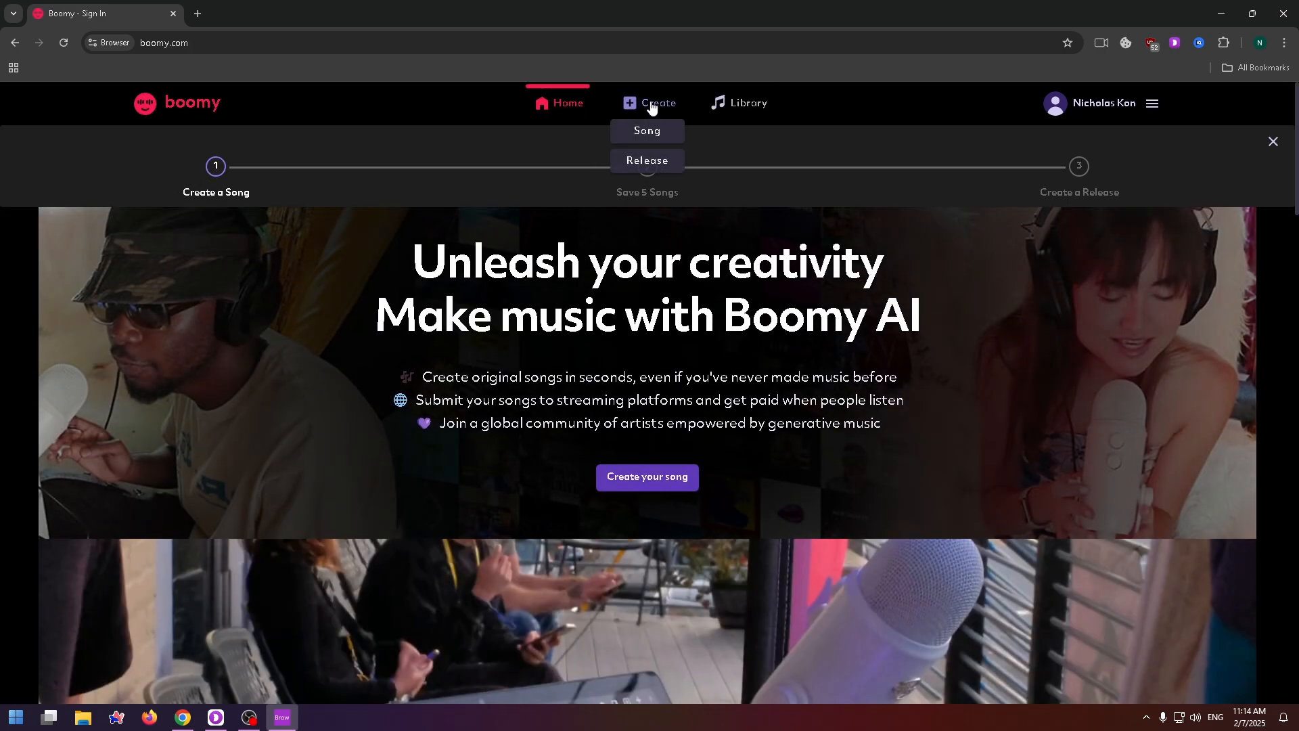
pyautogui.moveTo(647, 160)
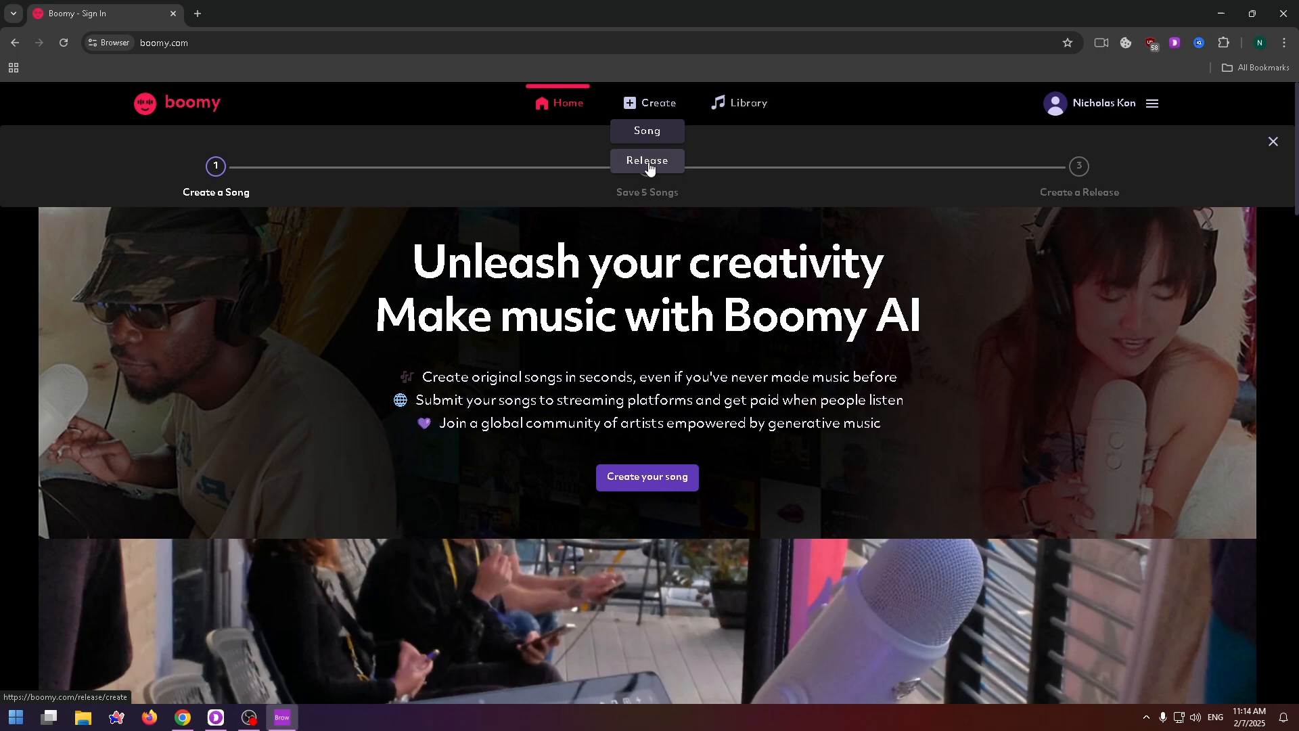
# Go to Create to see the instrumental style choices for a new song.
pyautogui.click(646, 131)
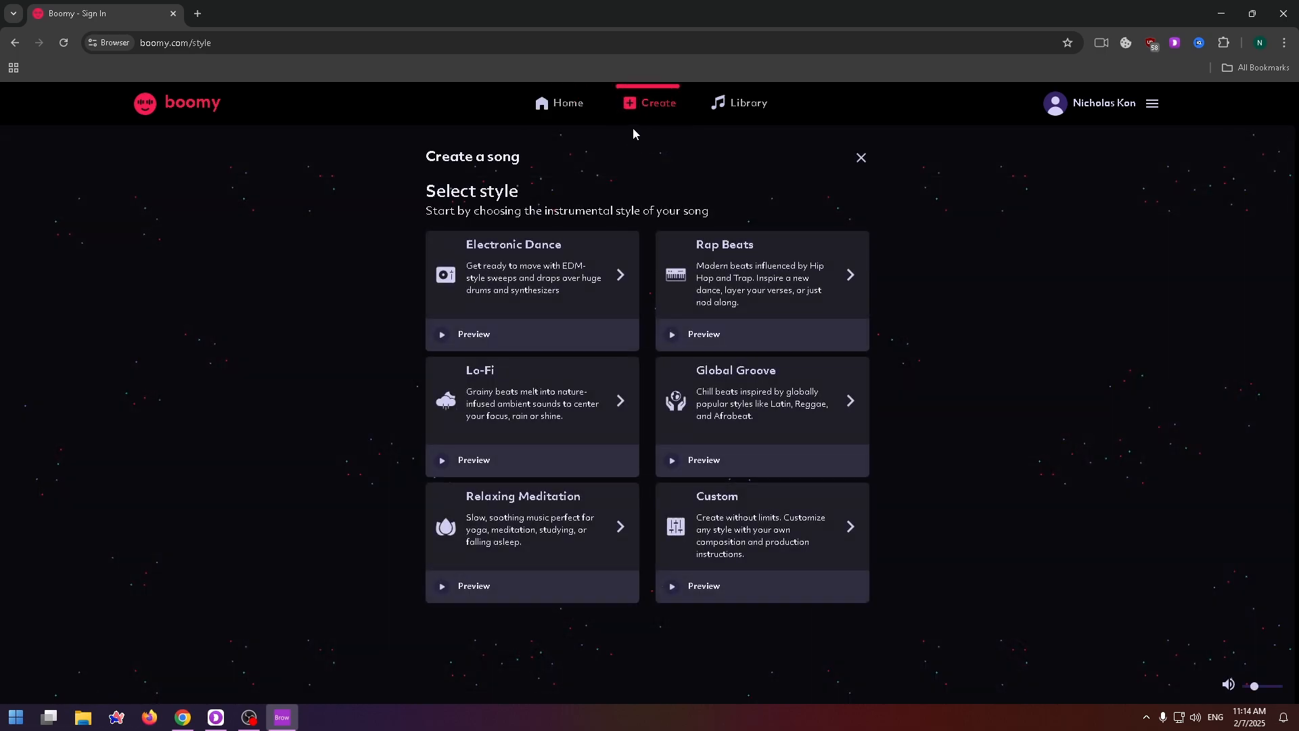
pyautogui.moveTo(581, 182)
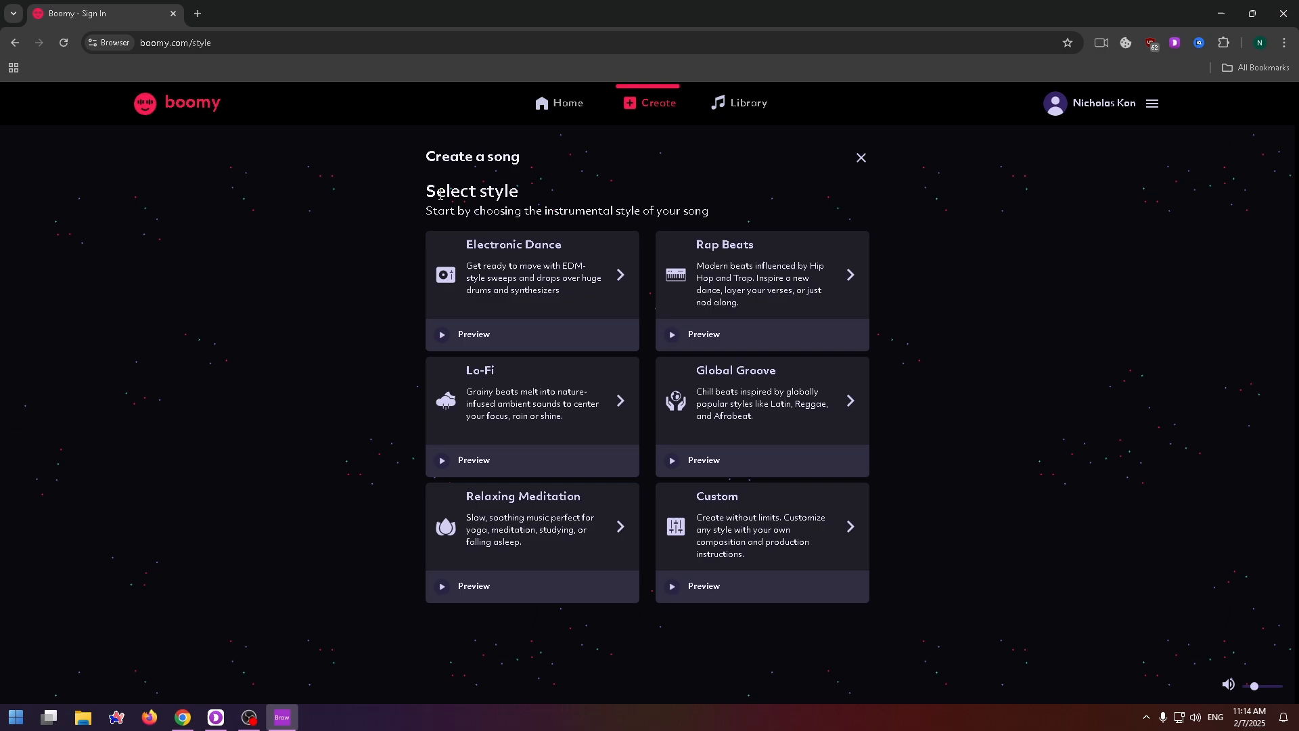
pyautogui.moveTo(495, 272)
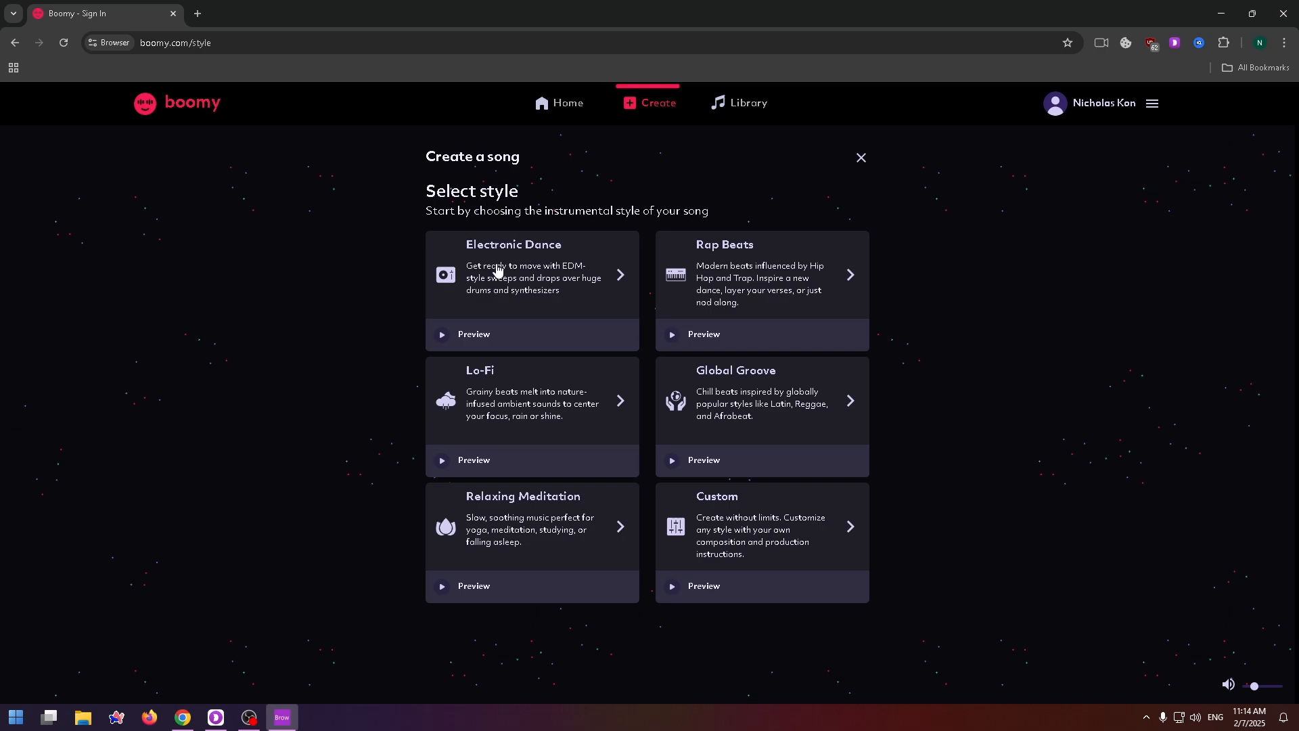
pyautogui.moveTo(511, 390)
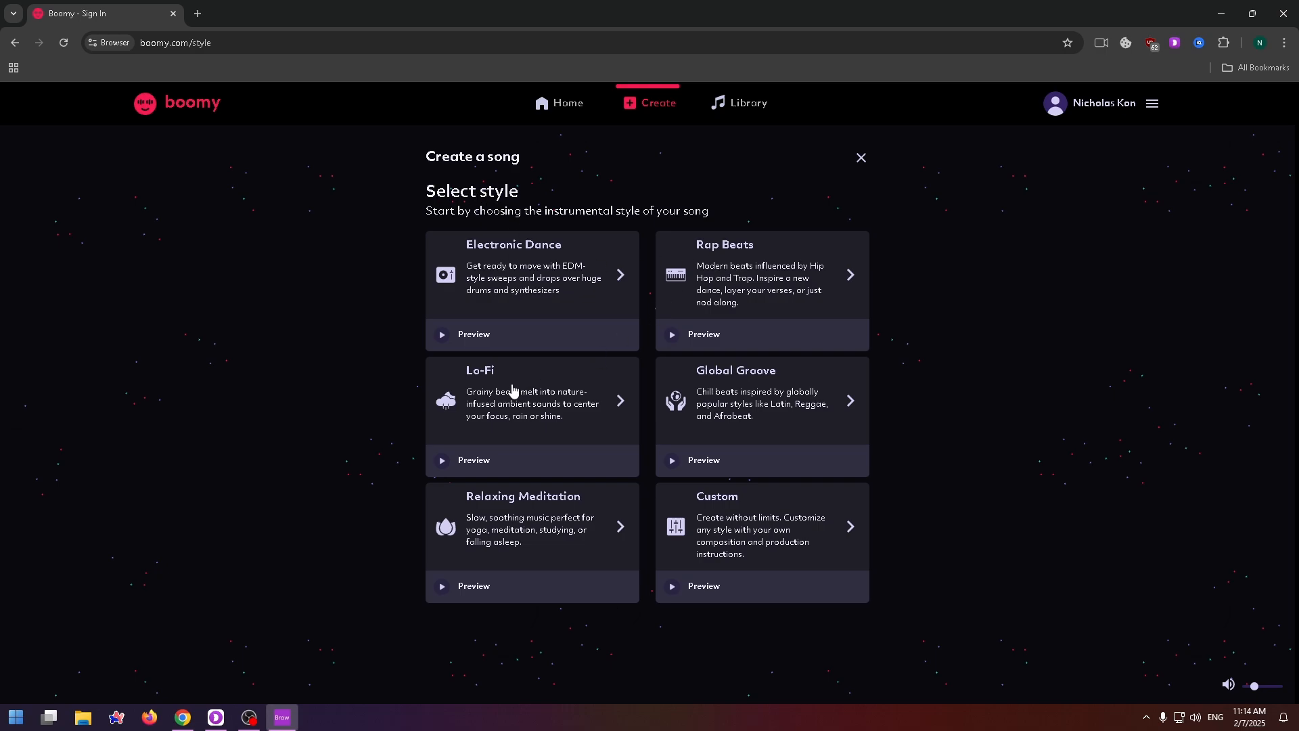
pyautogui.moveTo(526, 550)
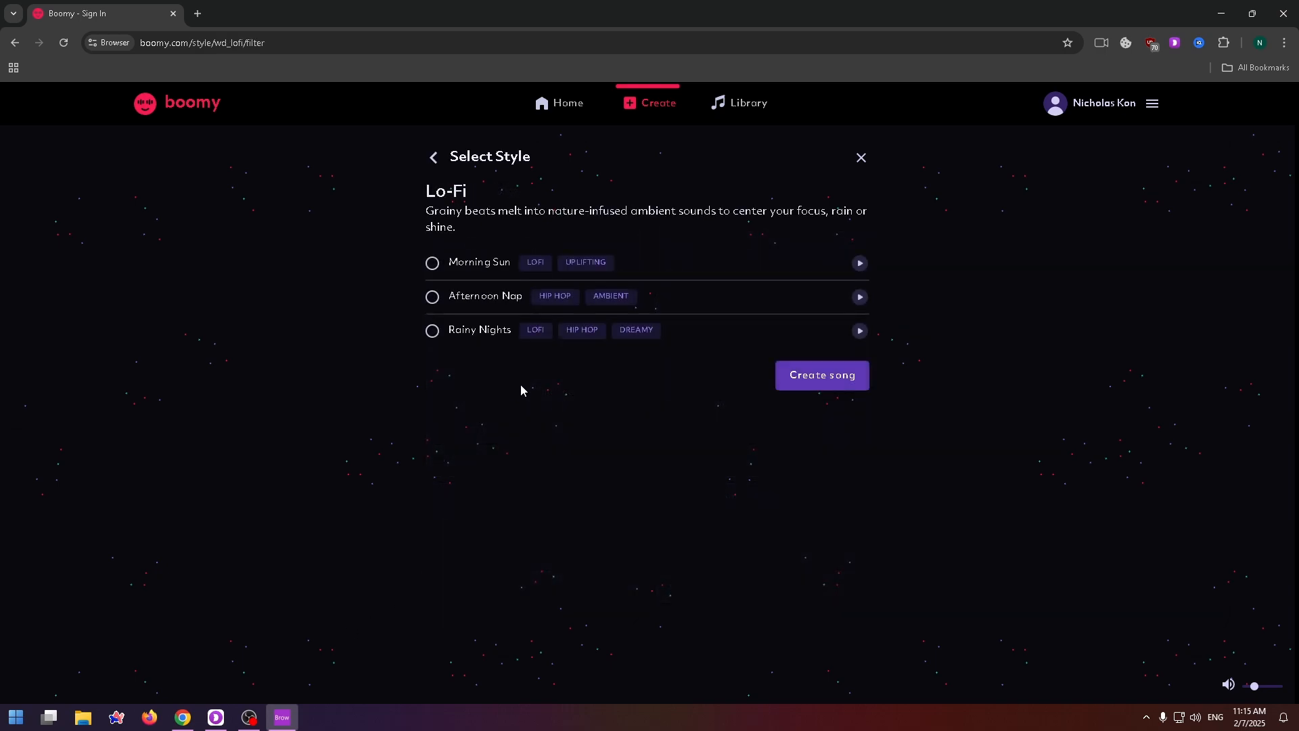
# Pick the Lo-Fi style and choose the Rainy Nights composition over Morning Sun.
pyautogui.click(431, 262)
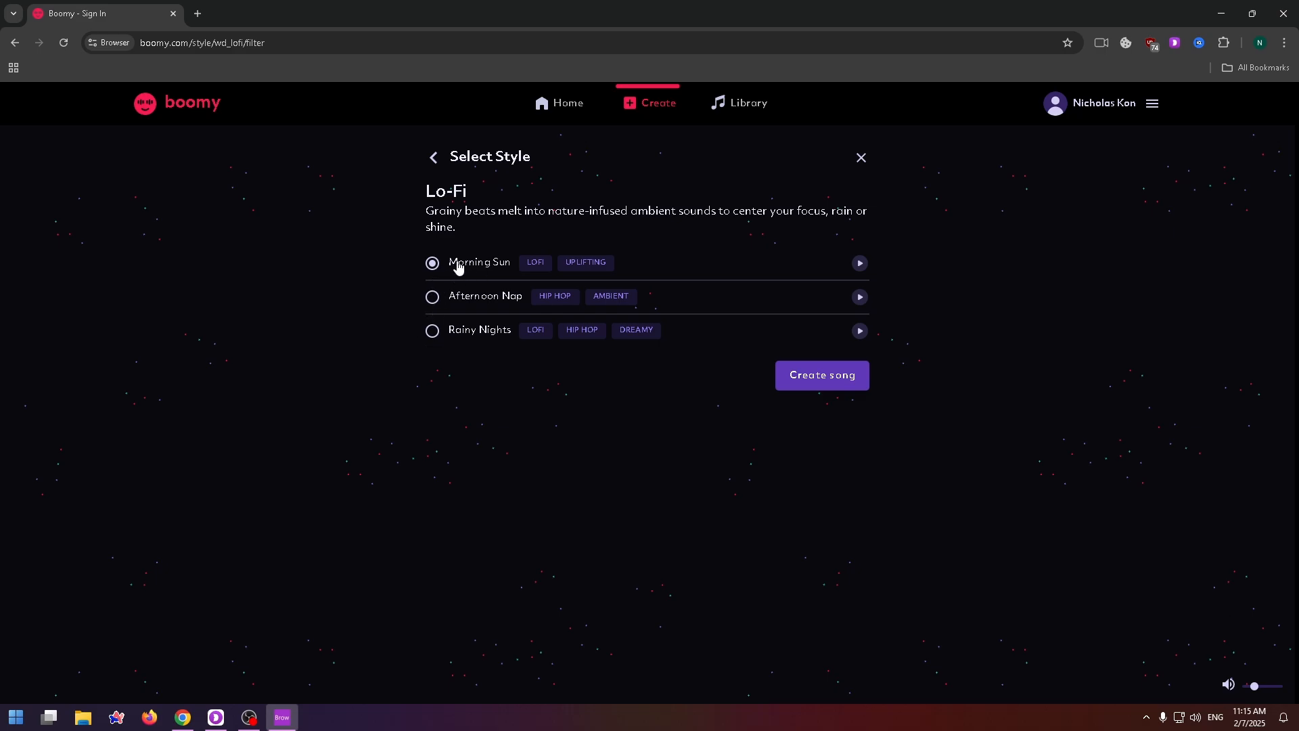
pyautogui.moveTo(430, 300)
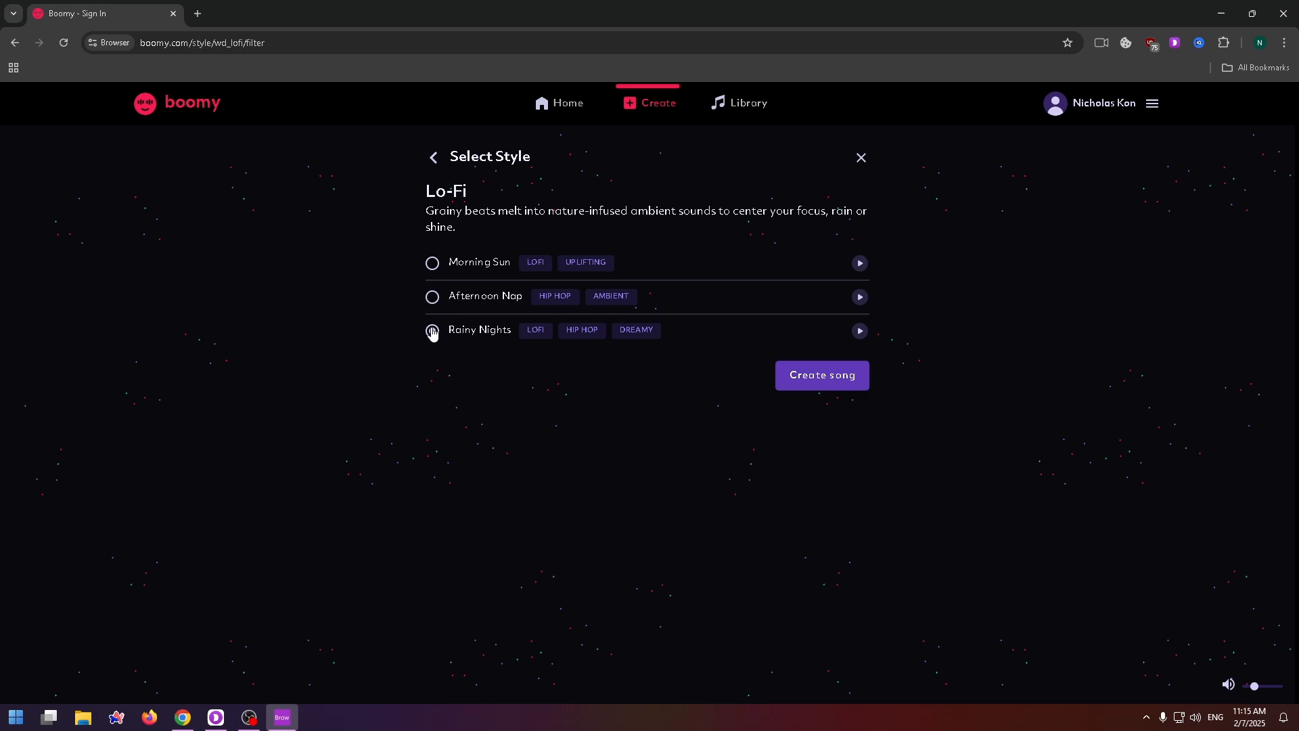
pyautogui.click(821, 375)
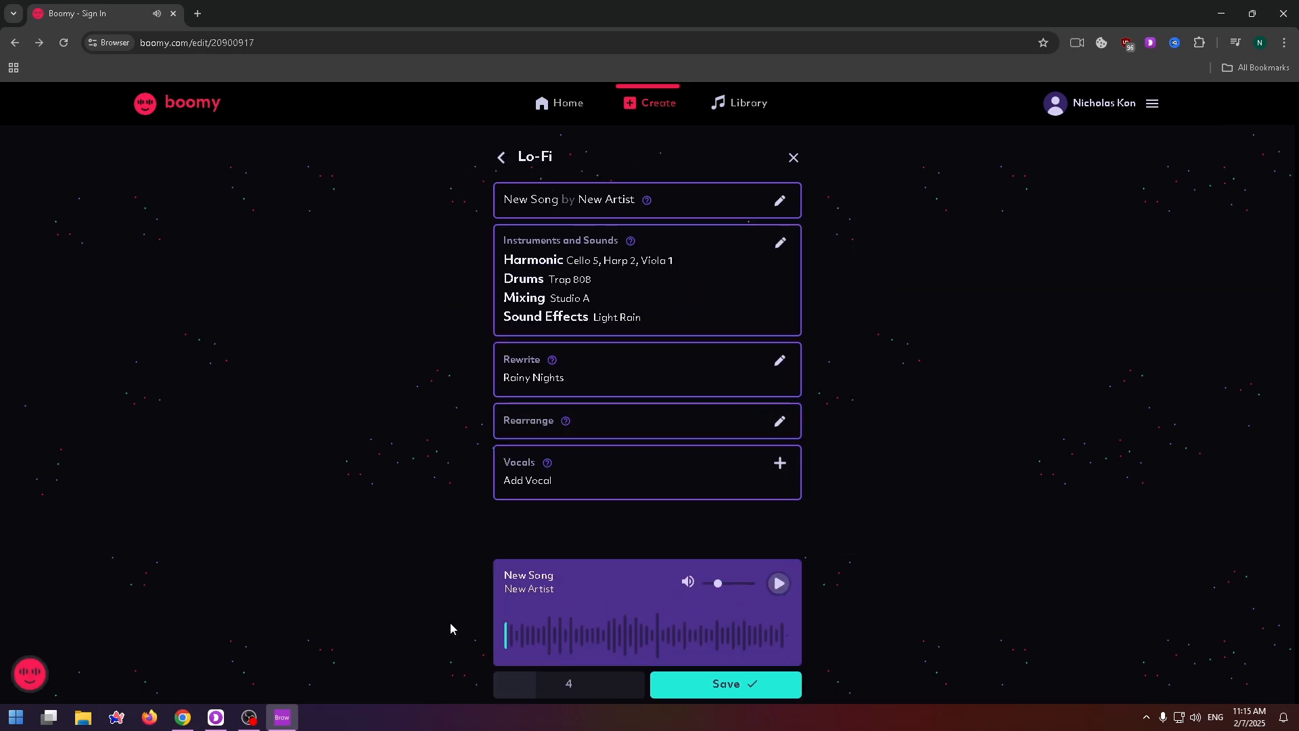
pyautogui.moveTo(607, 340)
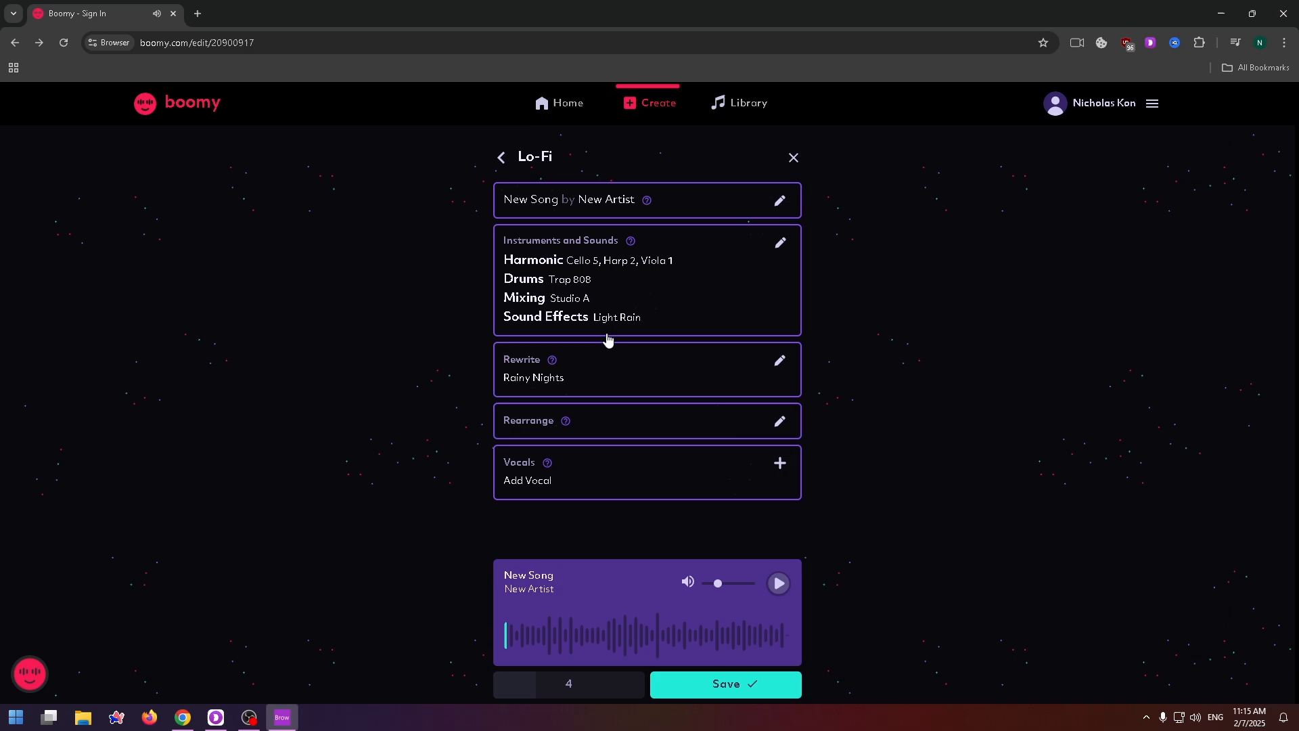
pyautogui.moveTo(606, 207)
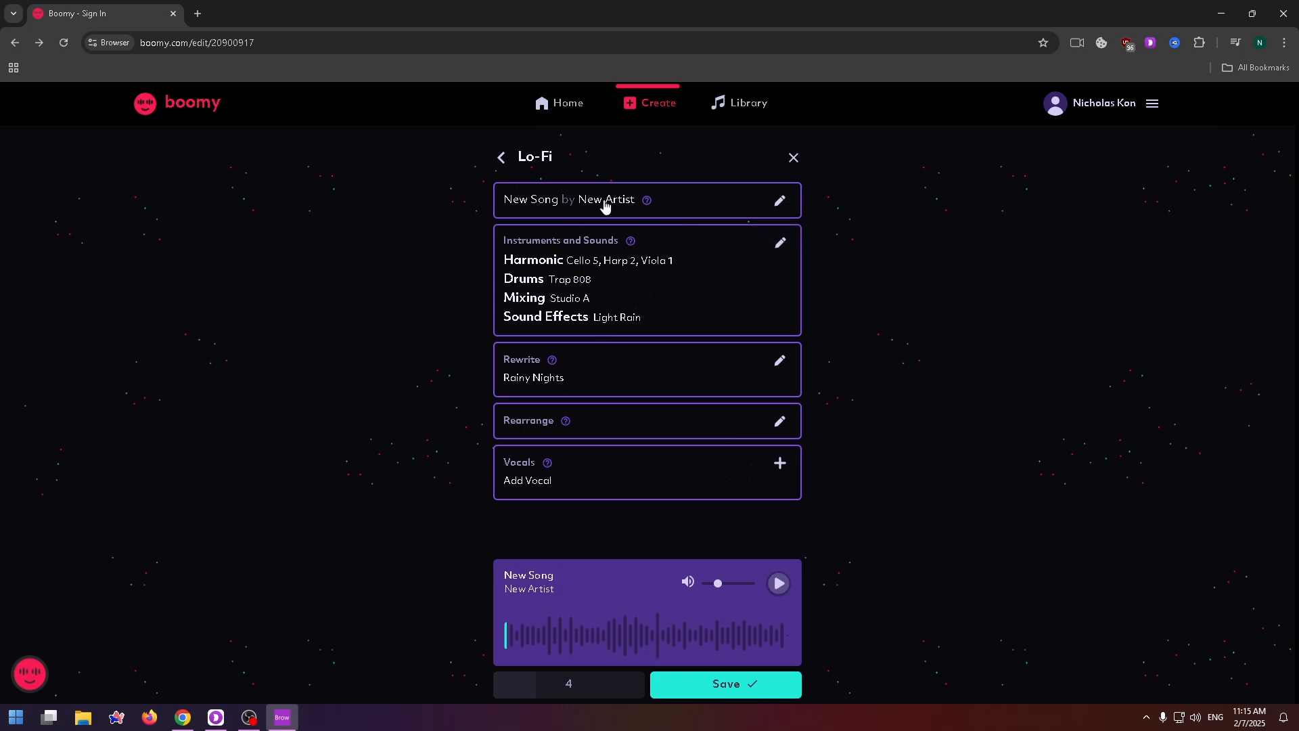
pyautogui.moveTo(591, 244)
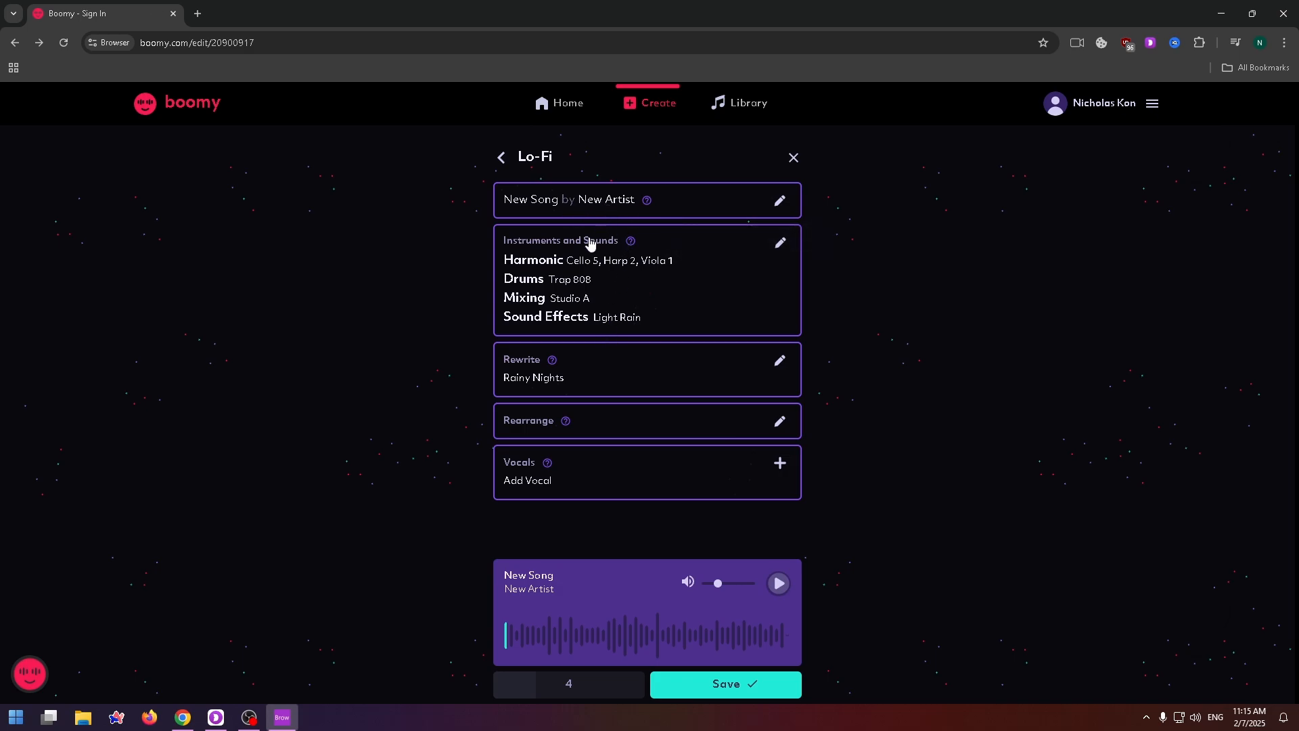
pyautogui.moveTo(721, 270)
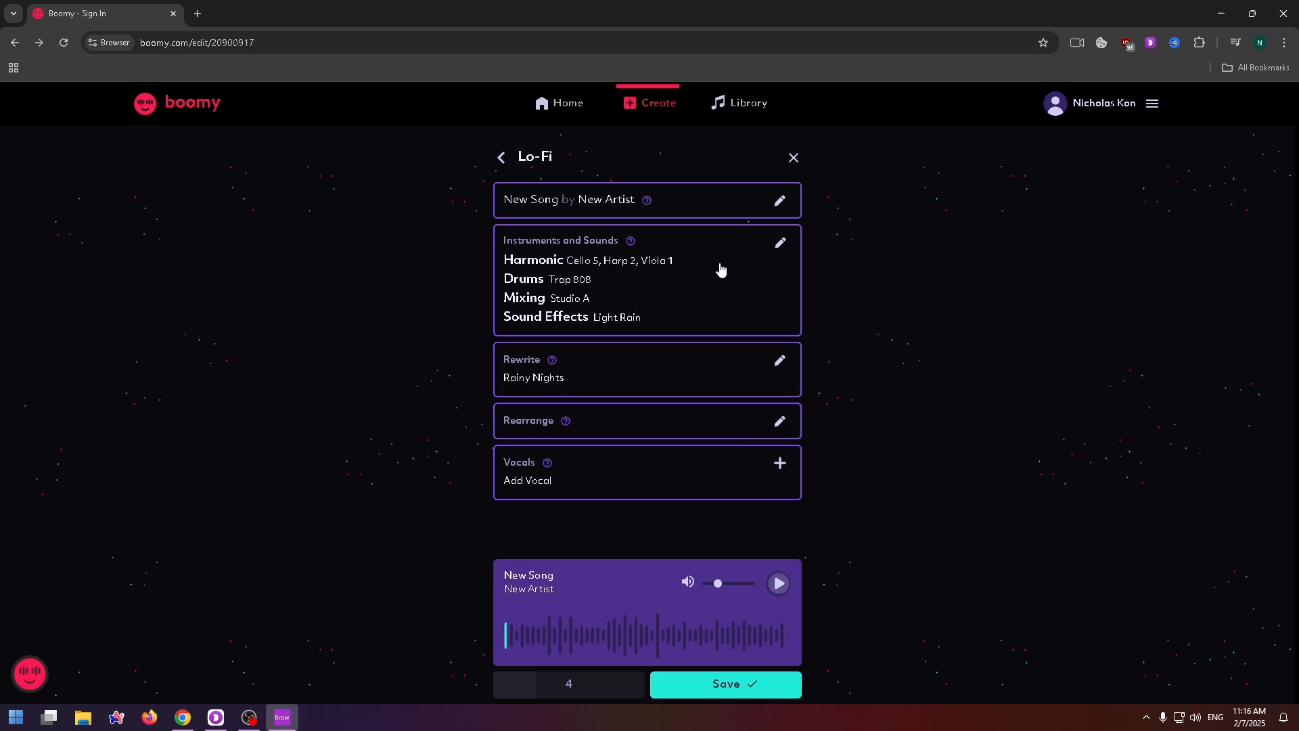
pyautogui.moveTo(597, 375)
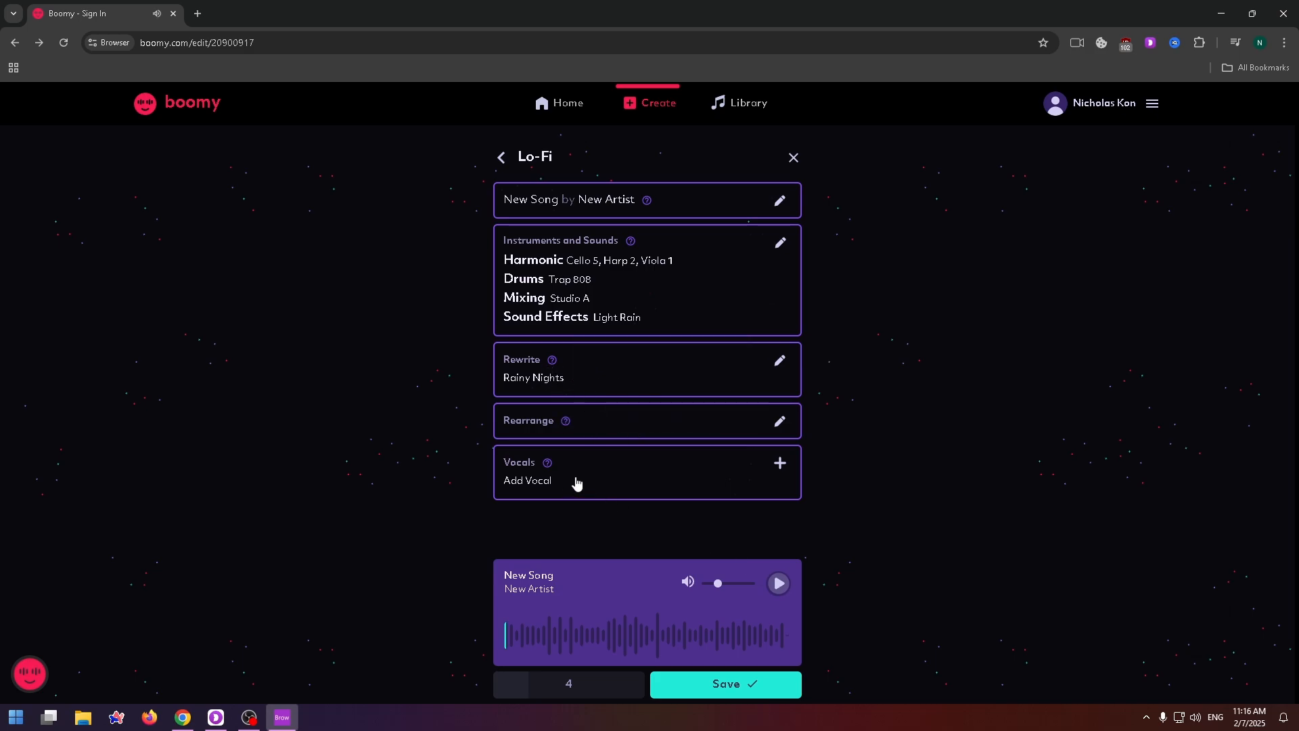
pyautogui.moveTo(549, 519)
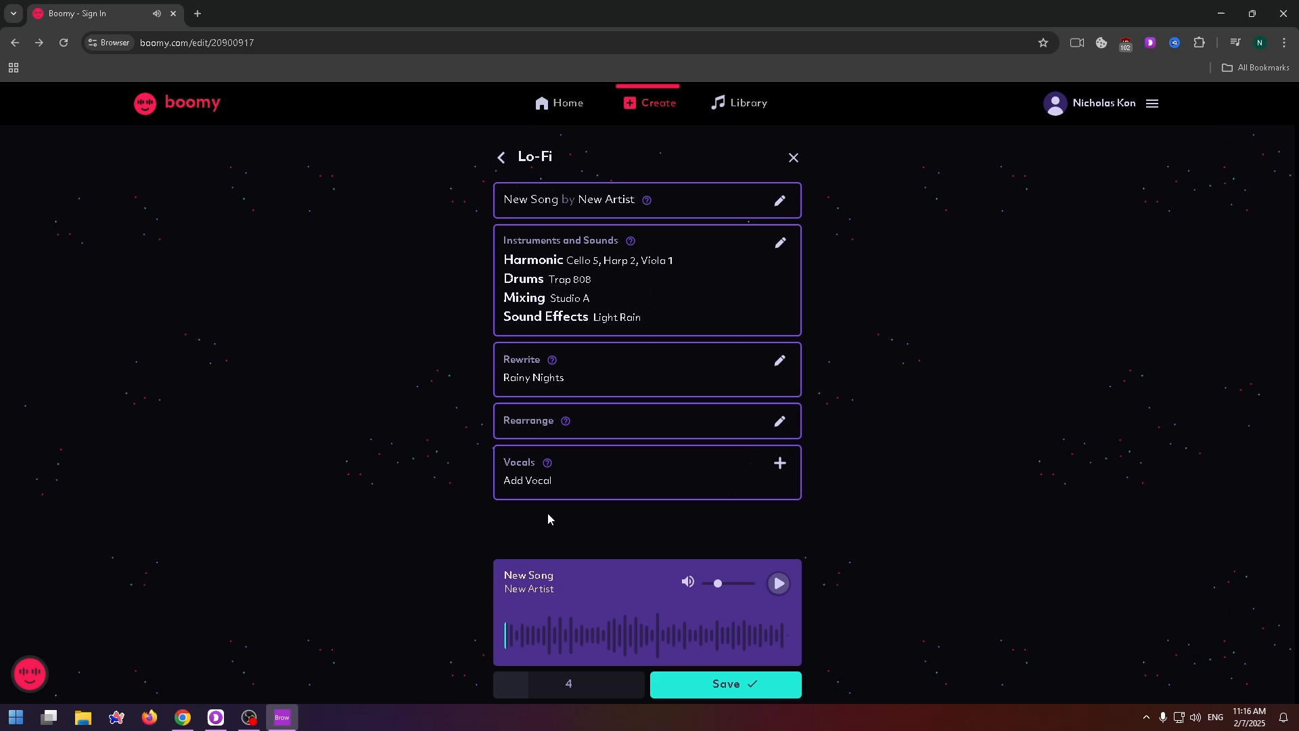
pyautogui.moveTo(600, 465)
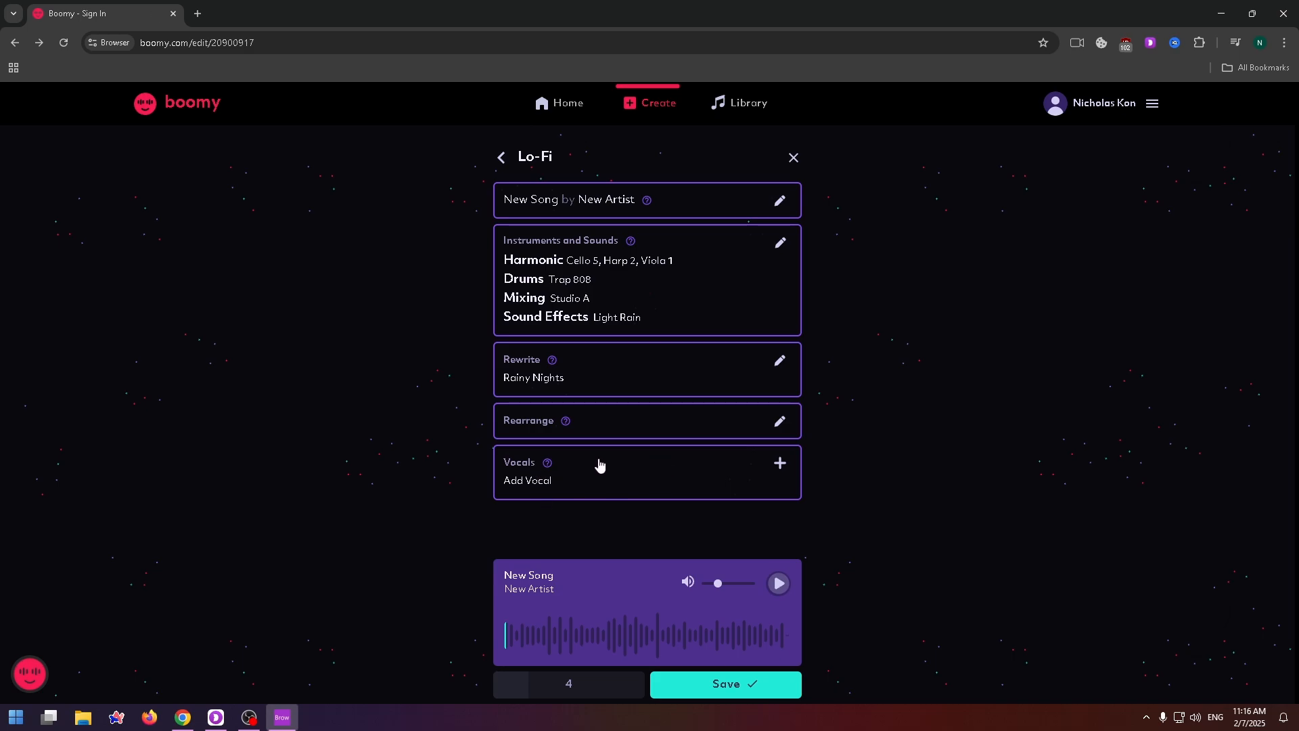
pyautogui.moveTo(555, 644)
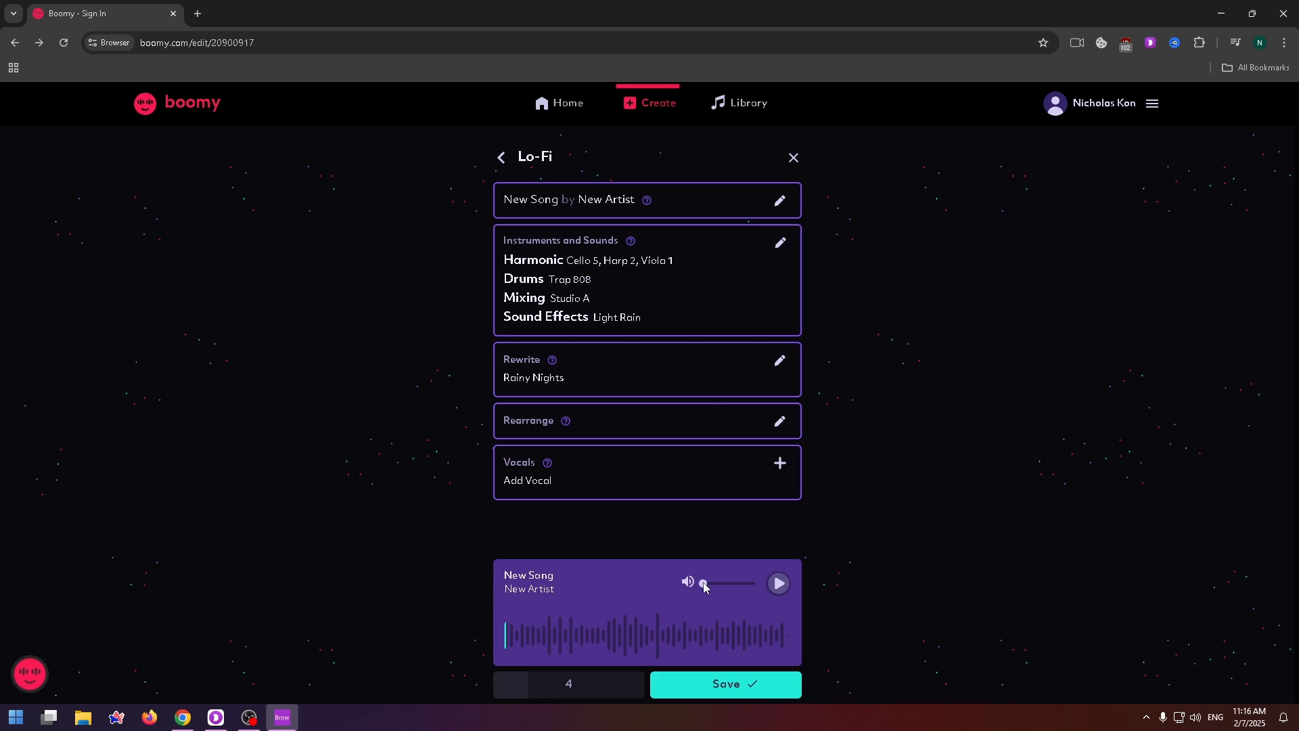
# Turn down the playback volume of the Rainy Nights preview.
pyautogui.click(777, 582)
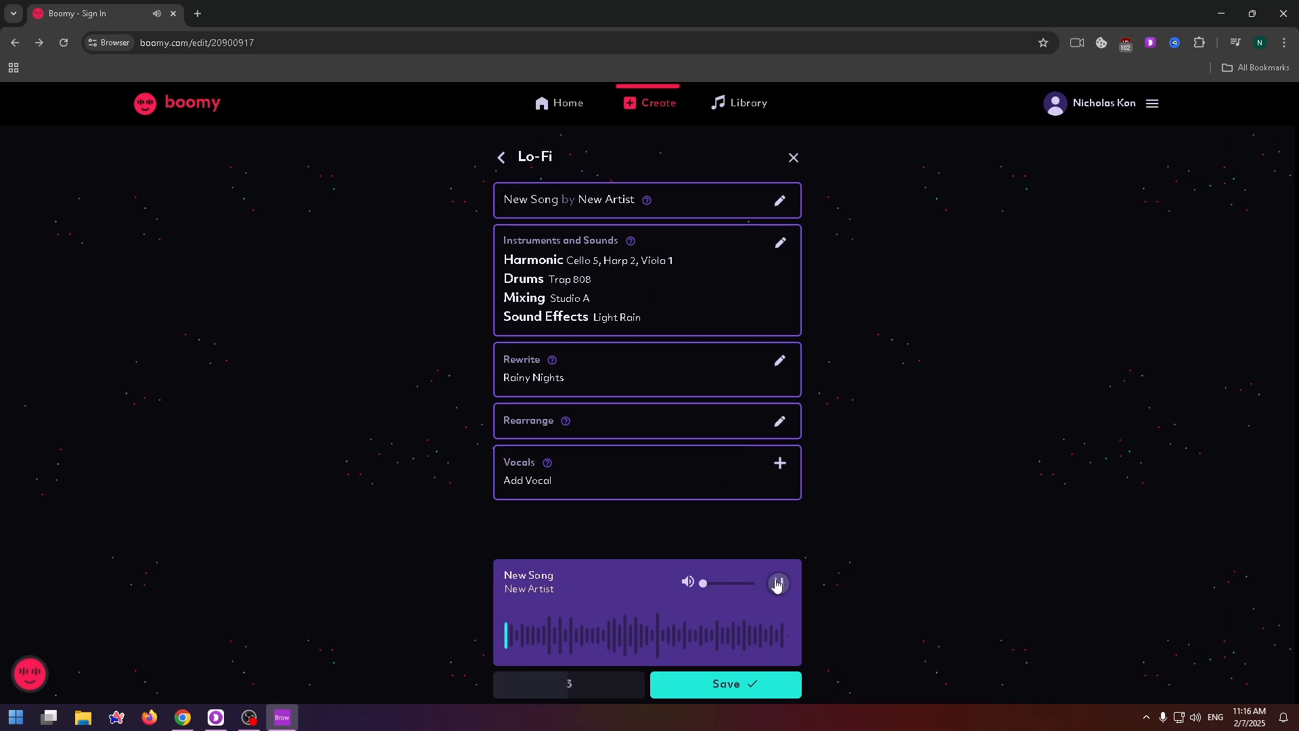
# Stop the preview, inspect bass/lead/chord instruments, preview Harp 2, and continue with Free.
pyautogui.click(776, 582)
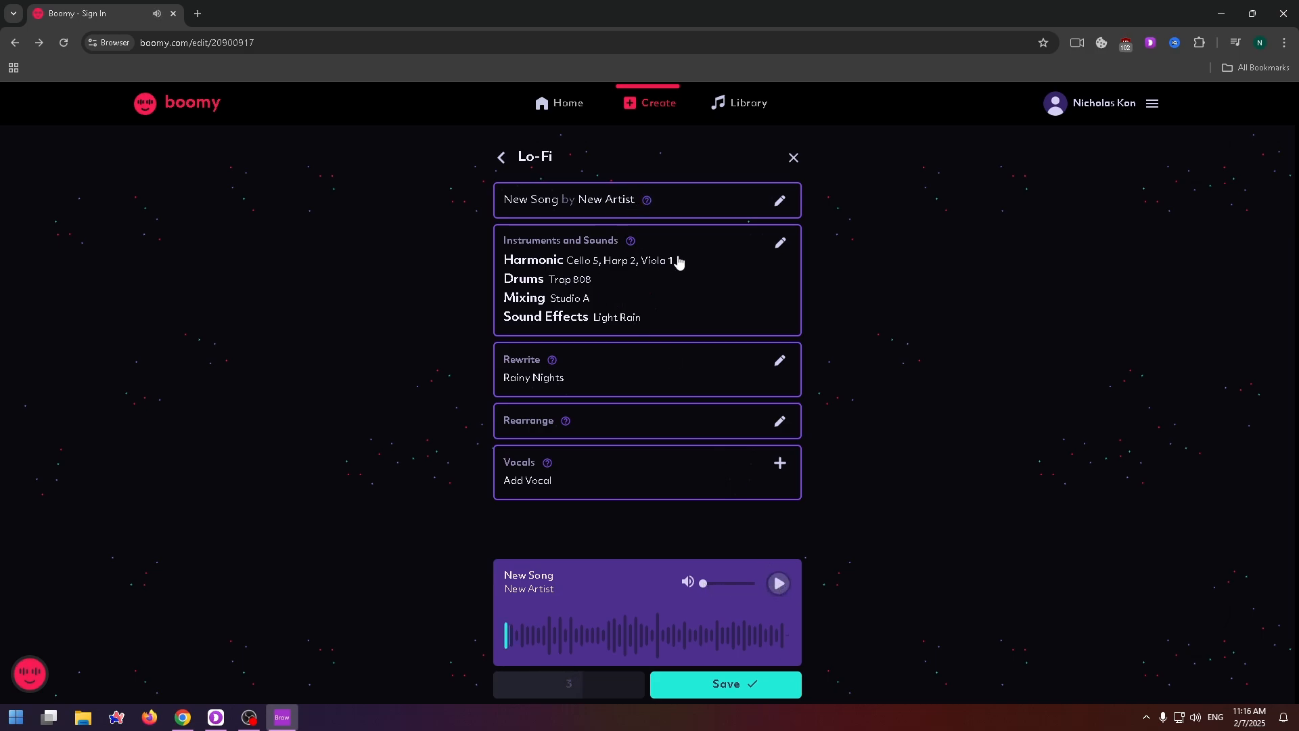
pyautogui.click(780, 242)
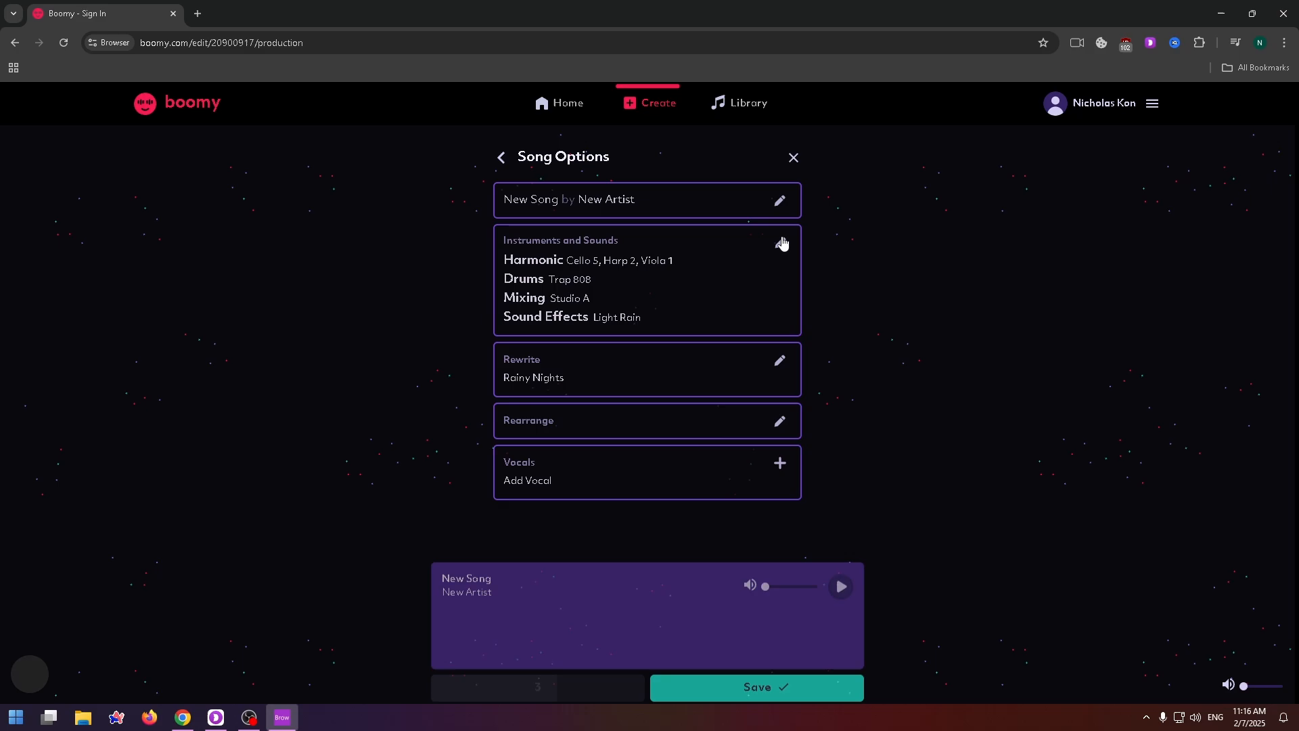
pyautogui.click(780, 242)
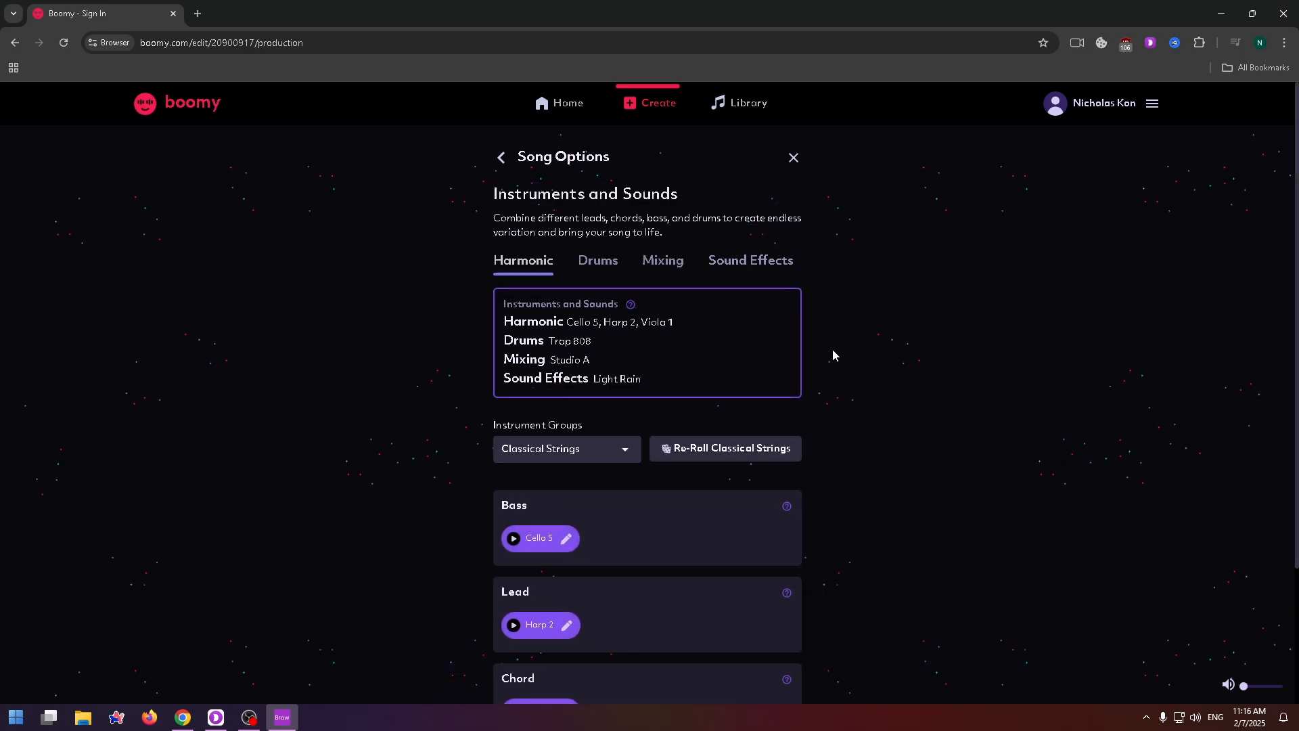
pyautogui.scroll(-3)
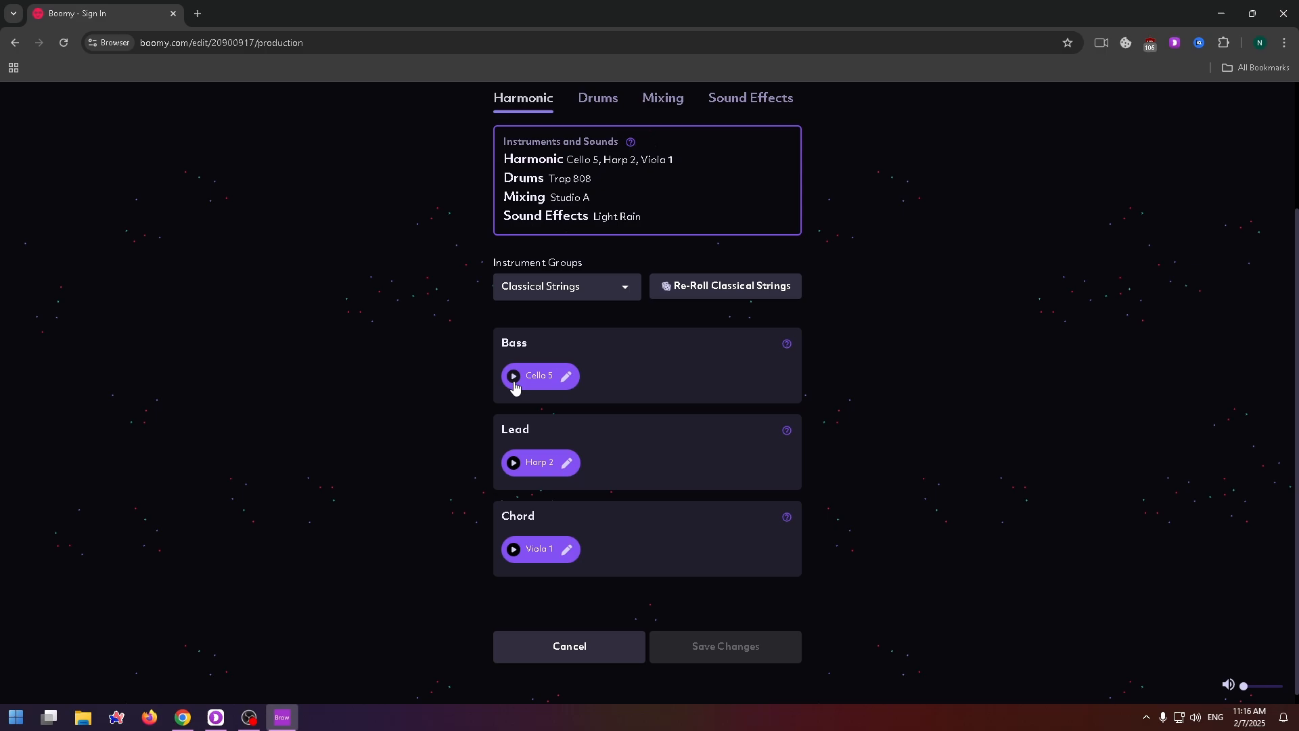
pyautogui.moveTo(513, 462)
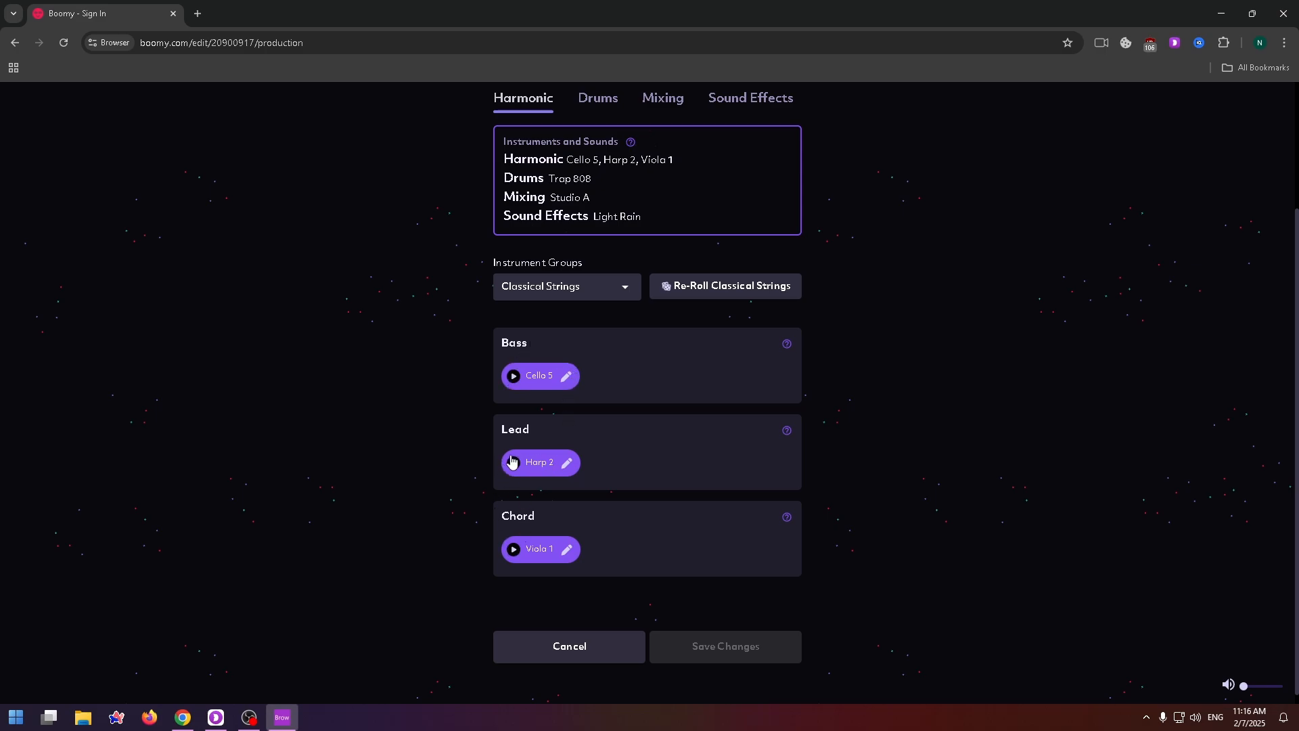
pyautogui.click(512, 462)
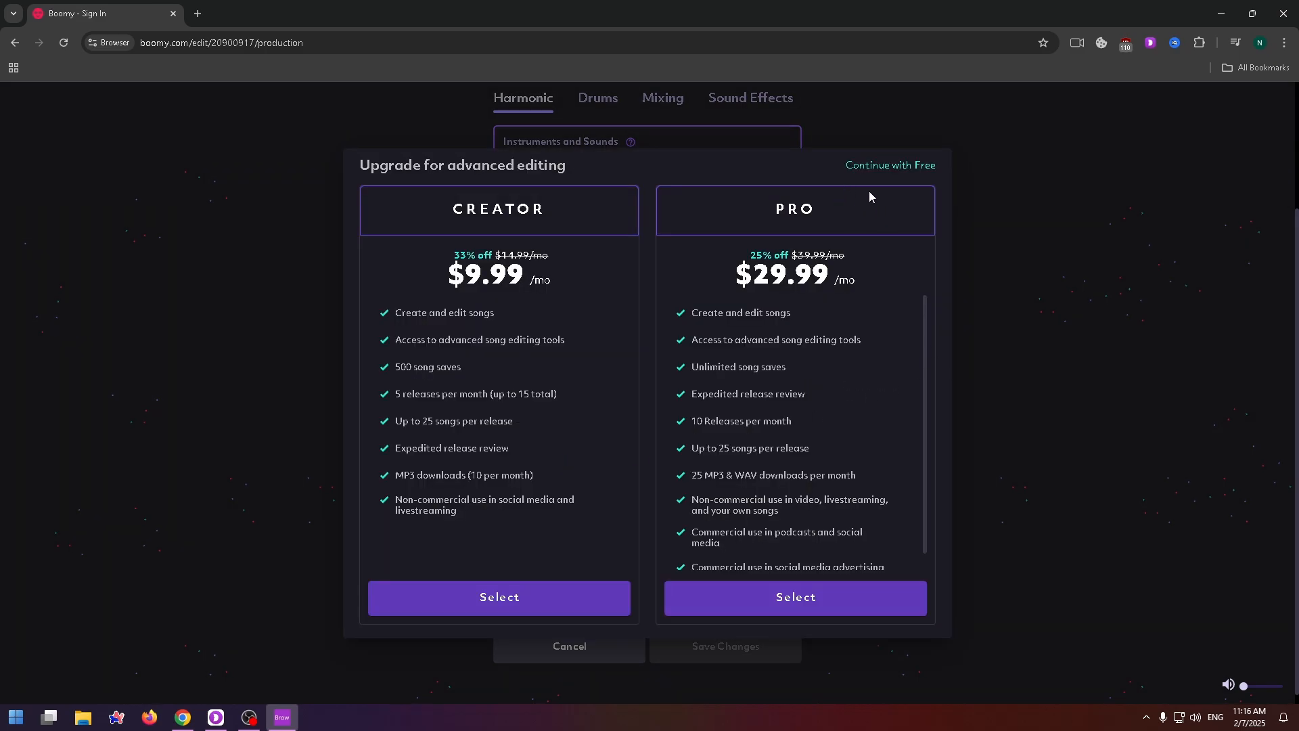
pyautogui.click(891, 165)
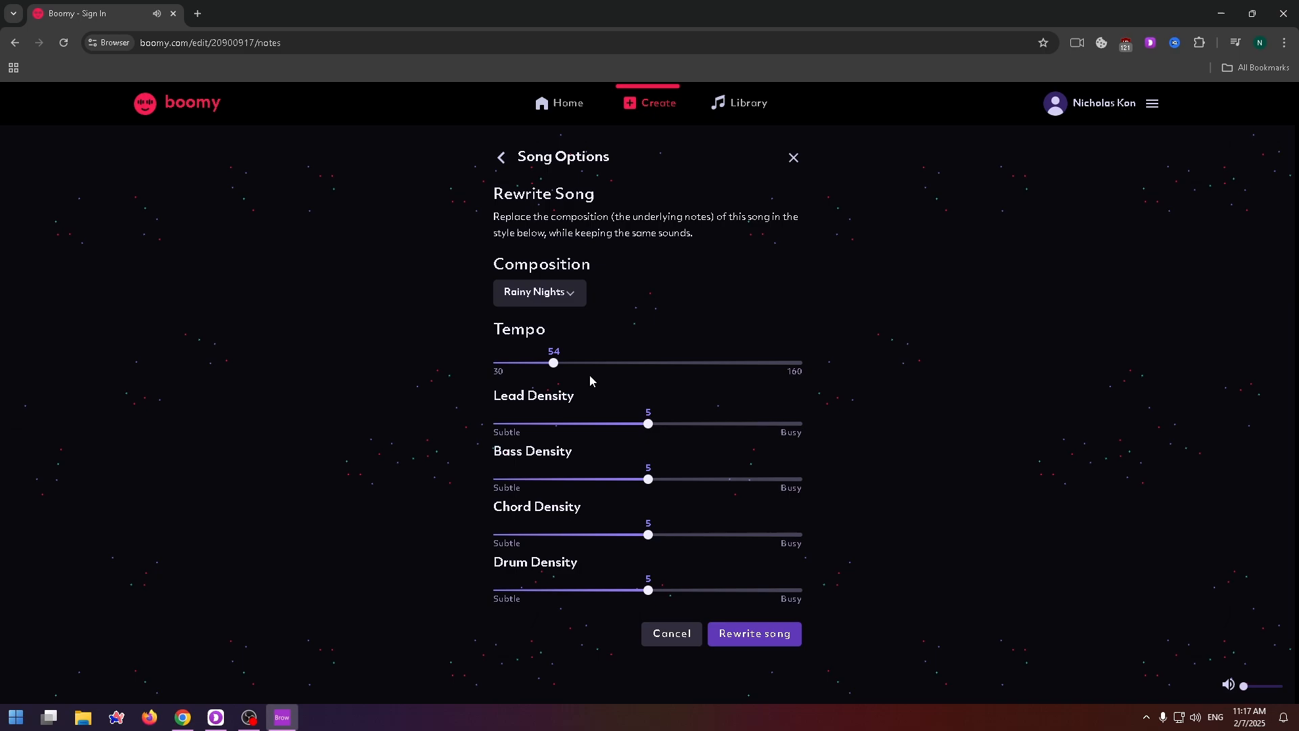
pyautogui.moveTo(553, 367)
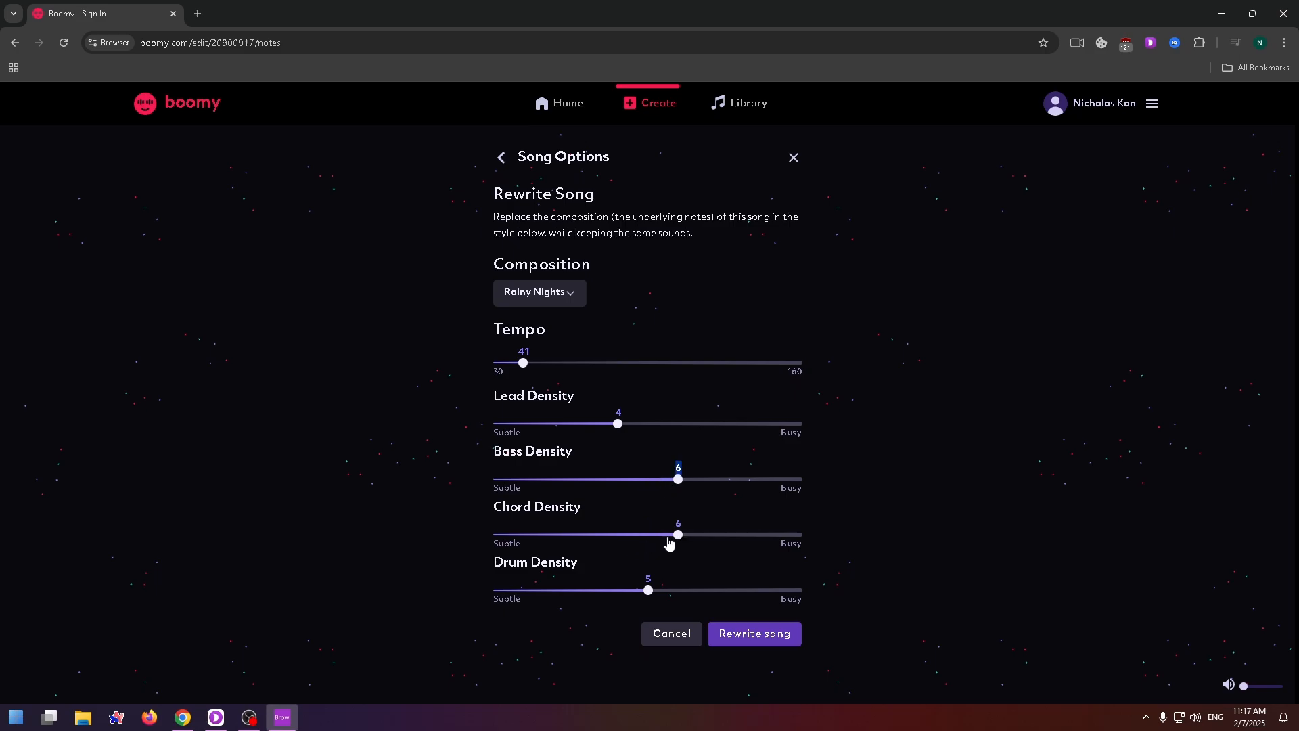
pyautogui.moveTo(766, 657)
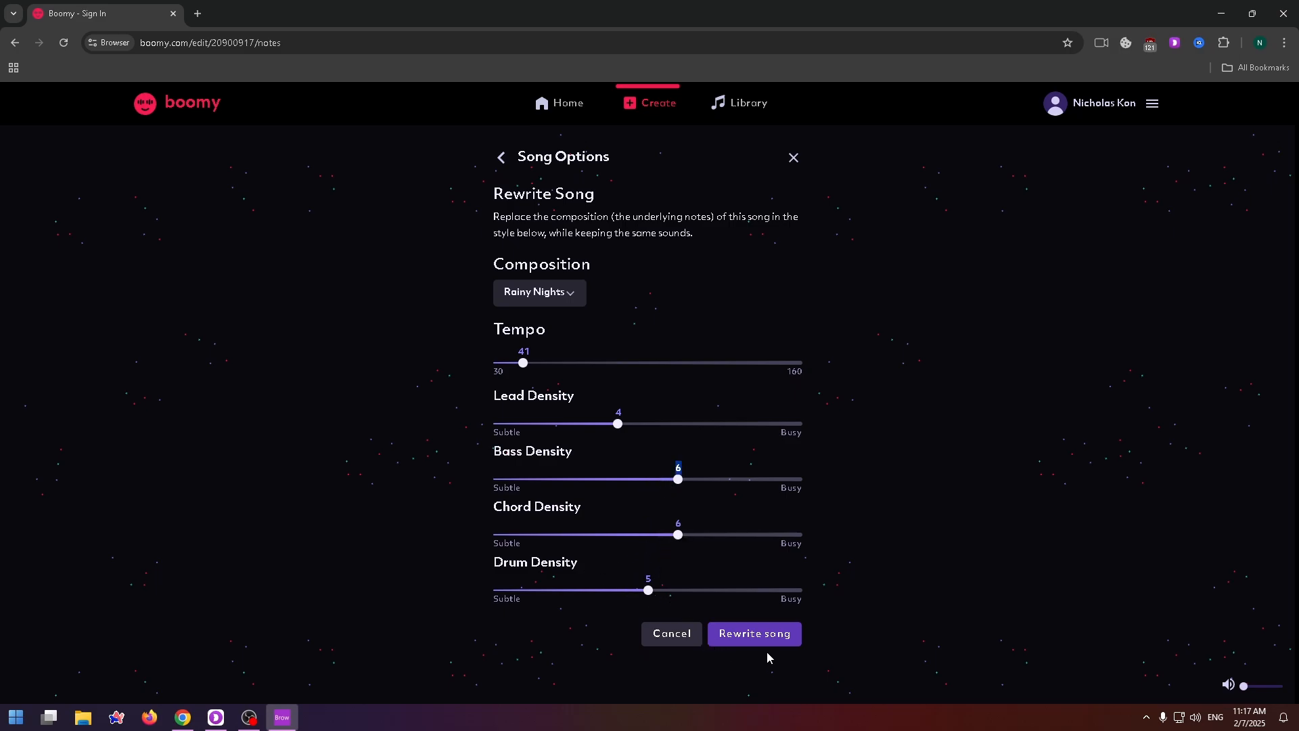
pyautogui.moveTo(754, 634)
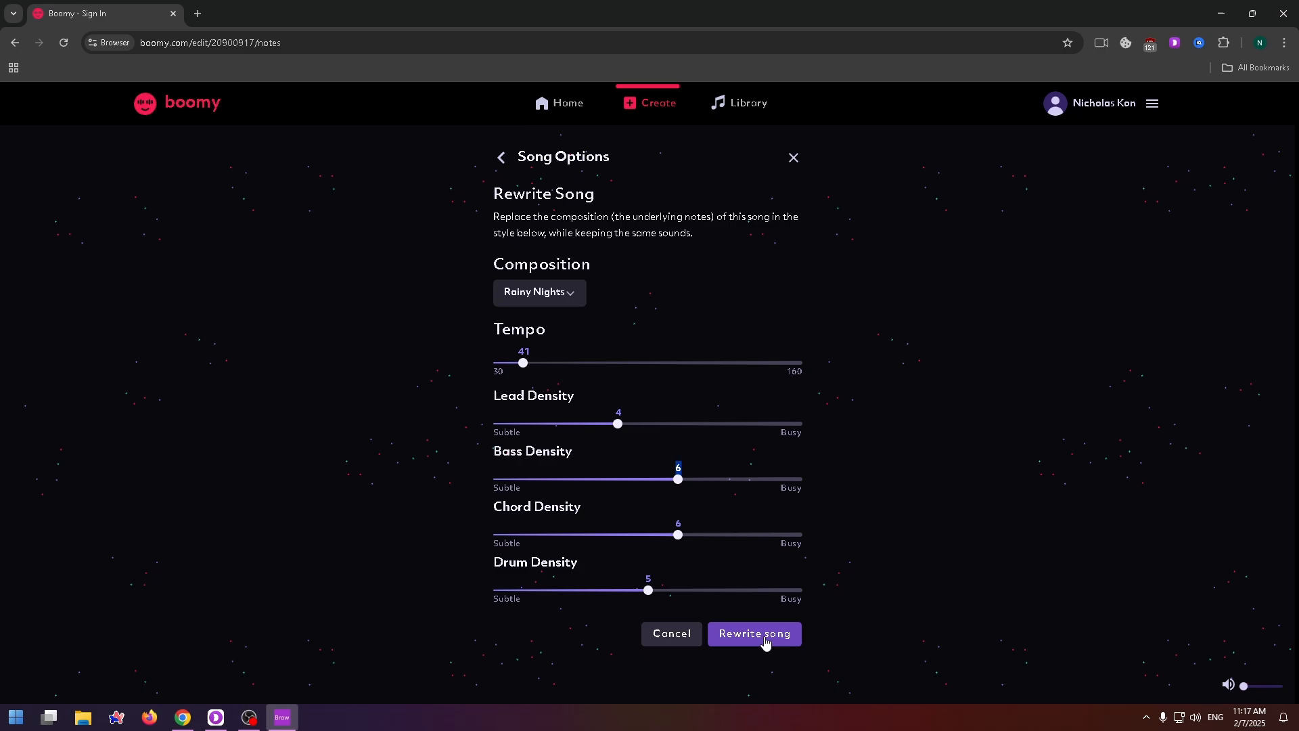
# Rewrite the song at tempo 41 with lead density 4, bass 6 and chord 6.
pyautogui.click(754, 633)
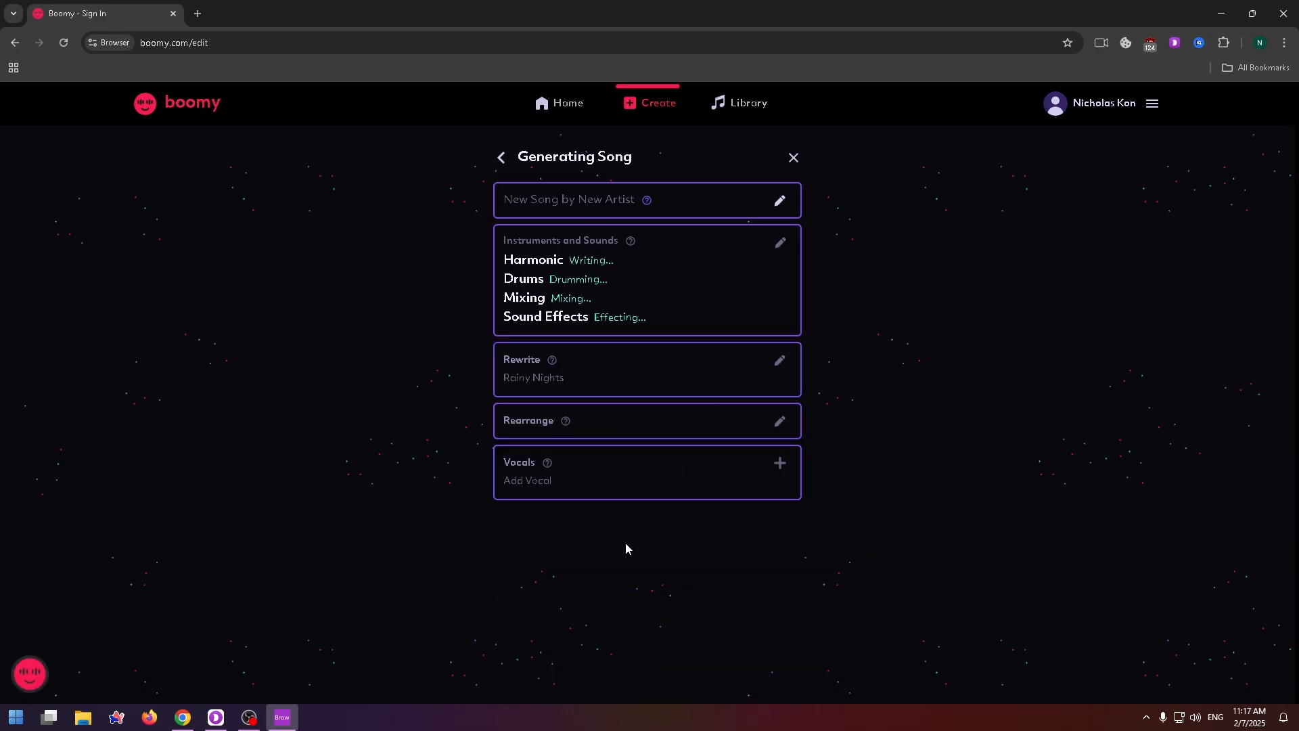
pyautogui.moveTo(489, 646)
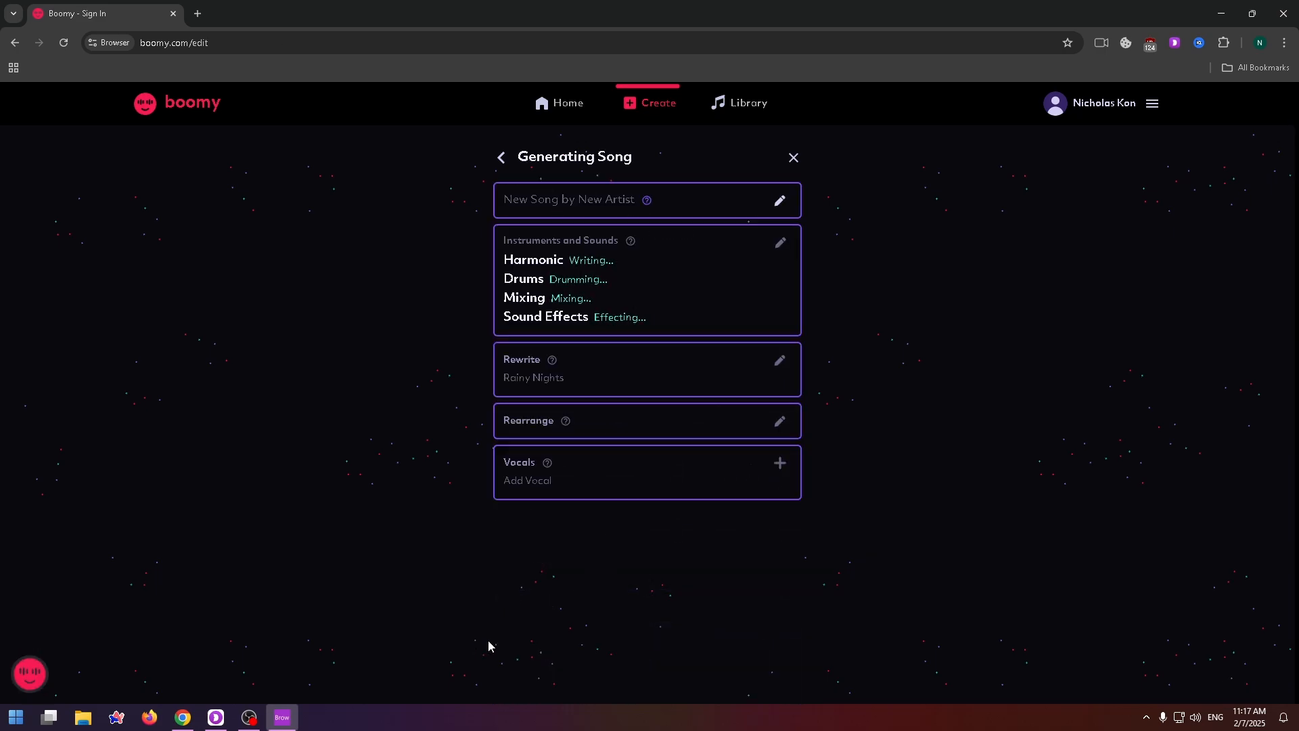
pyautogui.moveTo(644, 563)
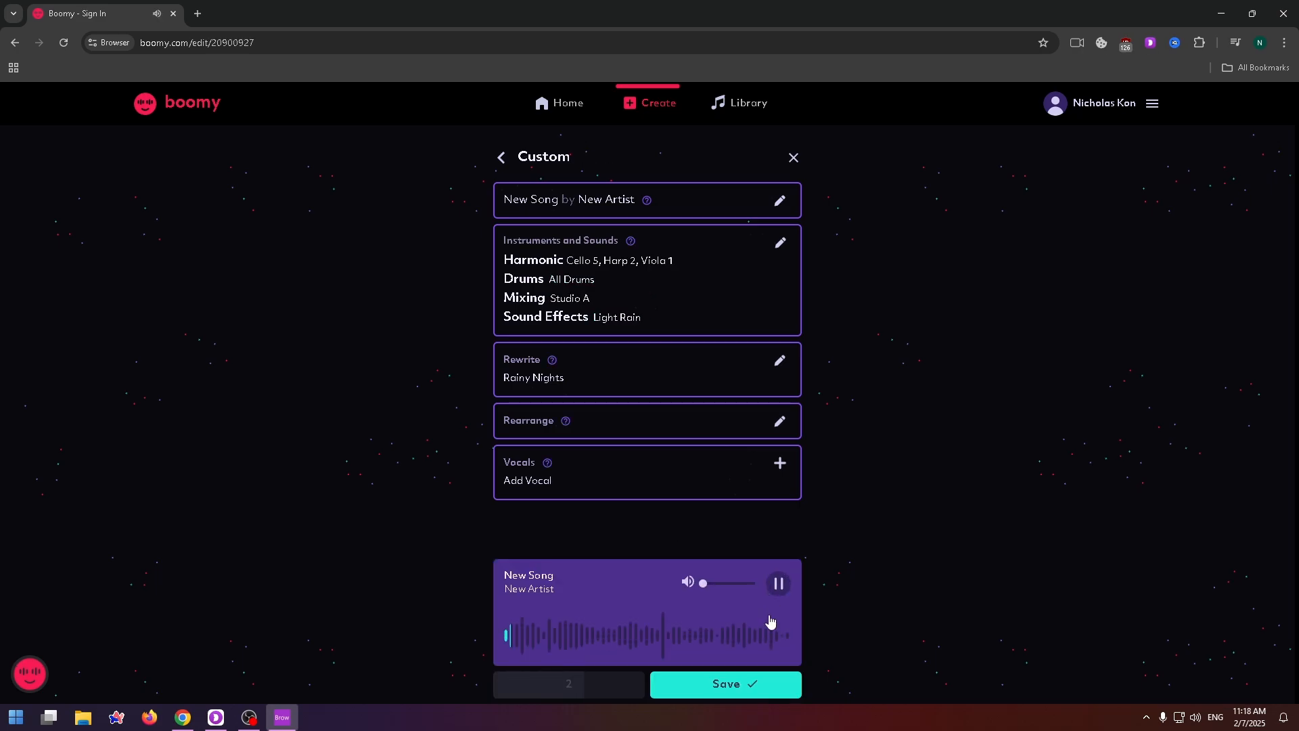
# Pause the preview playback of the rewritten Rainy Nights song.
pyautogui.click(777, 582)
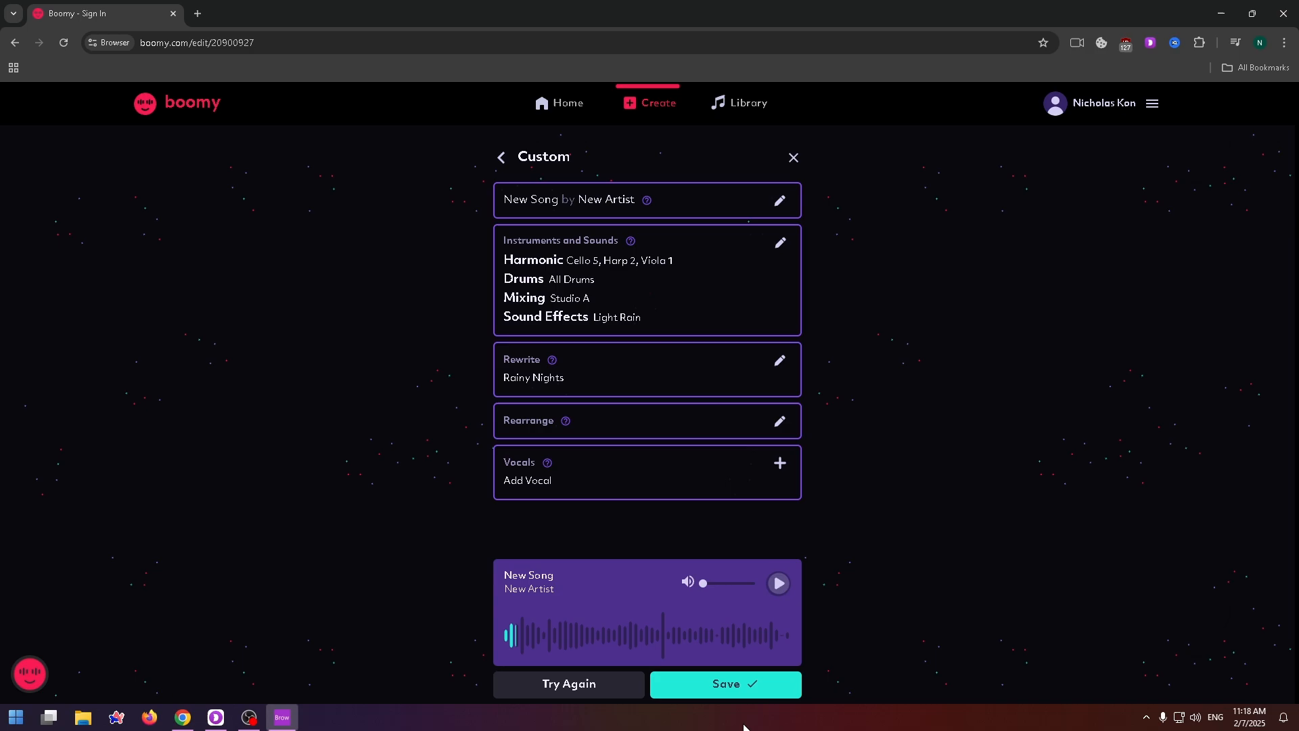
pyautogui.moveTo(733, 404)
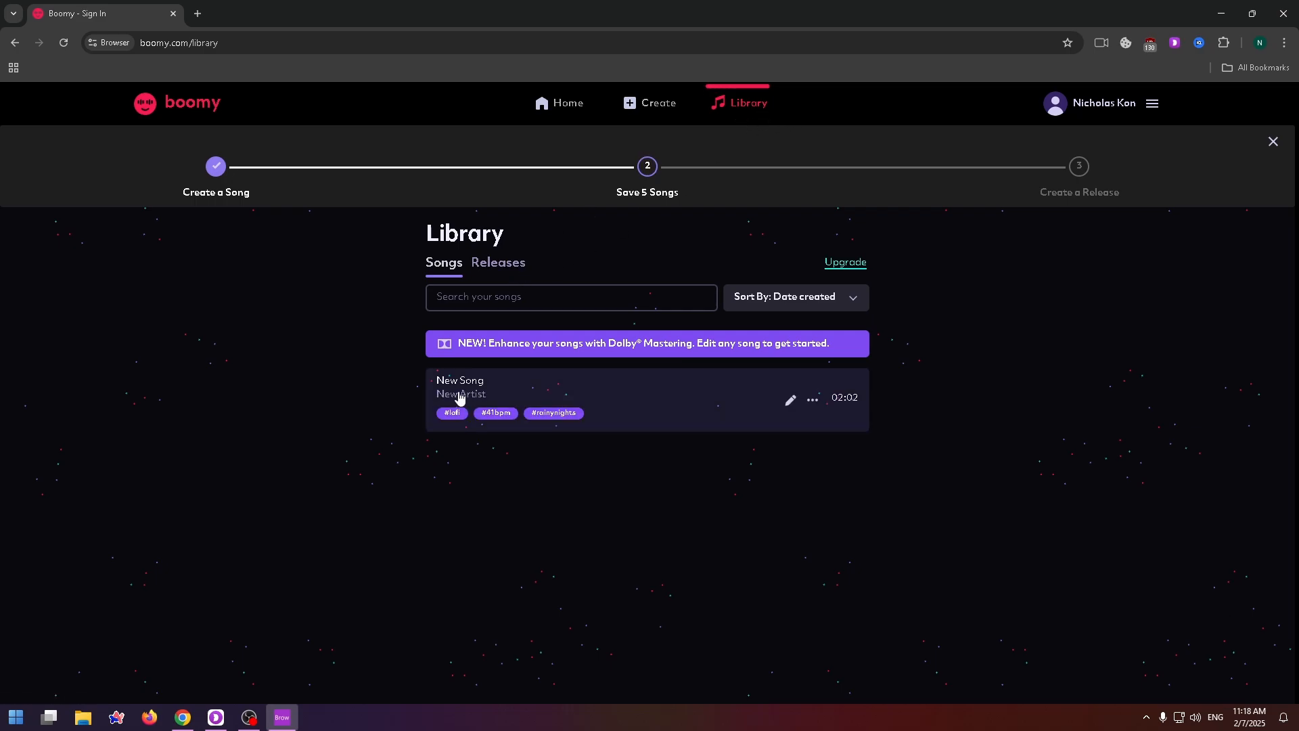
pyautogui.moveTo(403, 374)
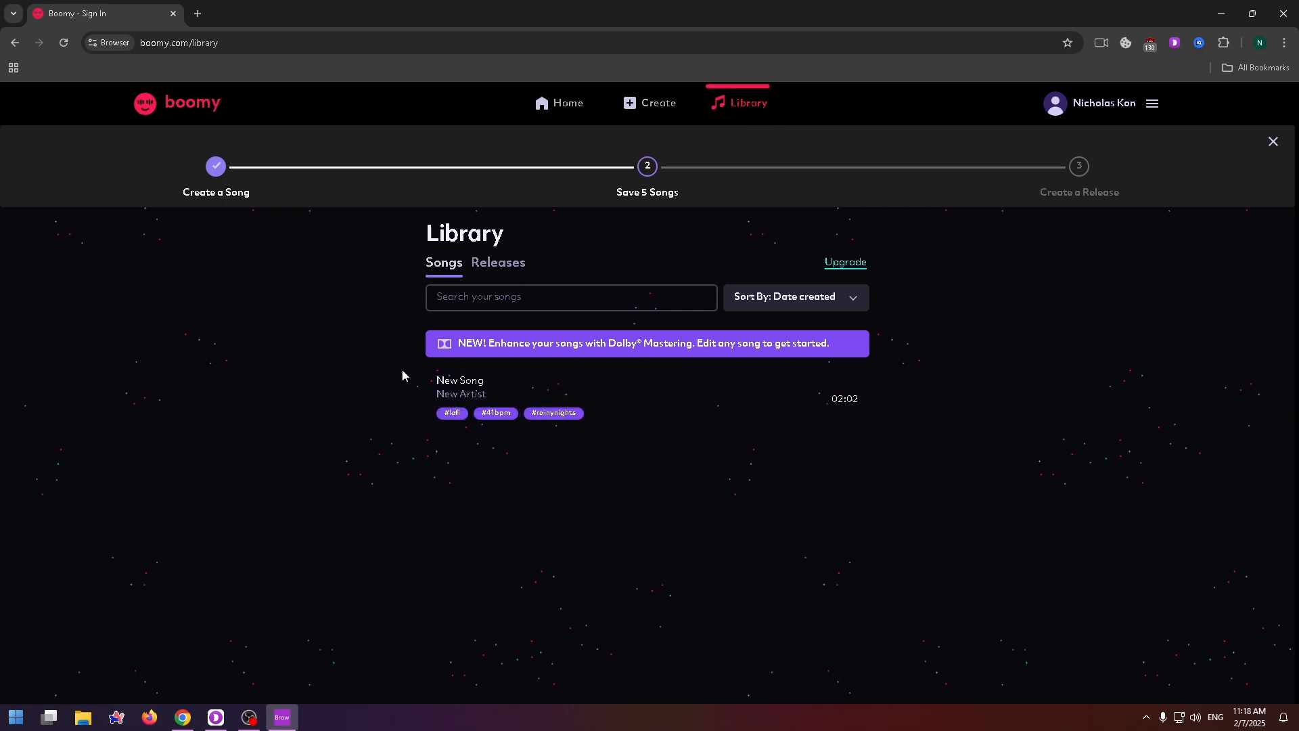
pyautogui.moveTo(535, 398)
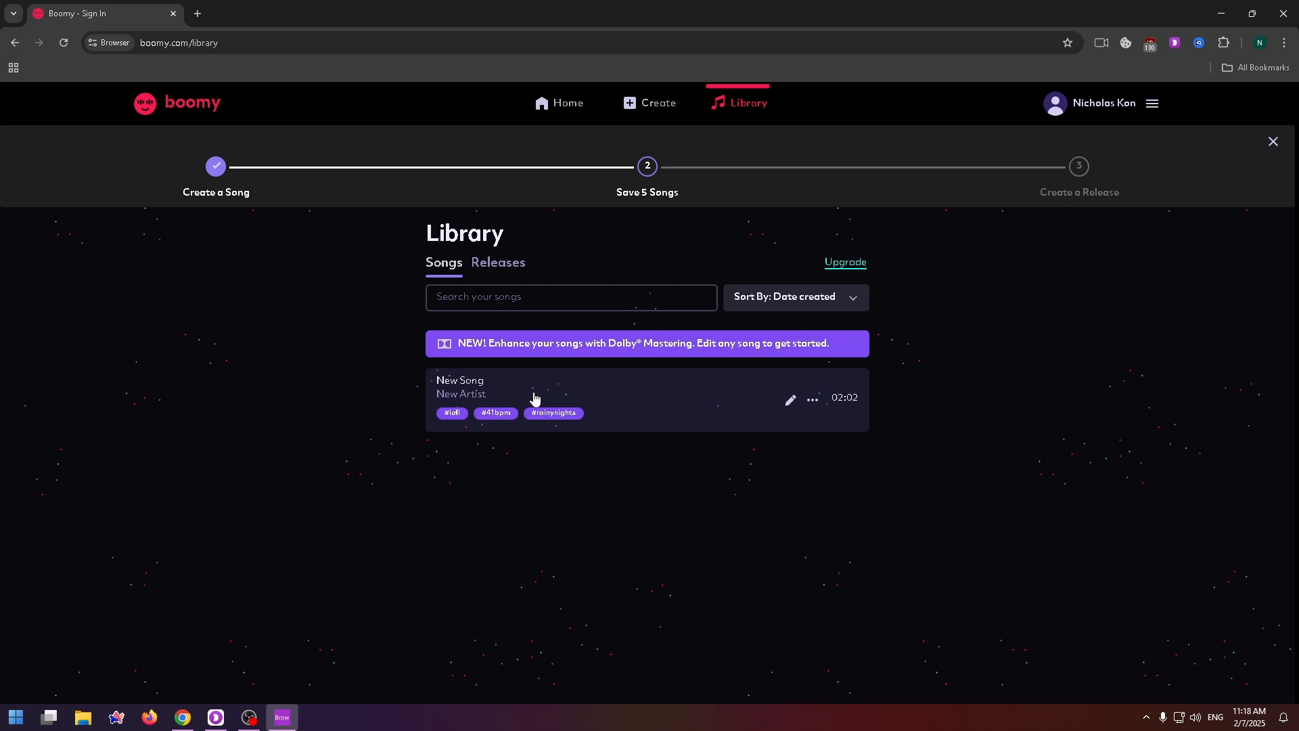
# View membership plans, preview the $9.99/month Creator upgrade, then dismiss it to stay on Free.
pyautogui.click(844, 261)
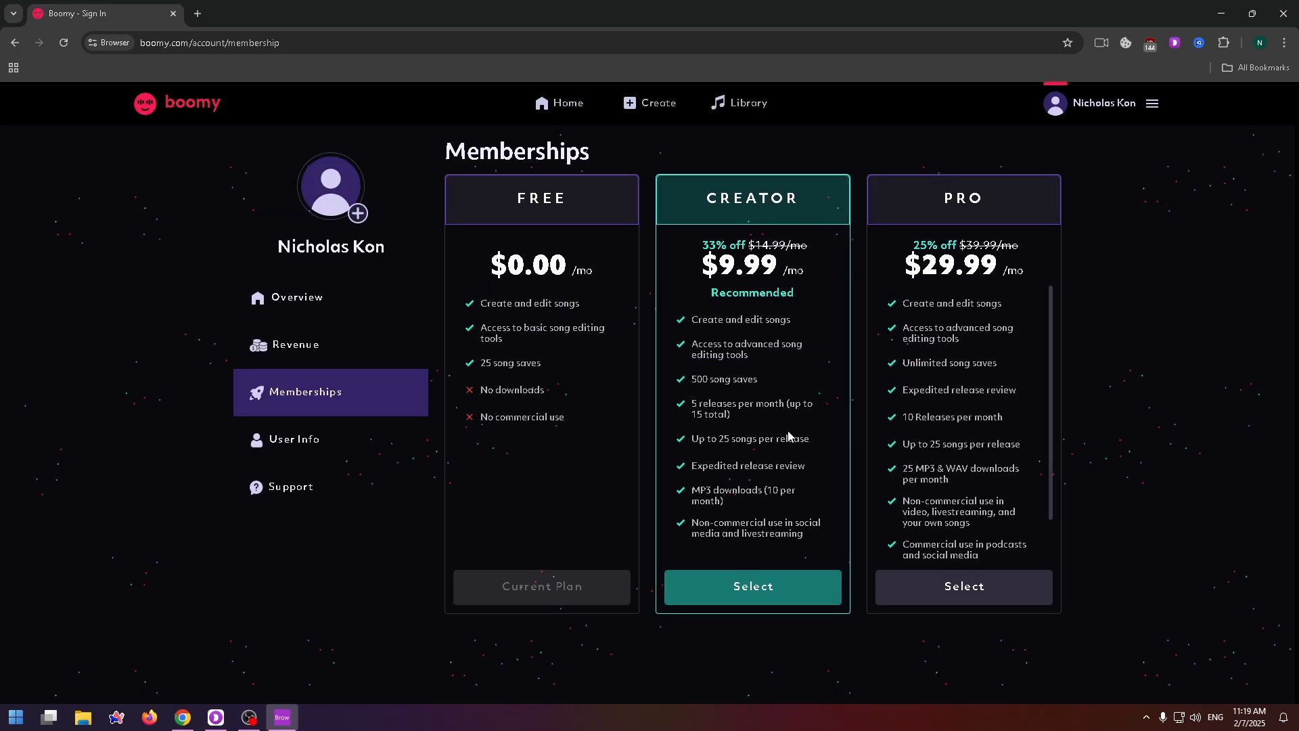
pyautogui.moveTo(497, 356)
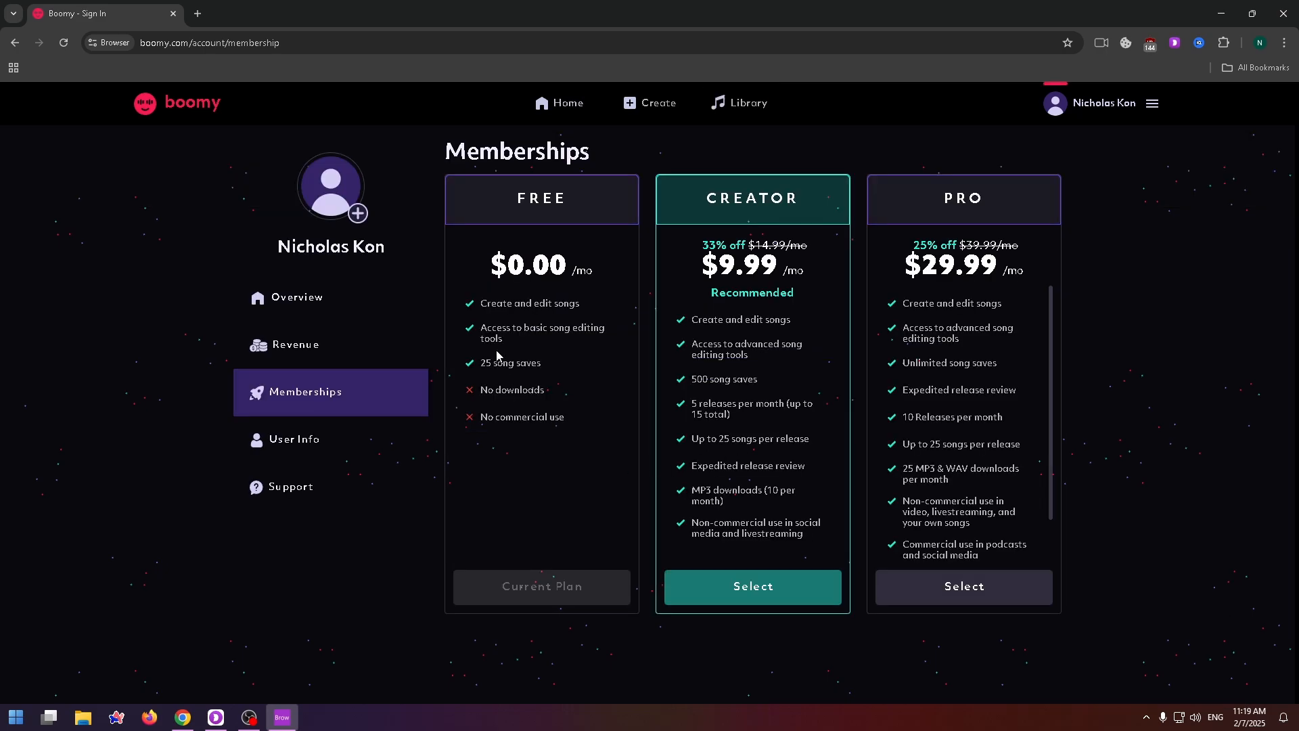
pyautogui.moveTo(576, 249)
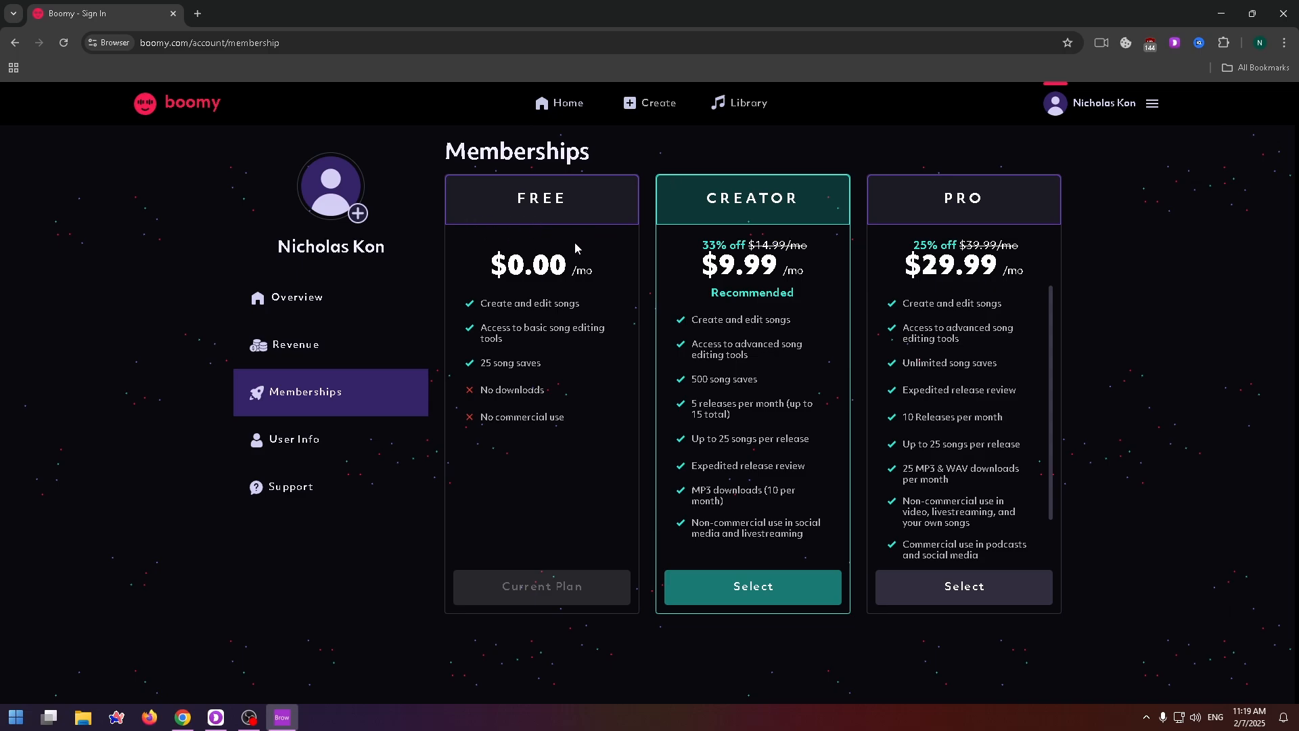
pyautogui.moveTo(552, 342)
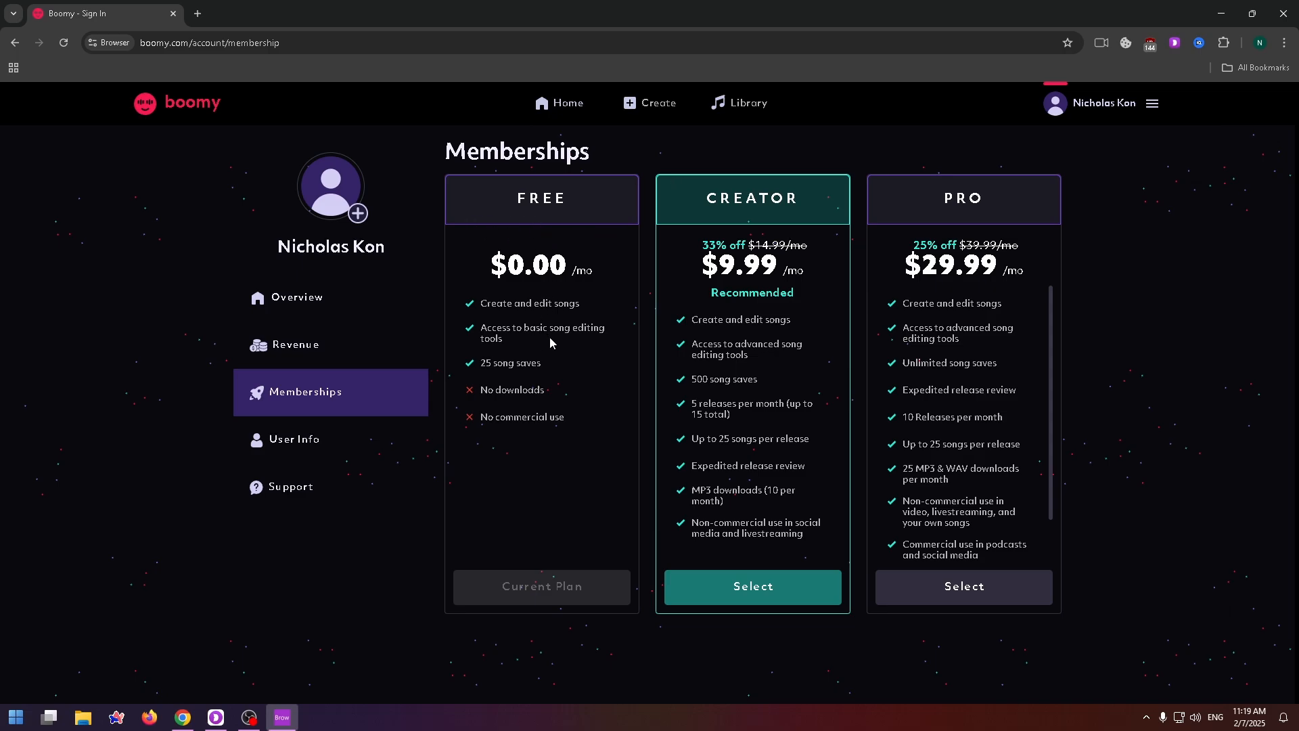
pyautogui.moveTo(482, 393)
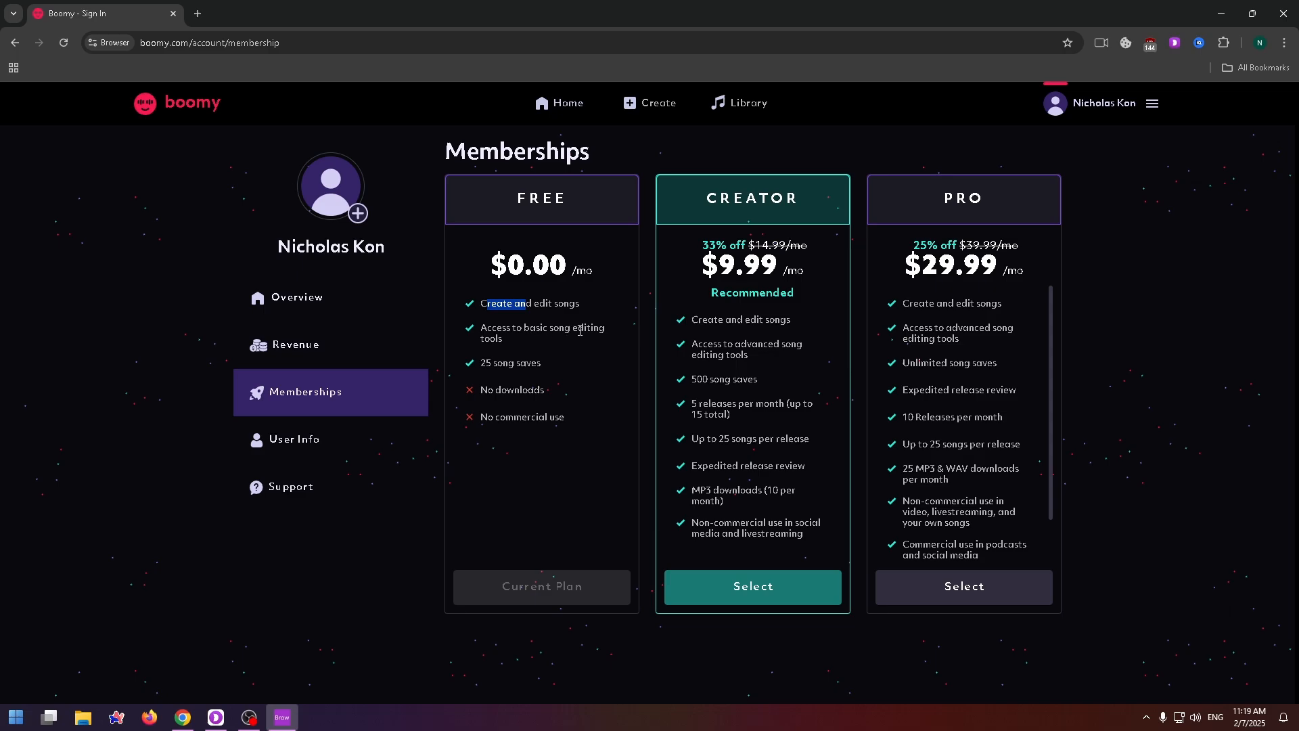
pyautogui.moveTo(519, 339)
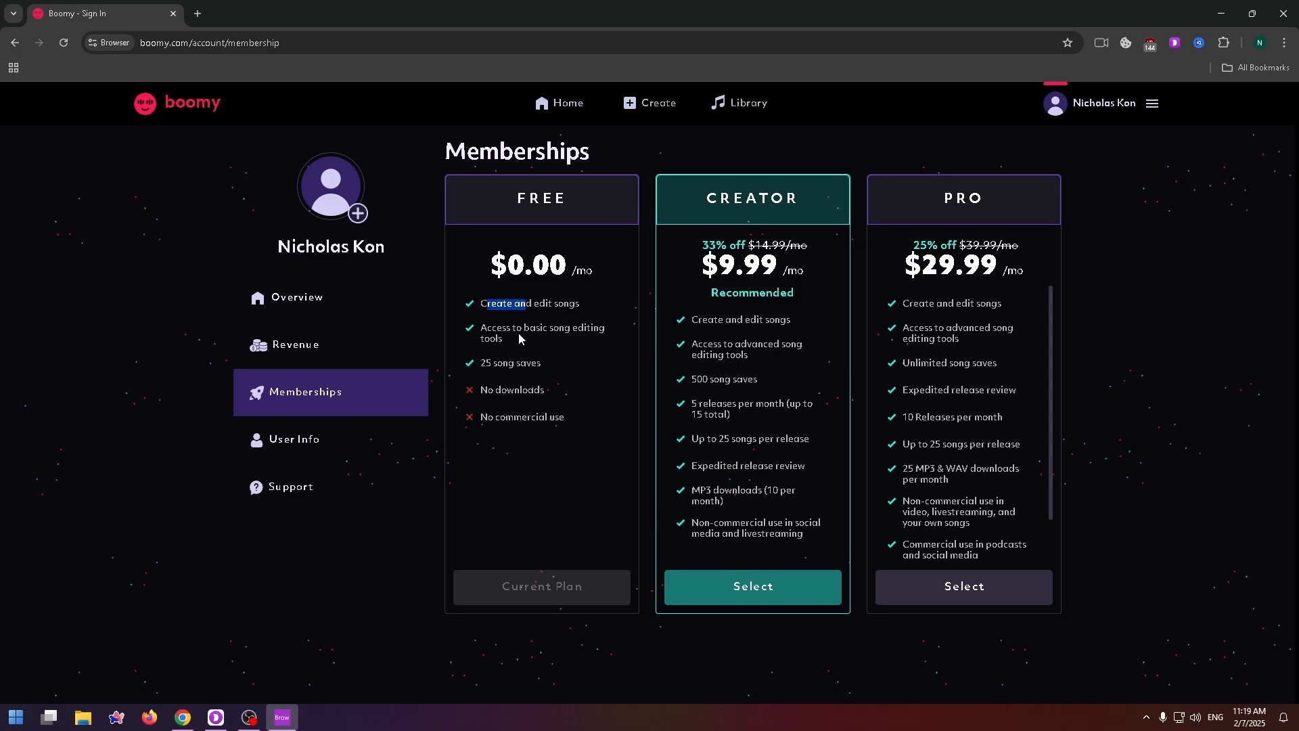
pyautogui.moveTo(671, 211)
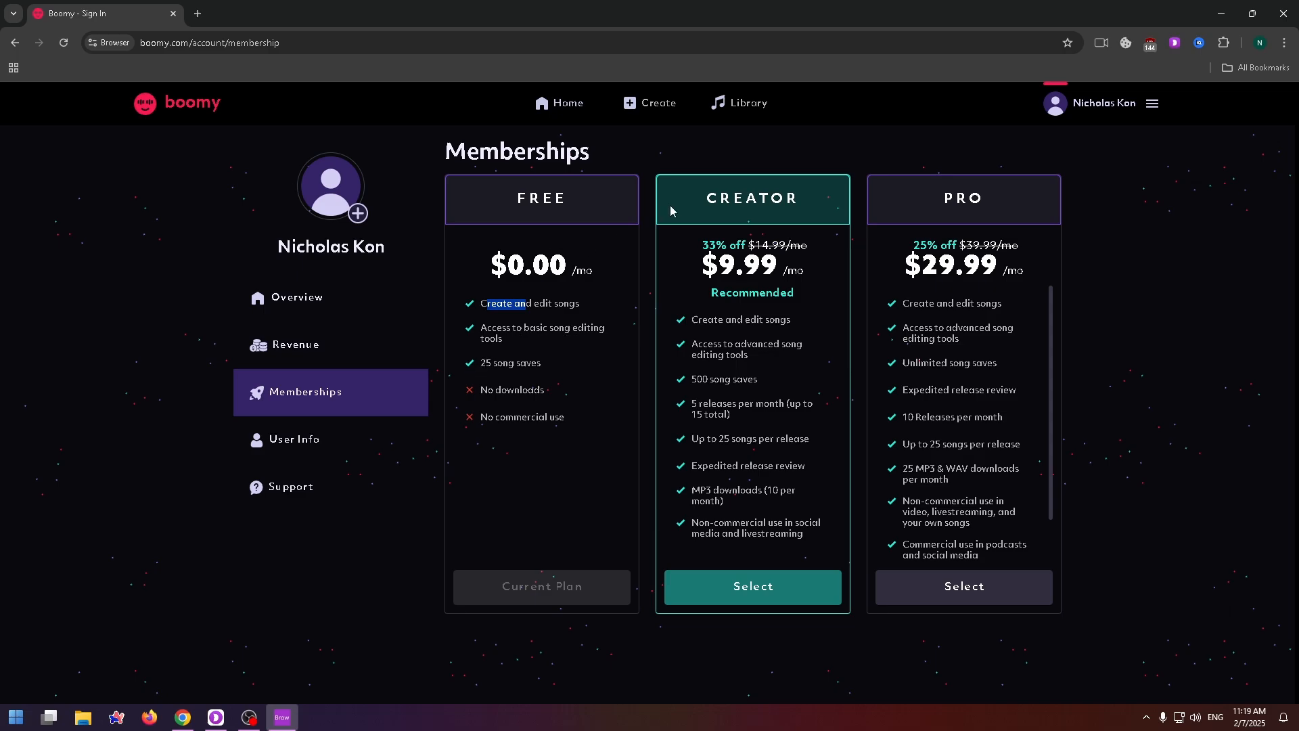
pyautogui.moveTo(742, 218)
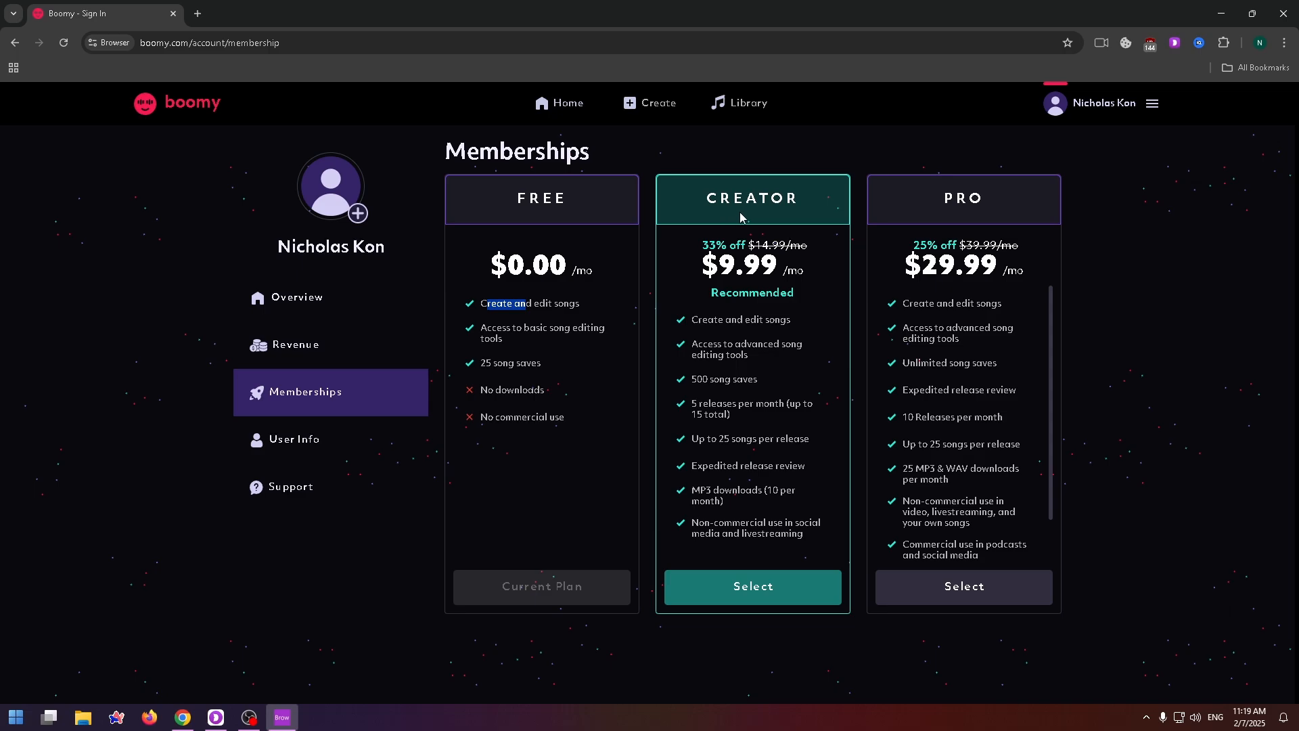
pyautogui.moveTo(754, 272)
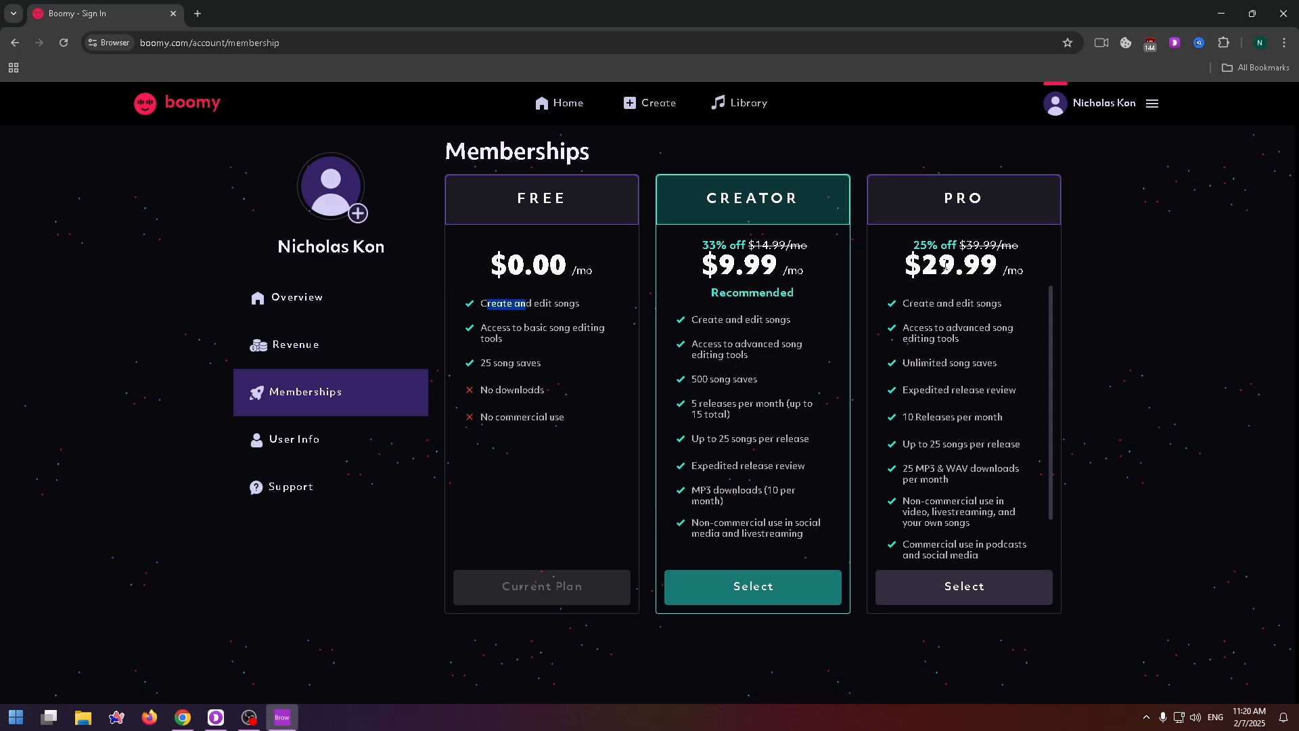
pyautogui.moveTo(696, 311)
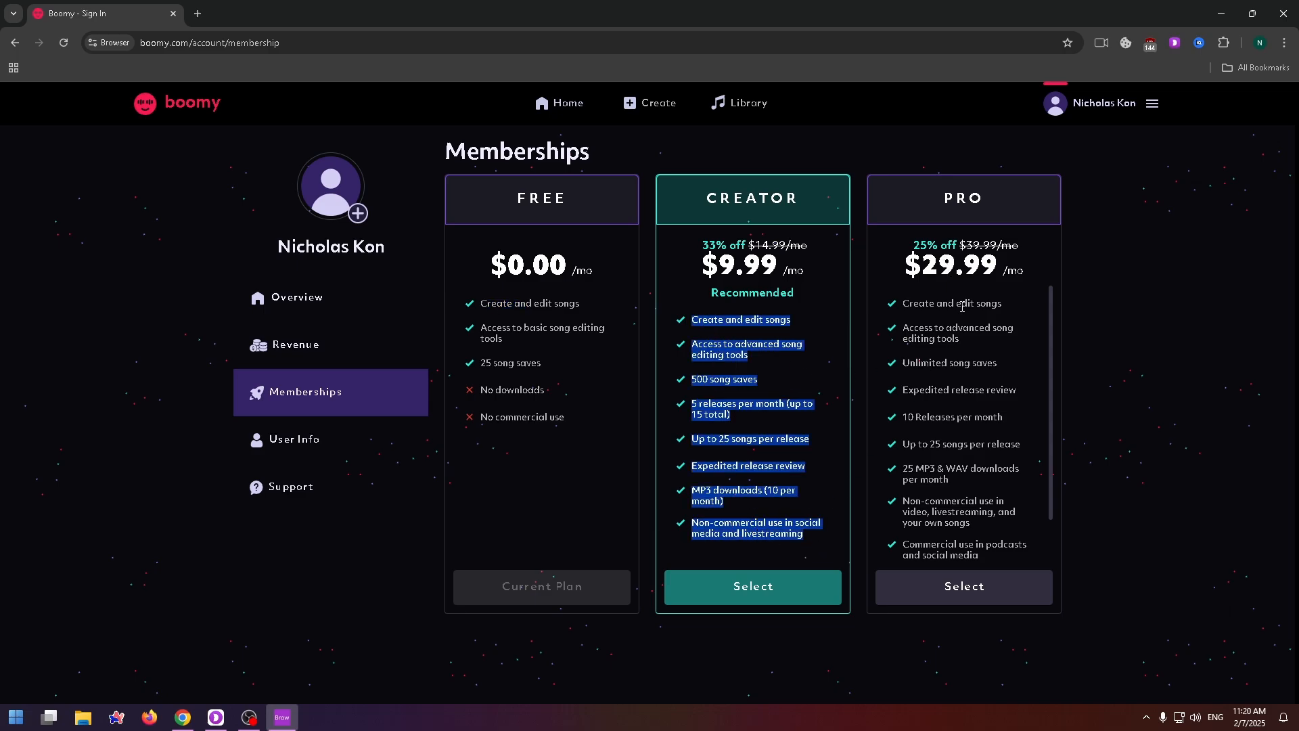
pyautogui.moveTo(751, 586)
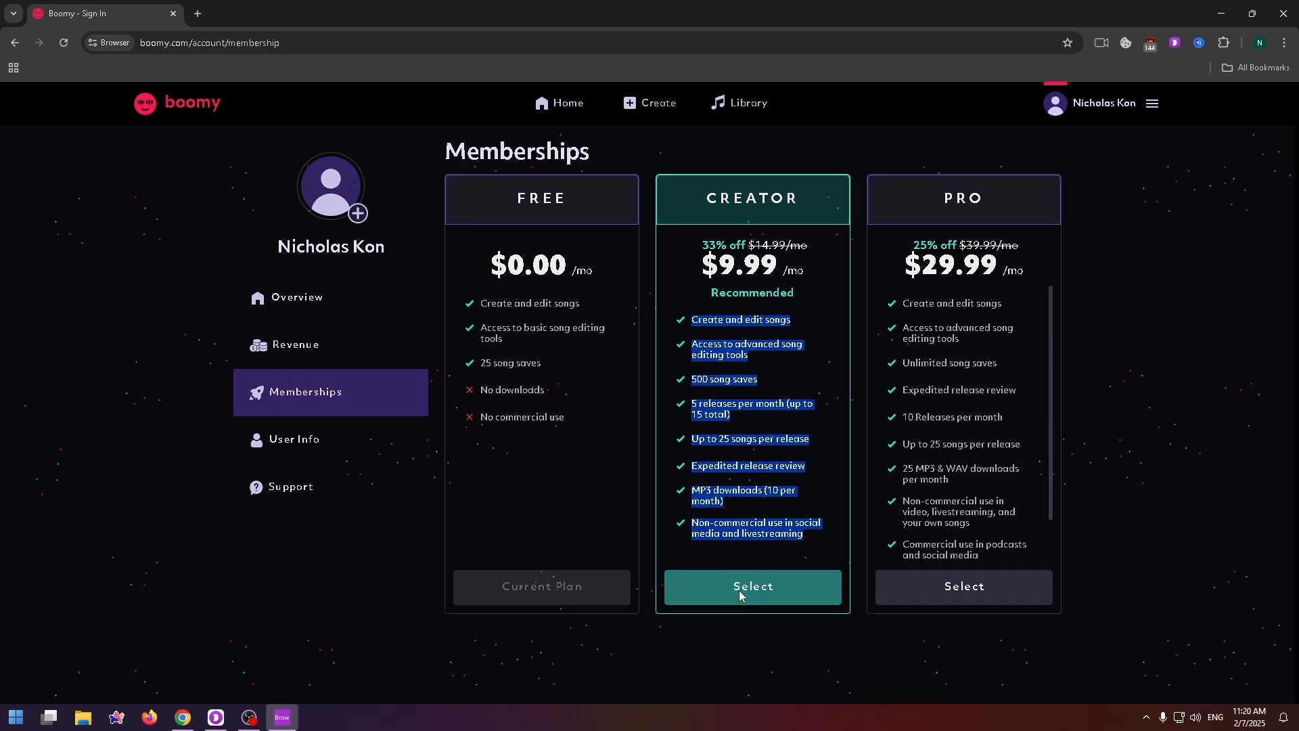
pyautogui.click(751, 586)
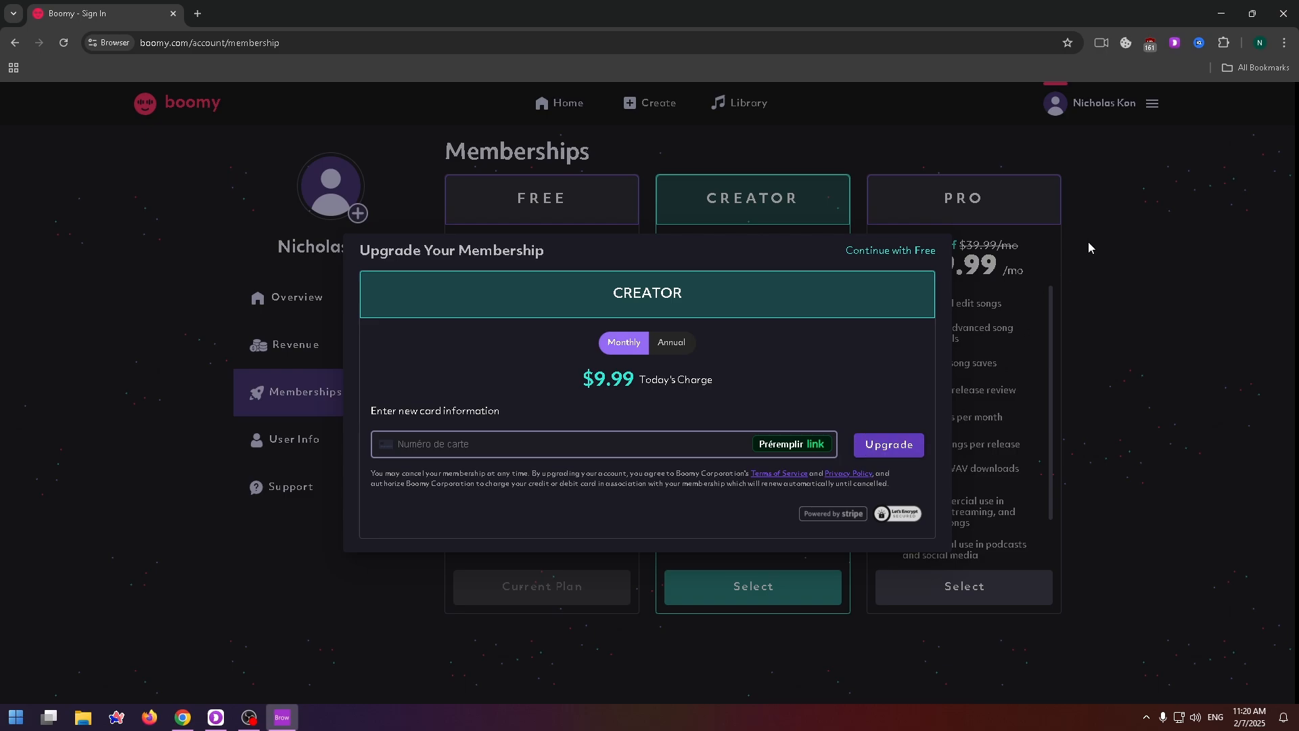
pyautogui.click(890, 249)
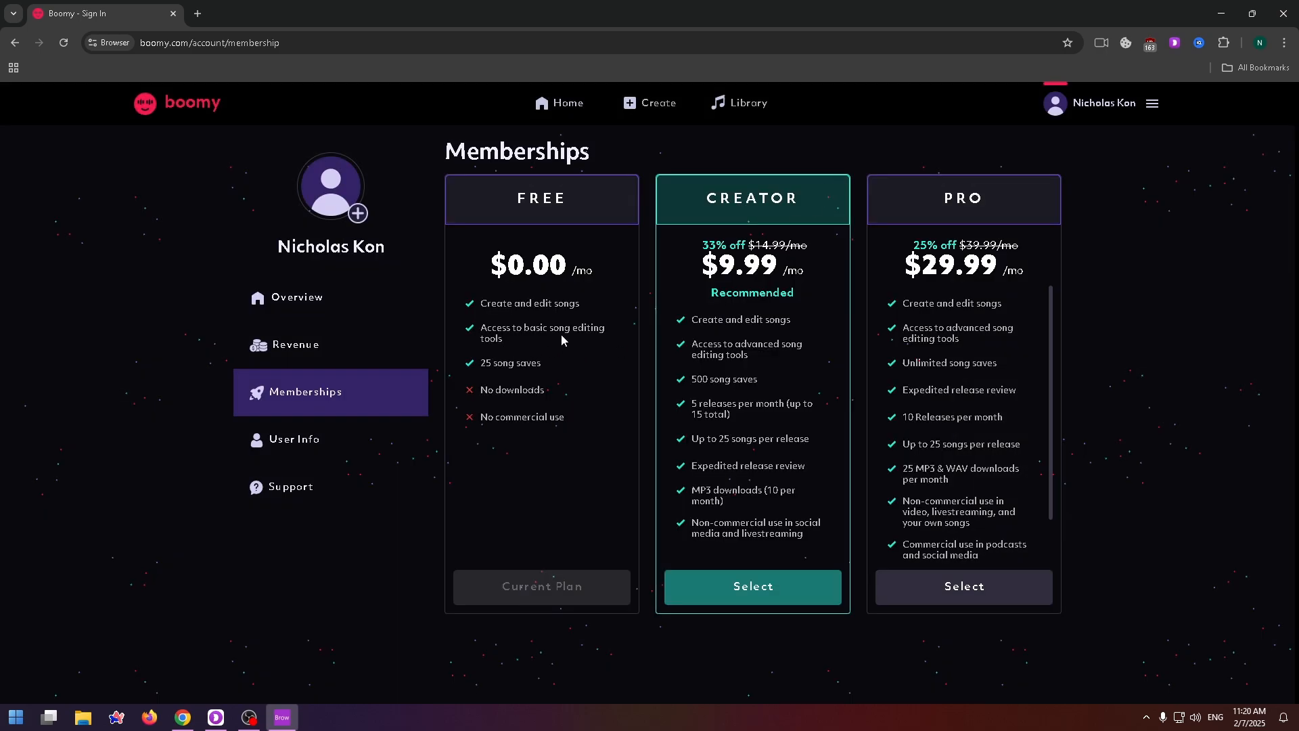
# View the Revenue page showing $0.00 earnings, no transactions, and stream statistics.
pyautogui.click(295, 345)
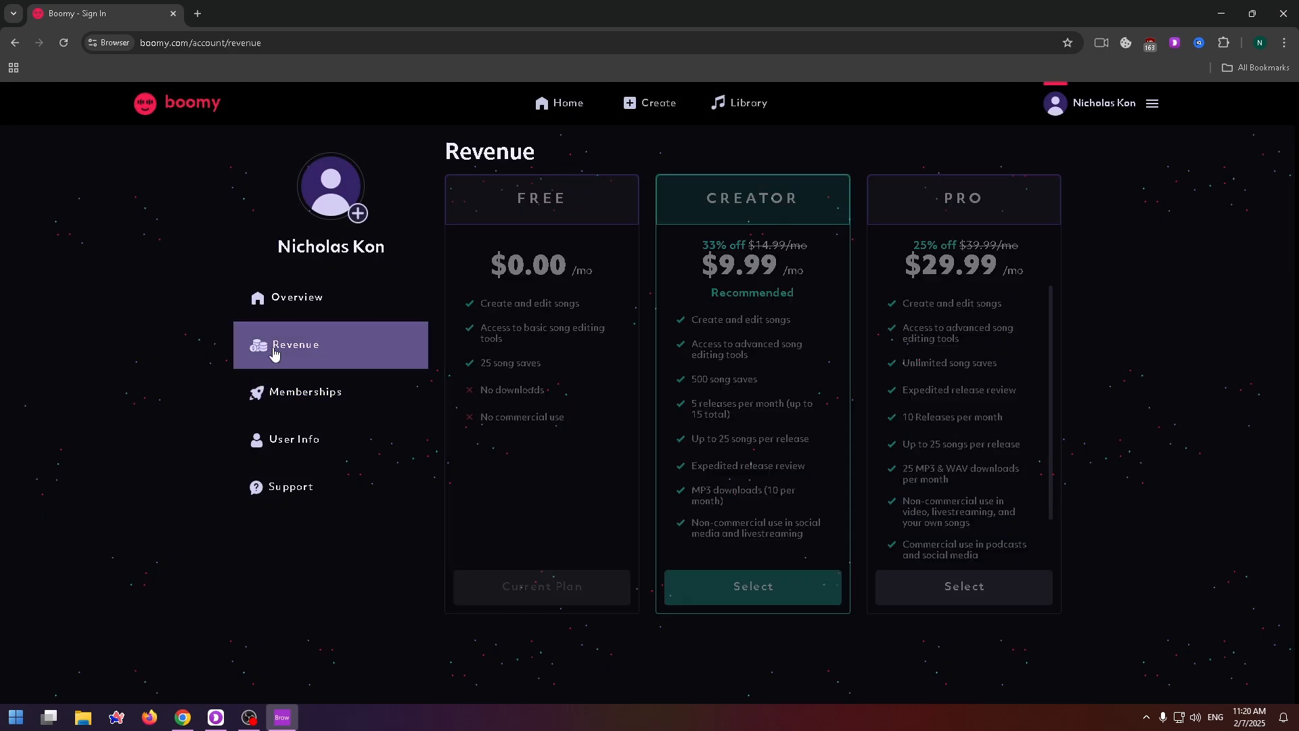
pyautogui.click(295, 345)
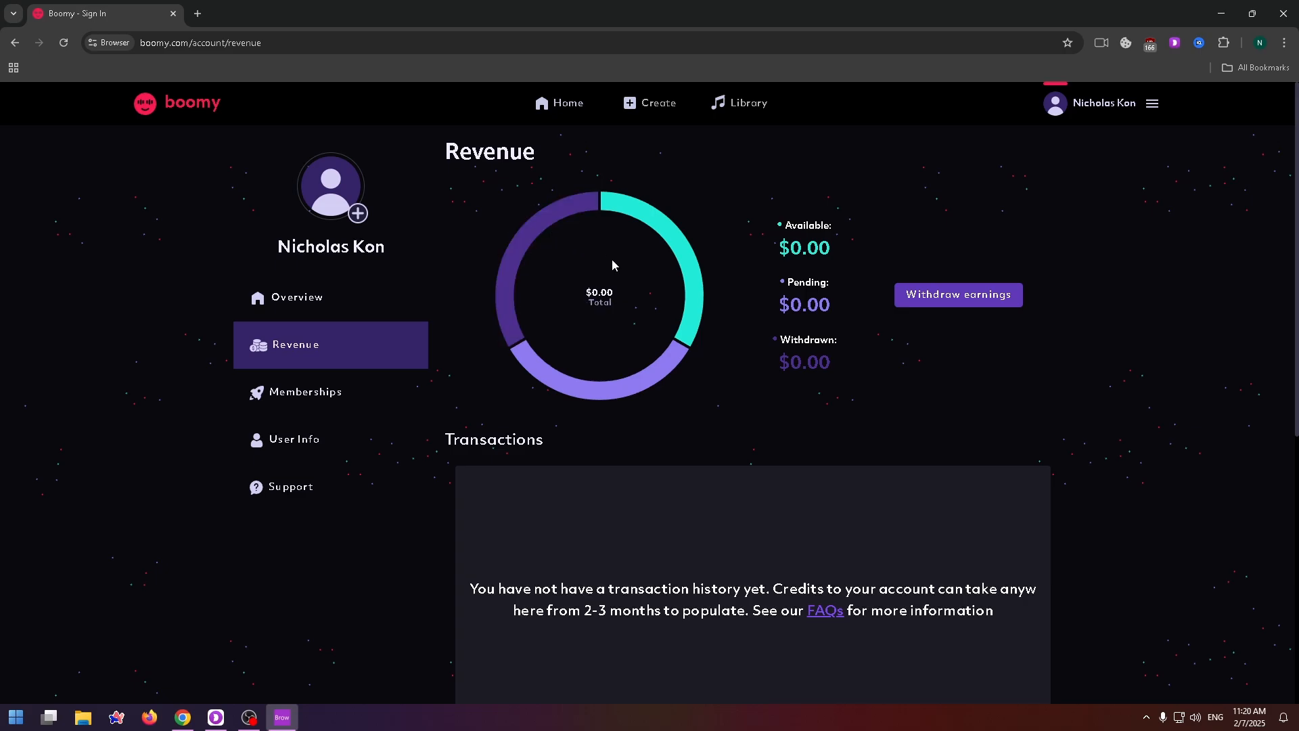
pyautogui.scroll(-3)
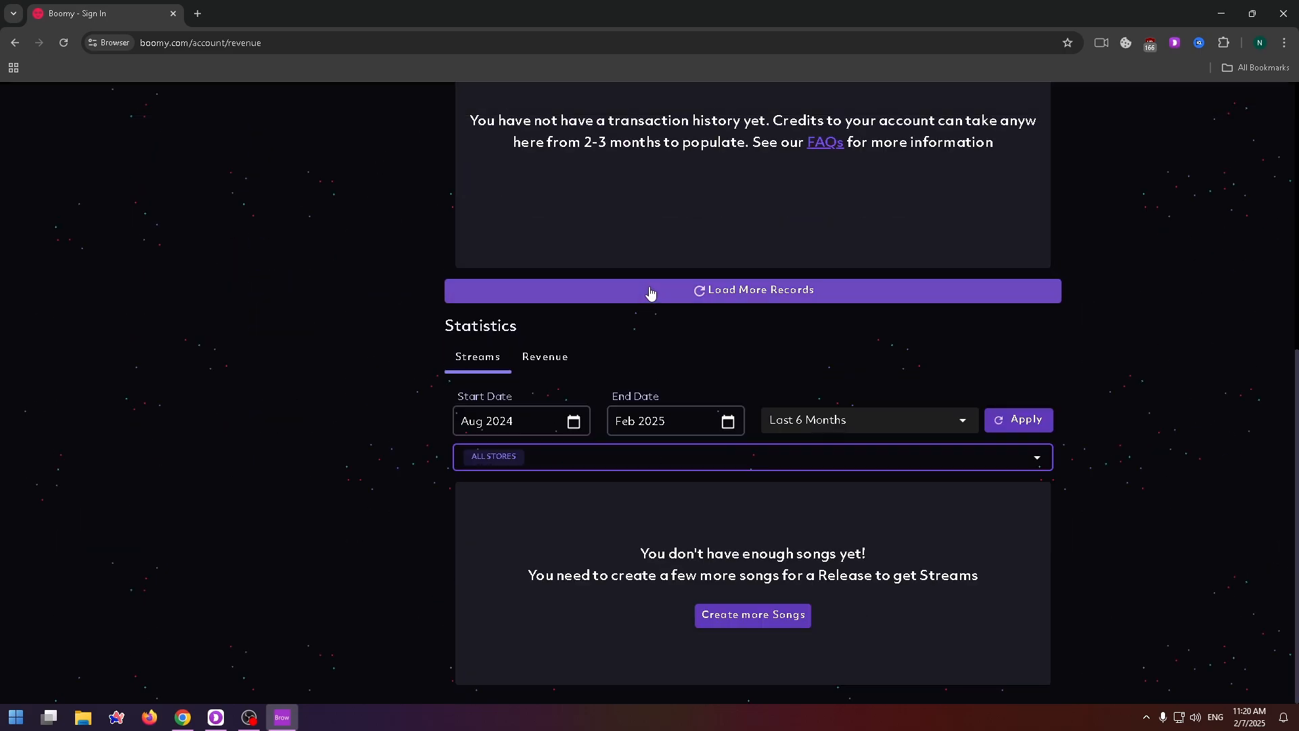
pyautogui.moveTo(691, 291)
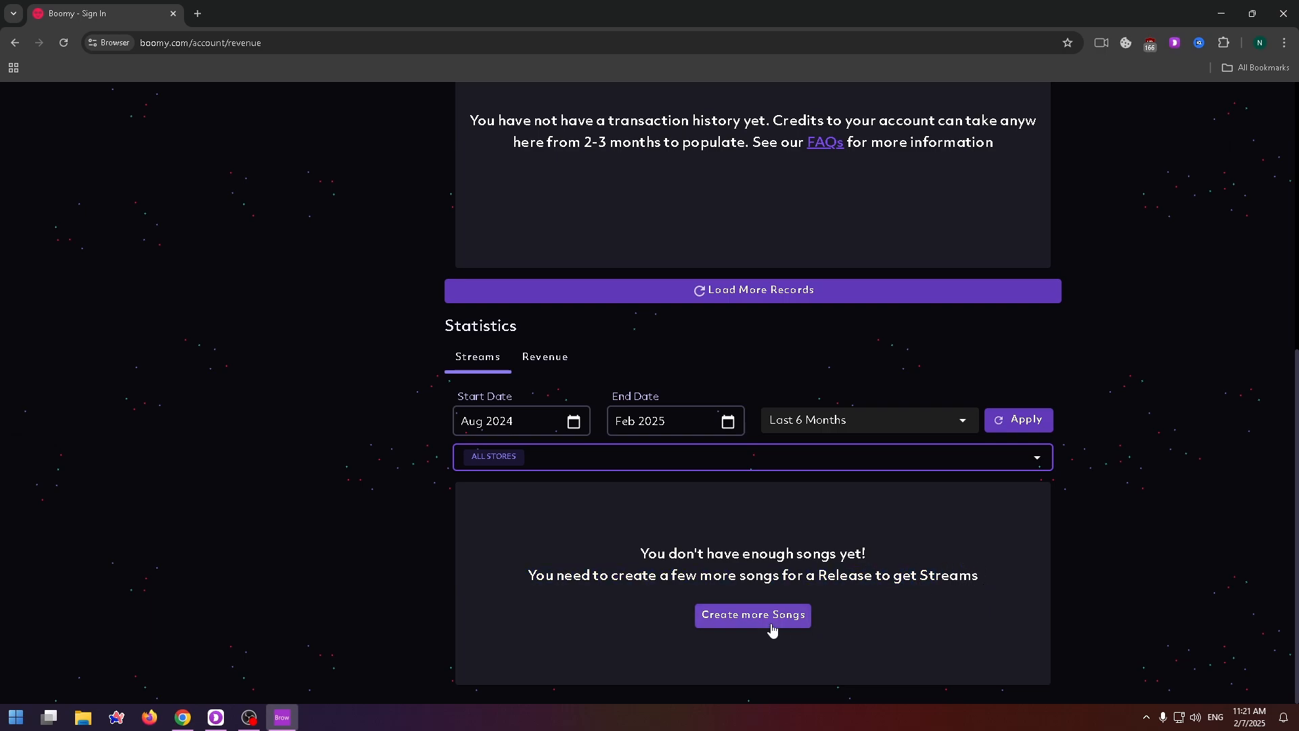
pyautogui.moveTo(556, 242)
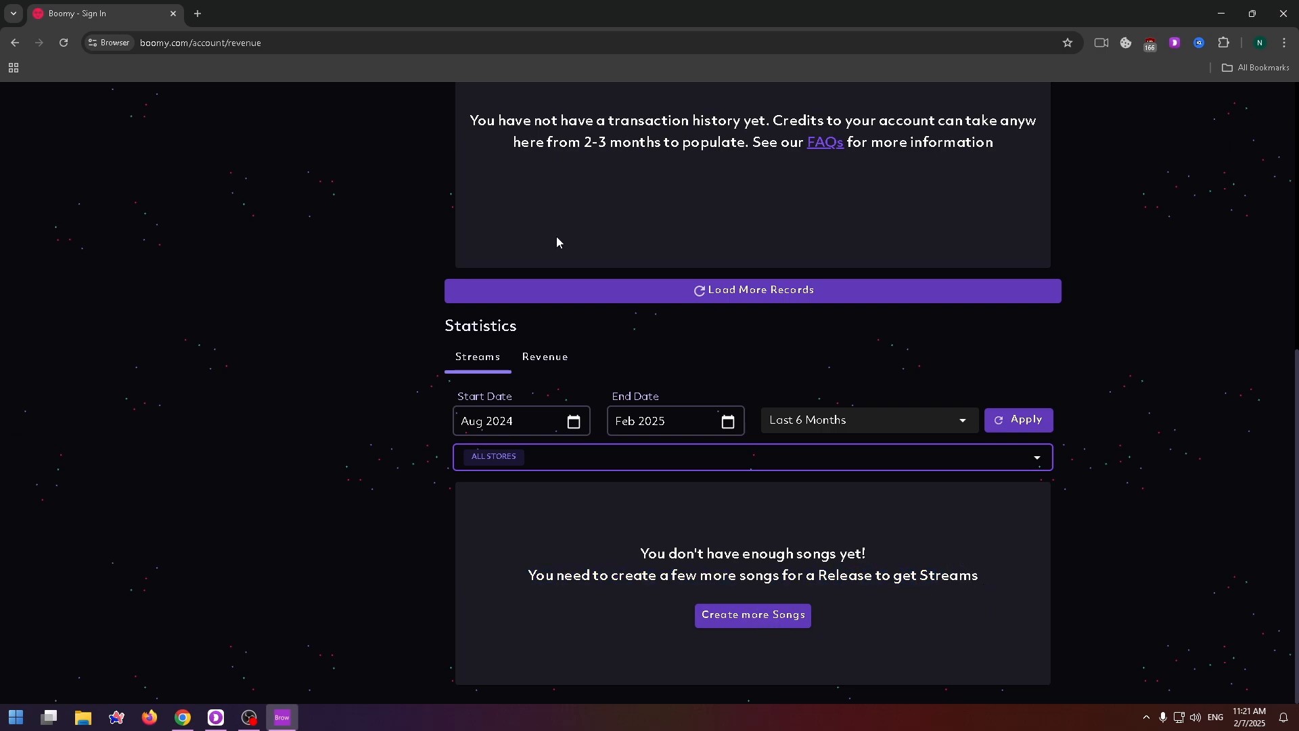
pyautogui.moveTo(788, 355)
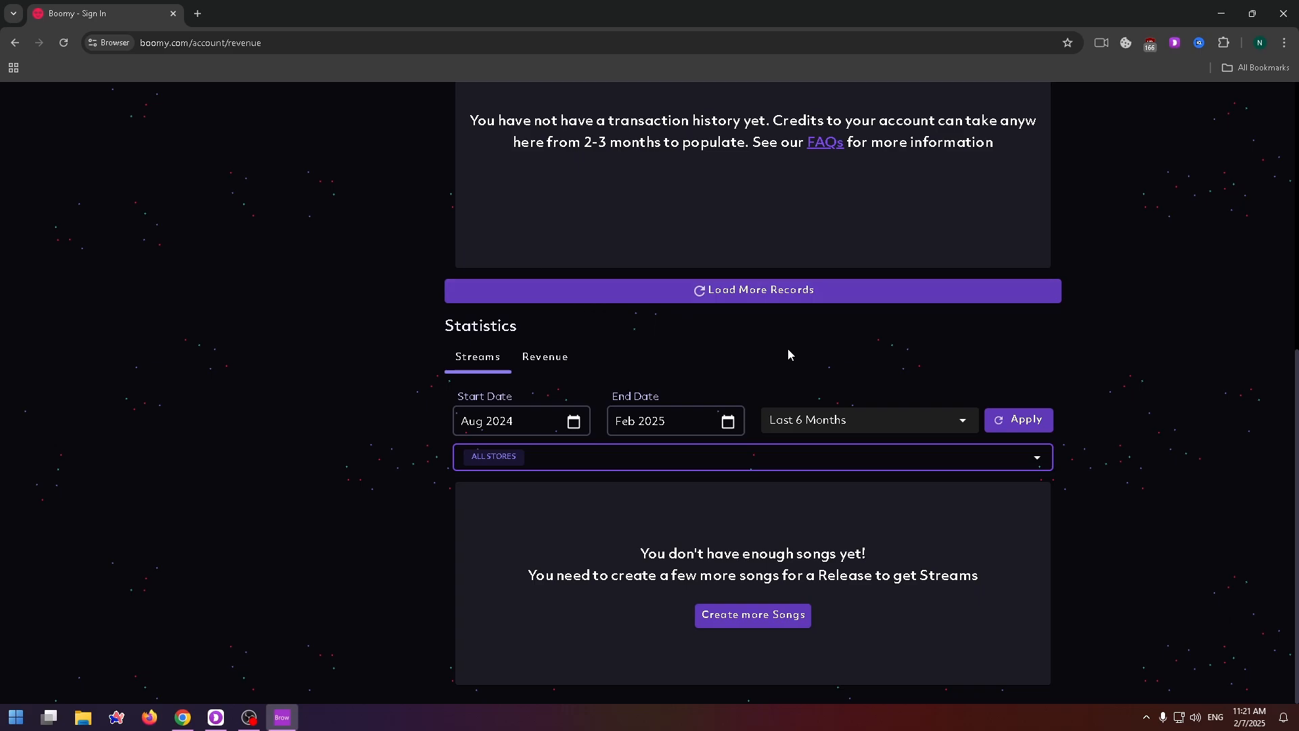
pyautogui.moveTo(755, 390)
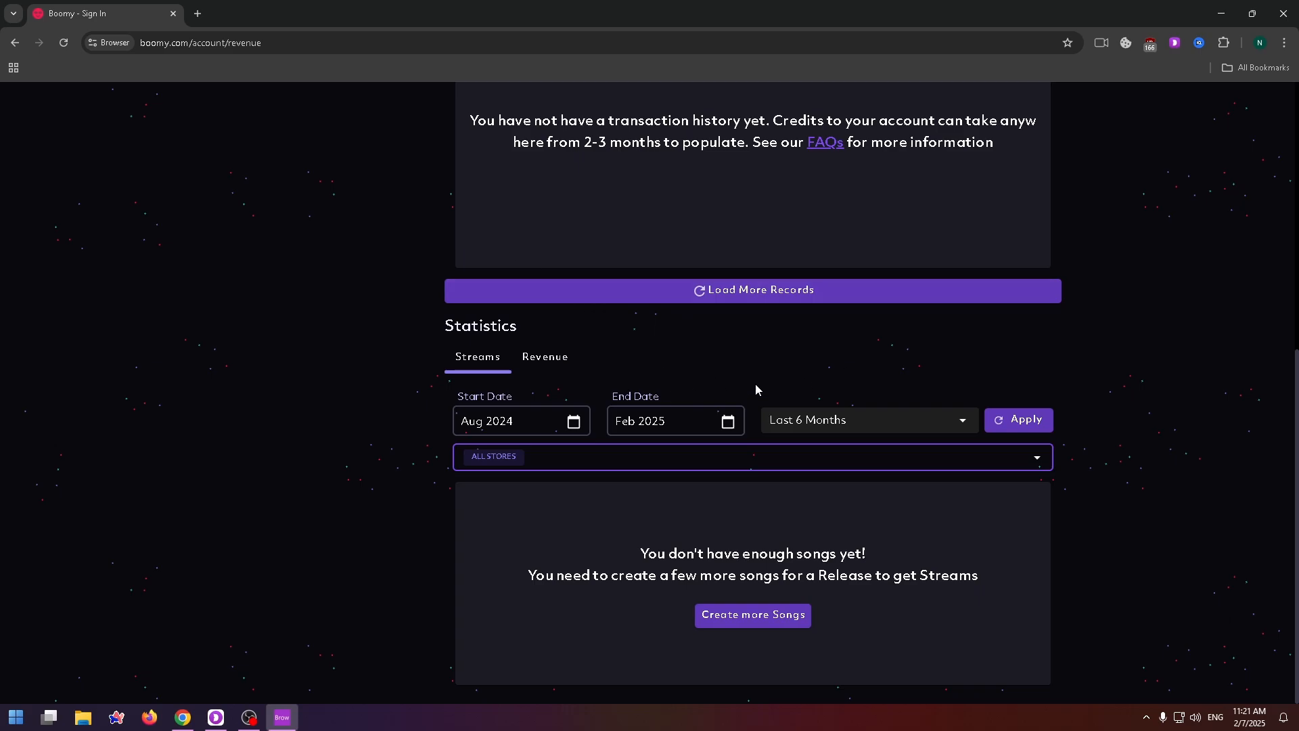
pyautogui.scroll(3)
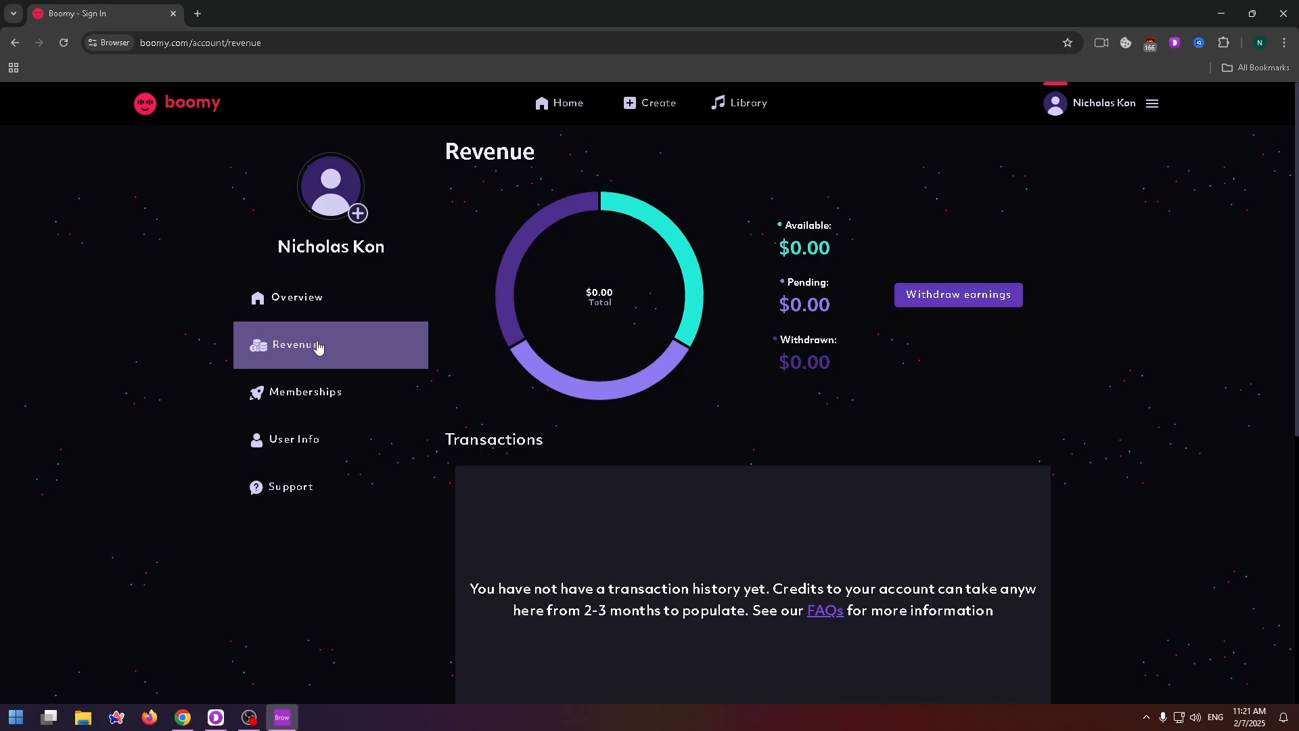
pyautogui.moveTo(352, 362)
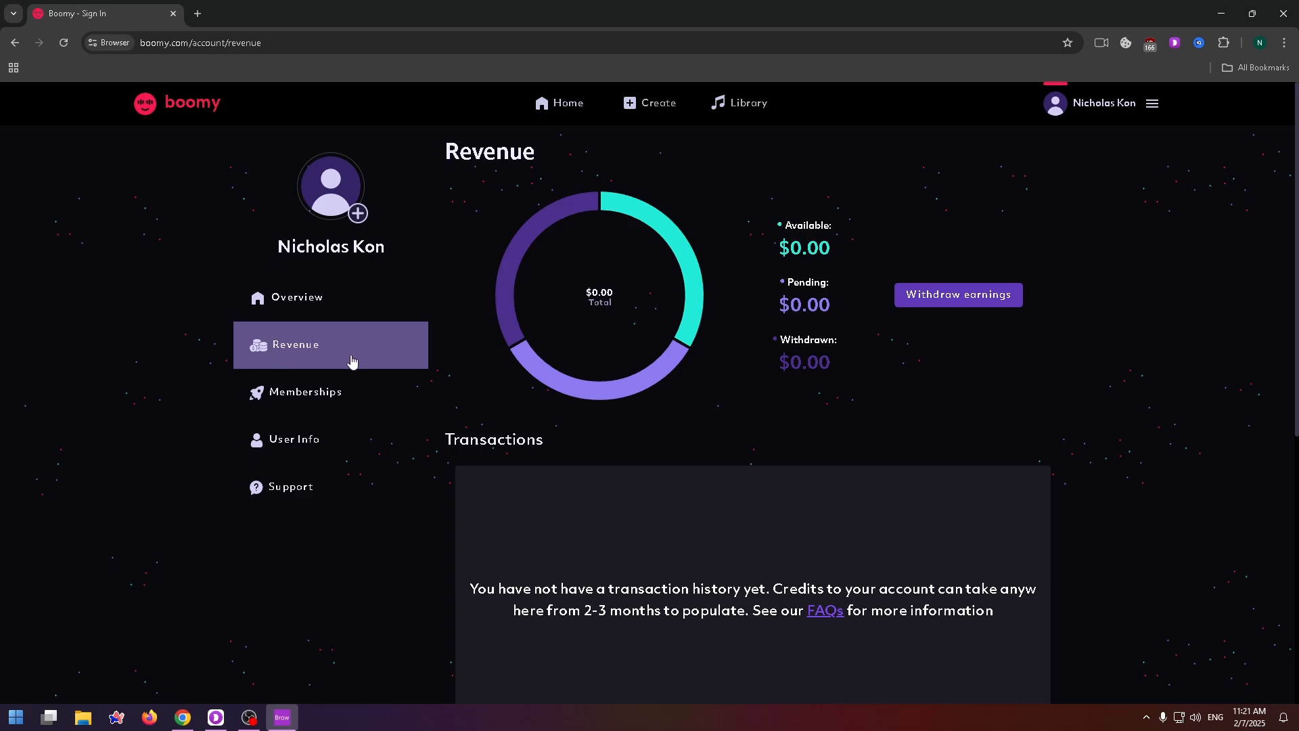